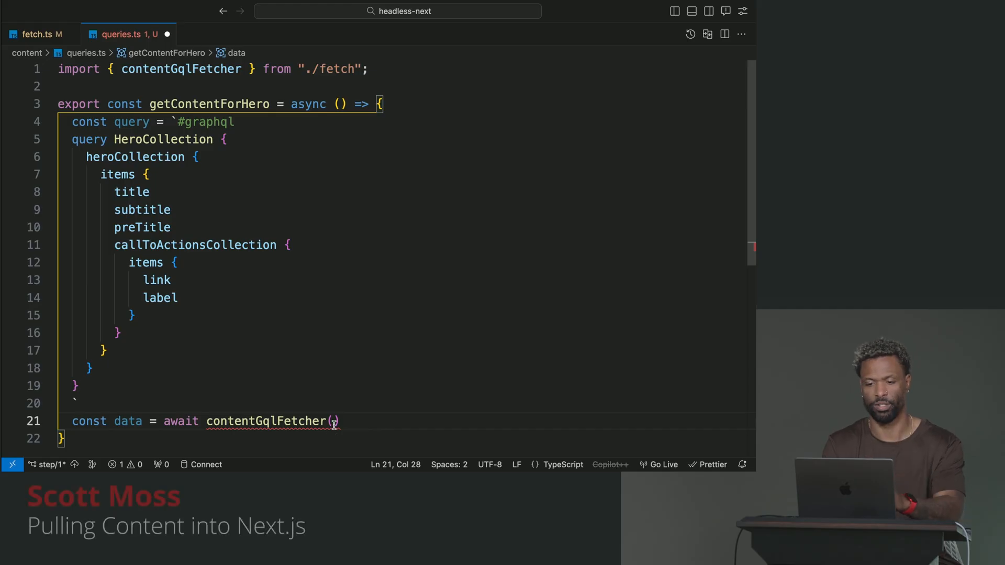
Step: Pass {query} to contentGqlFetcher typed as <any>, and create a new types.ts file
type("{query")
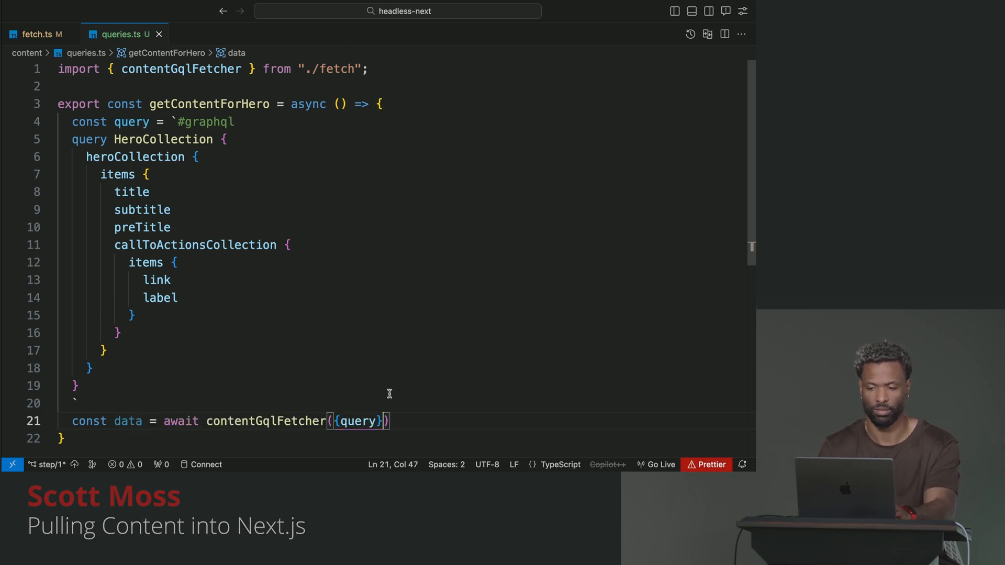
type("<any>")
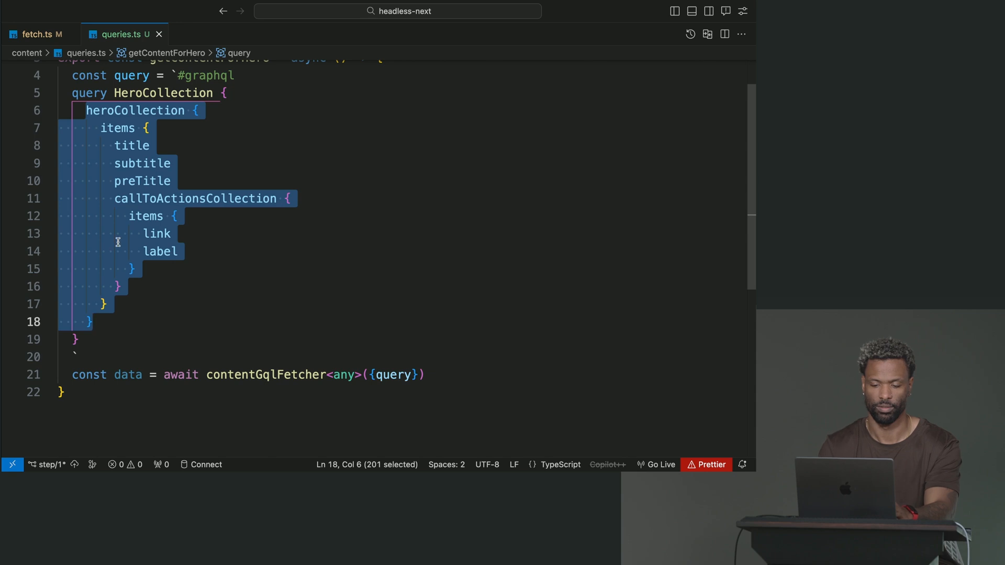
left_click(36, 34)
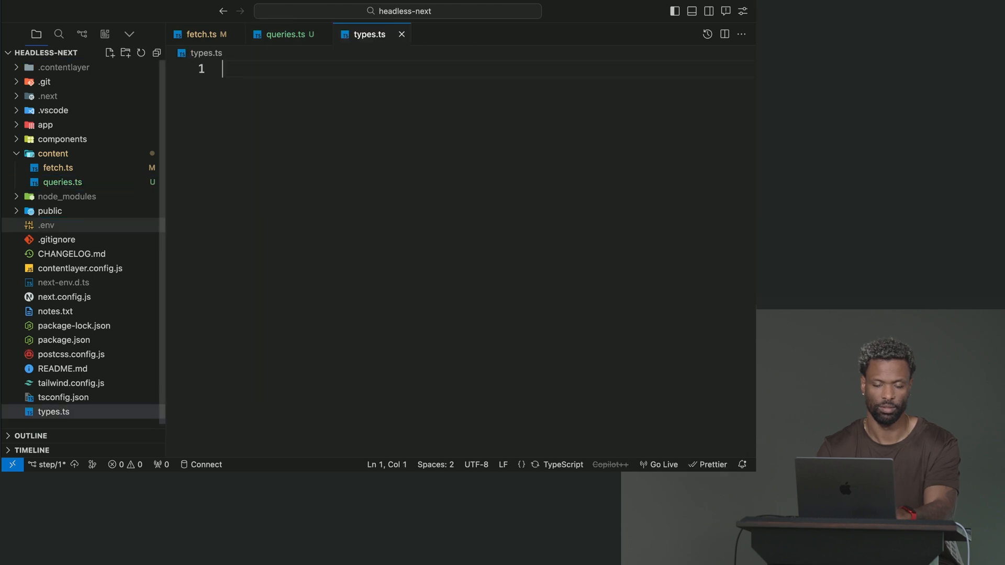
Step: Declare export type HeroQuery from the pasted fields, marking the items block as an array
type("export tye")
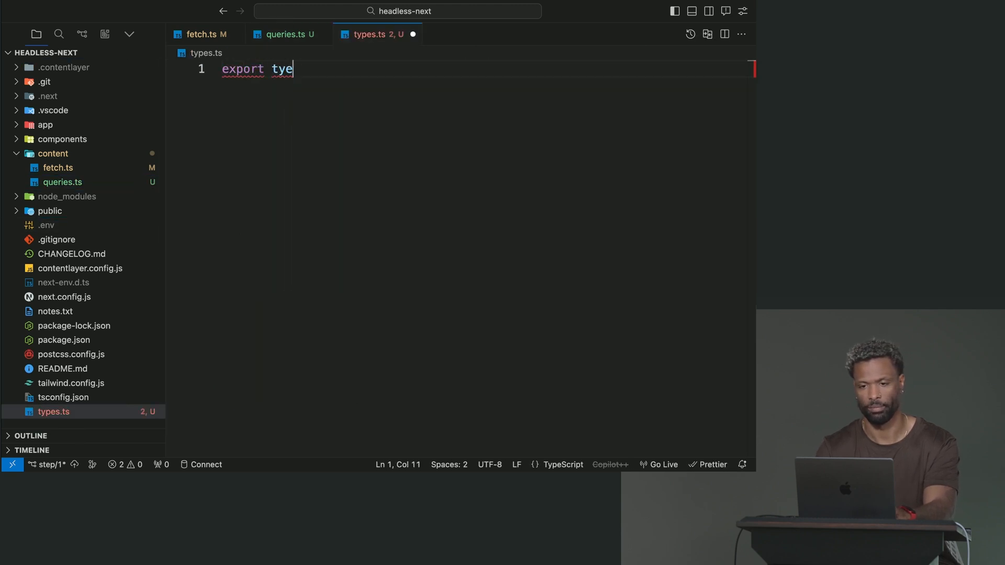
type("pe Hero")
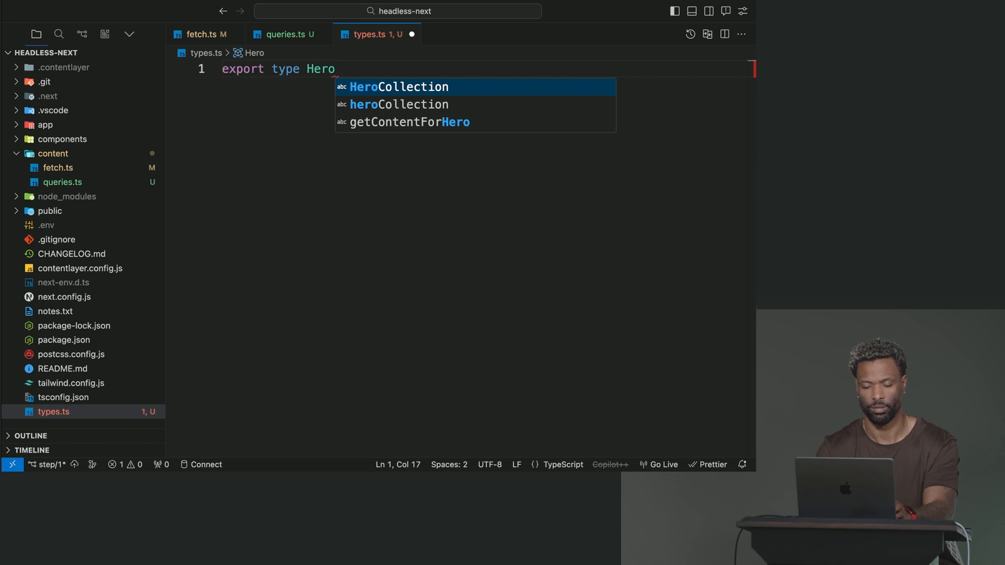
type("Query = {")
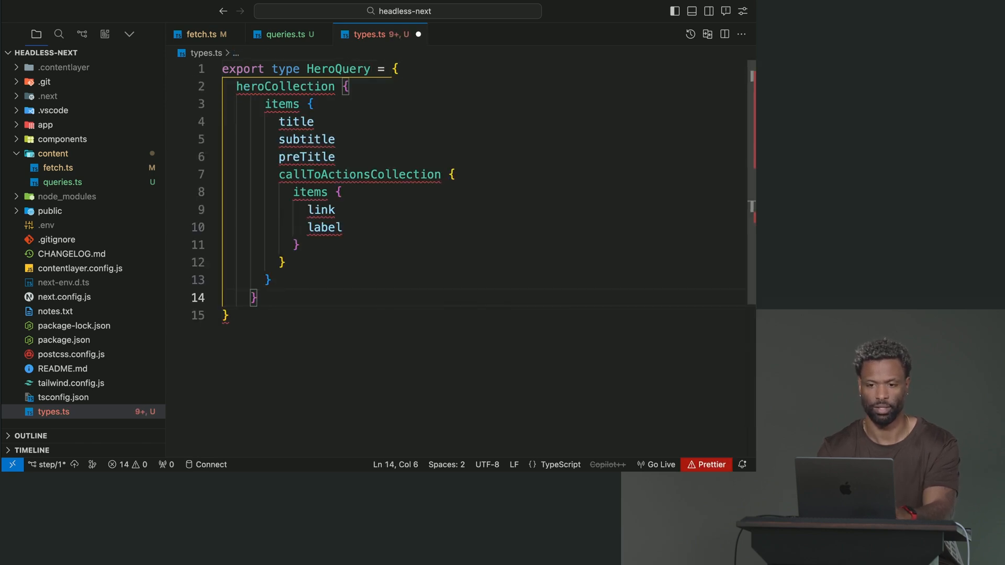
mouse_move(303, 299)
type(":")
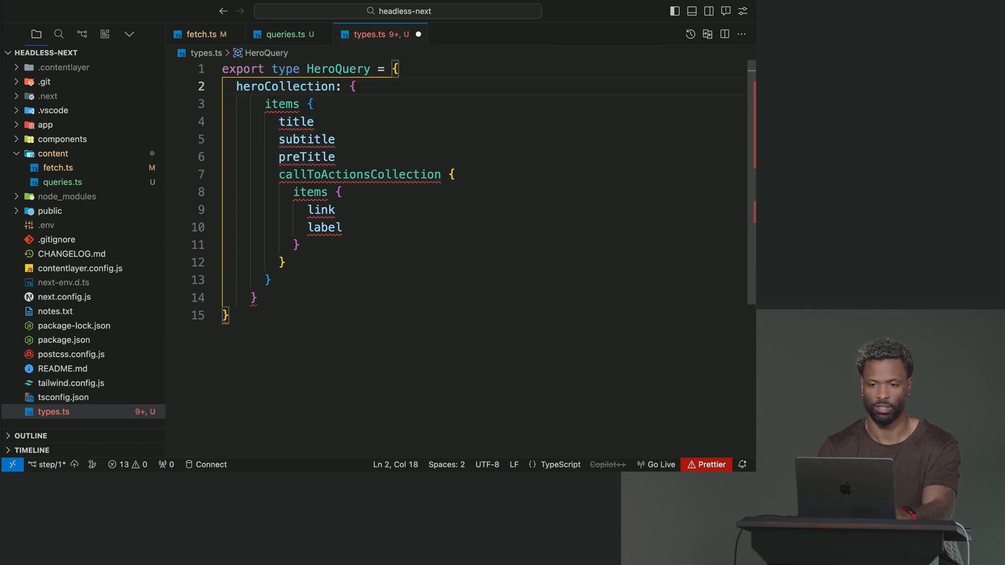
left_click(305, 103)
type(":")
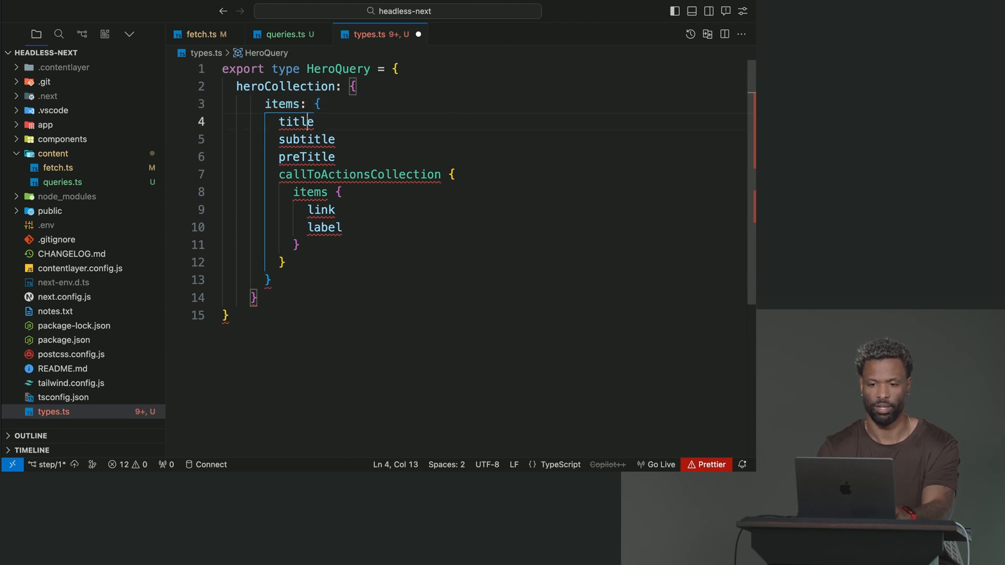
type("[]")
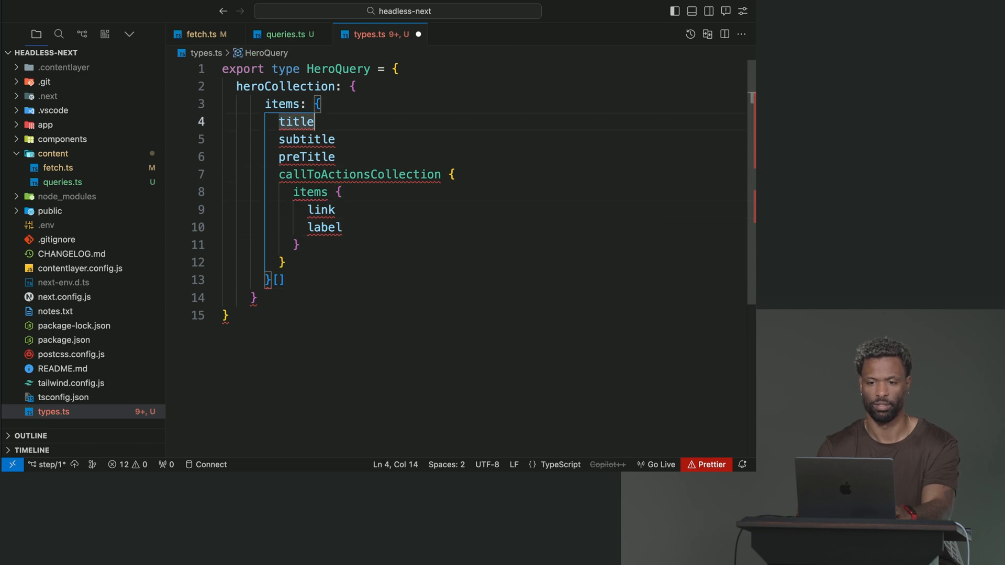
Step: Annotate title, subtitle, preTitle and the call-to-action link and label as string
type(": string")
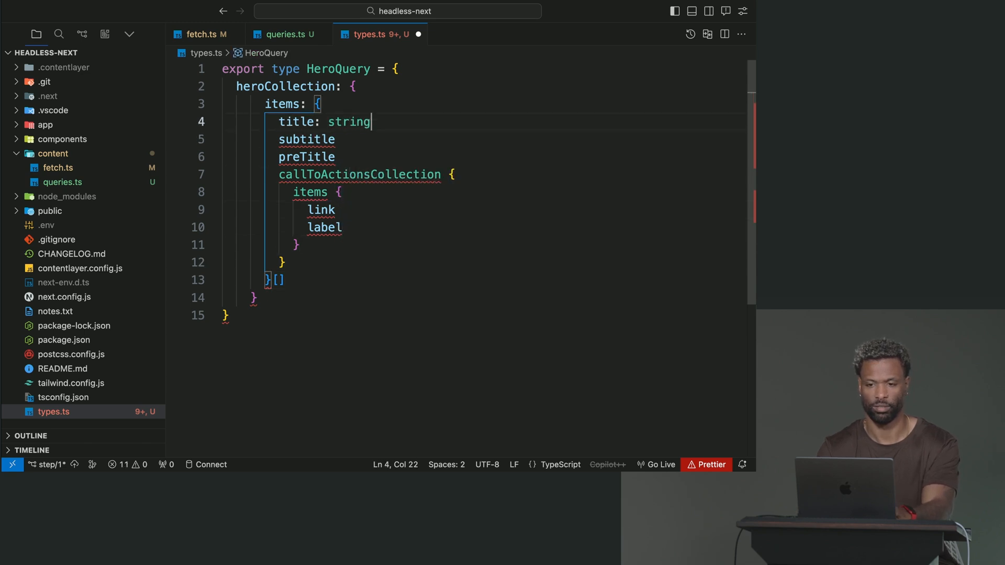
type(": string")
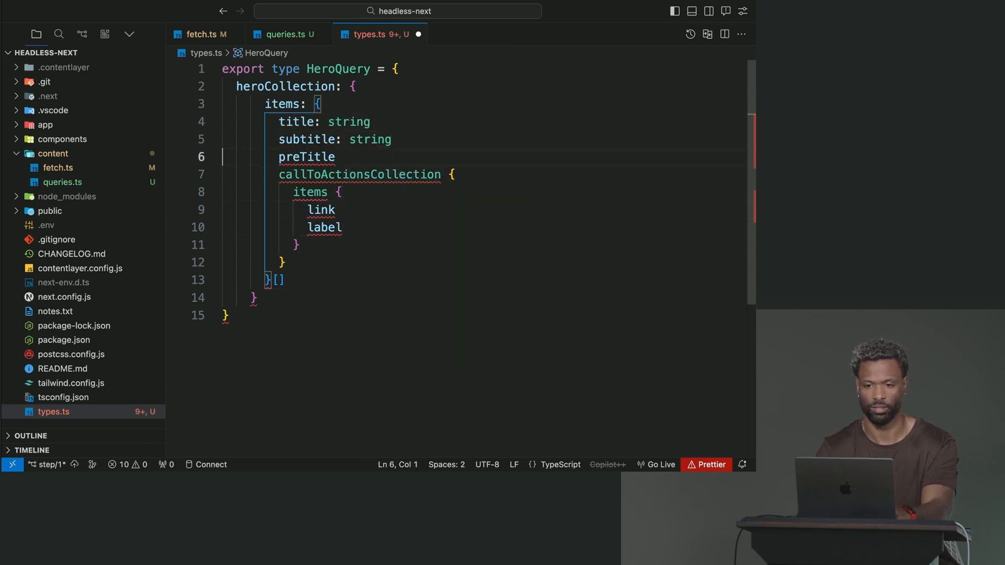
type(": string")
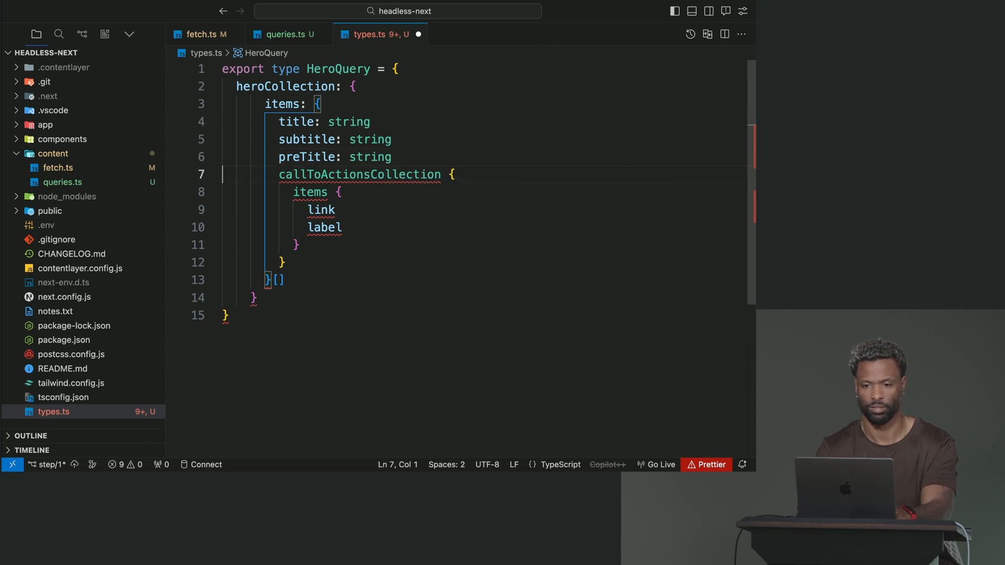
left_click(448, 173)
type(":")
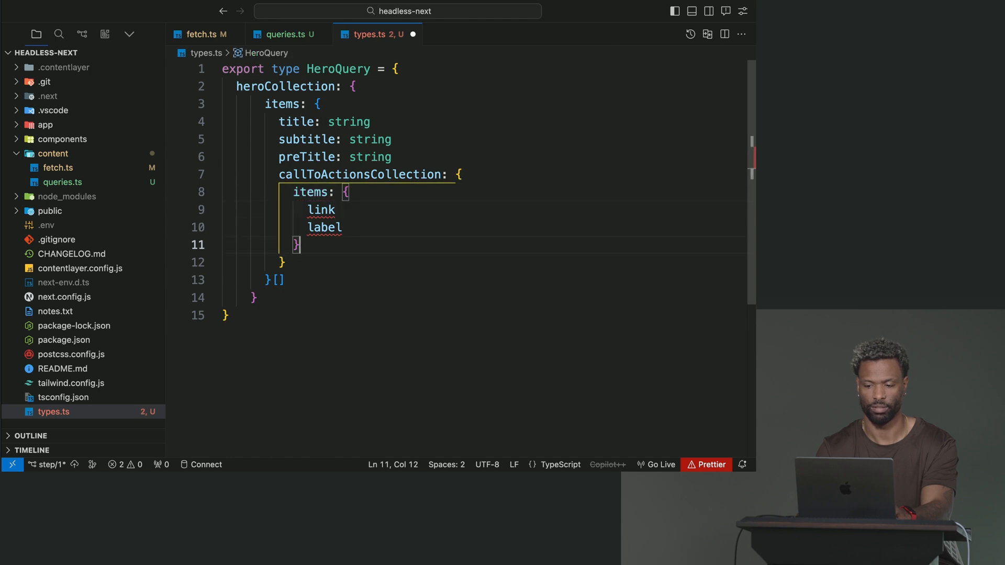
double_click(321, 209)
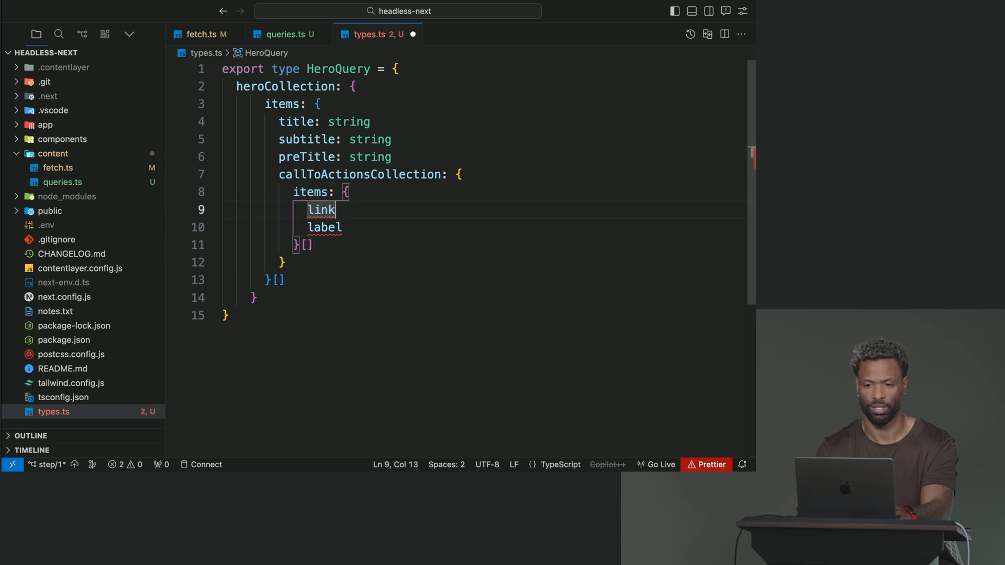
type(": string")
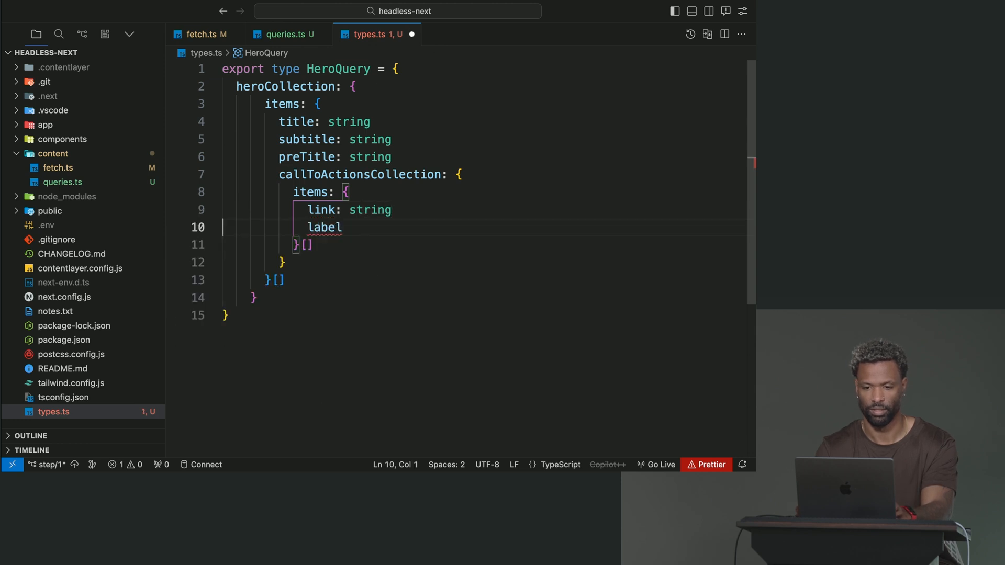
type(": string")
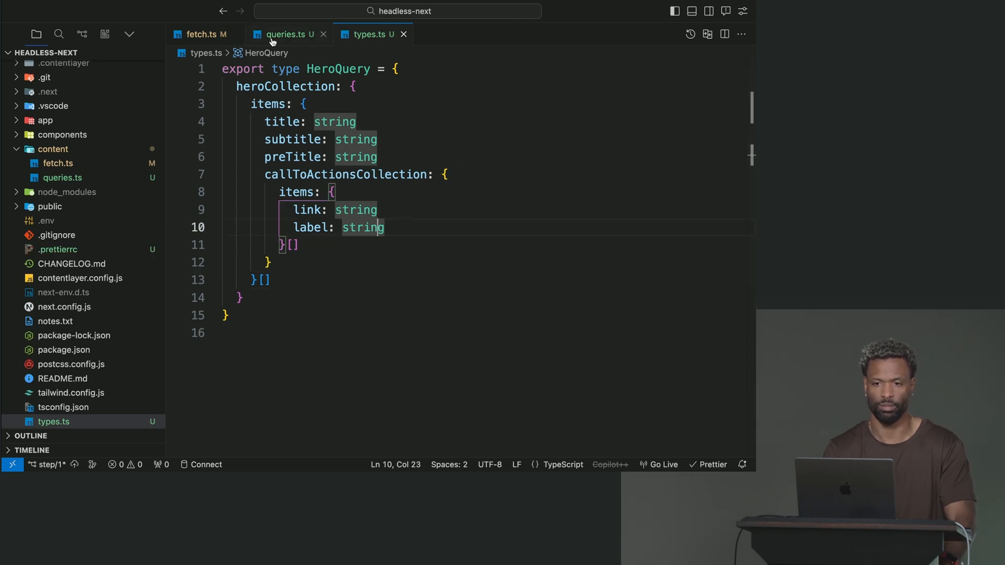
Step: In queries.ts, change the fetcher generic from <any> to the auto-imported HeroQuery
left_click(284, 34)
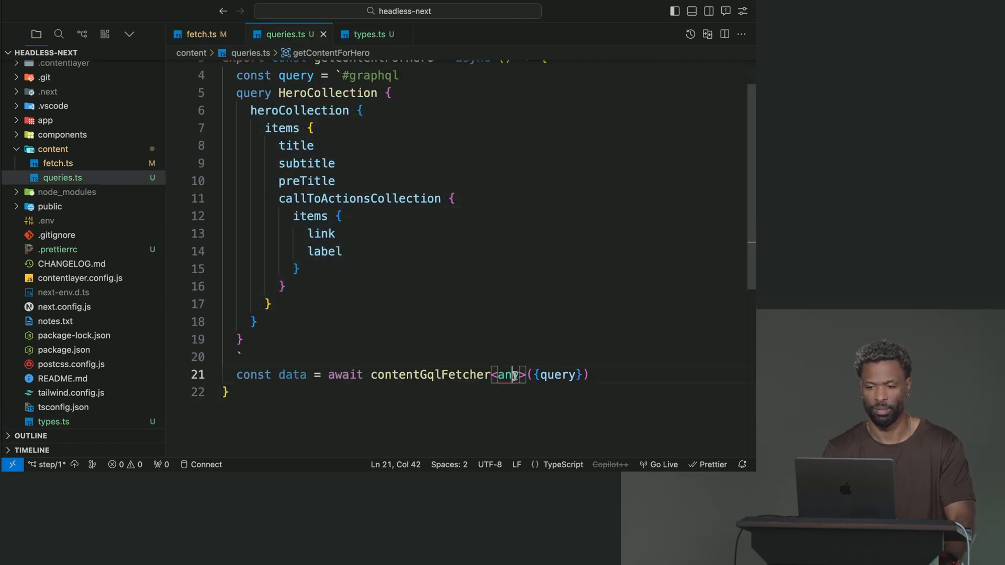
type("Her")
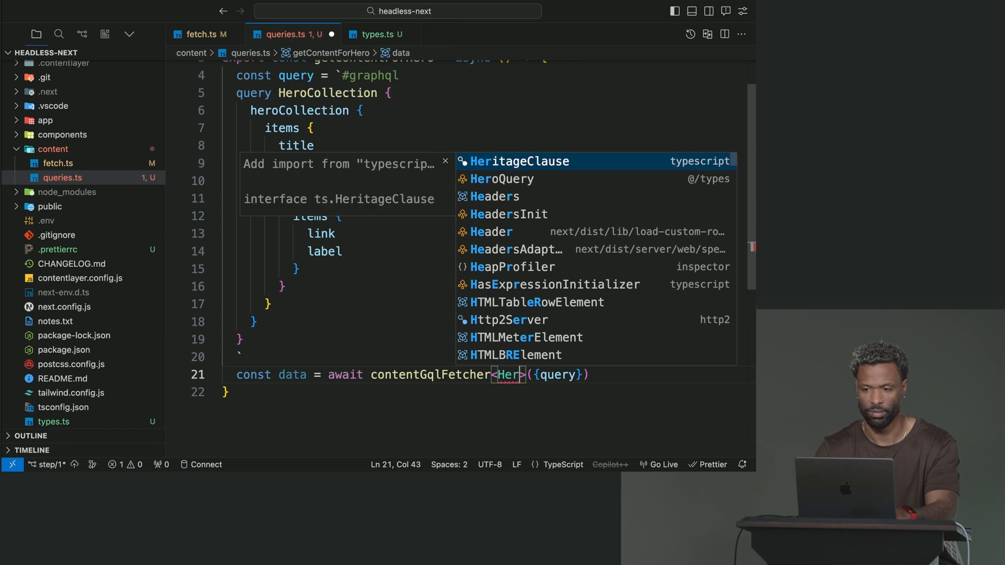
left_click(502, 179)
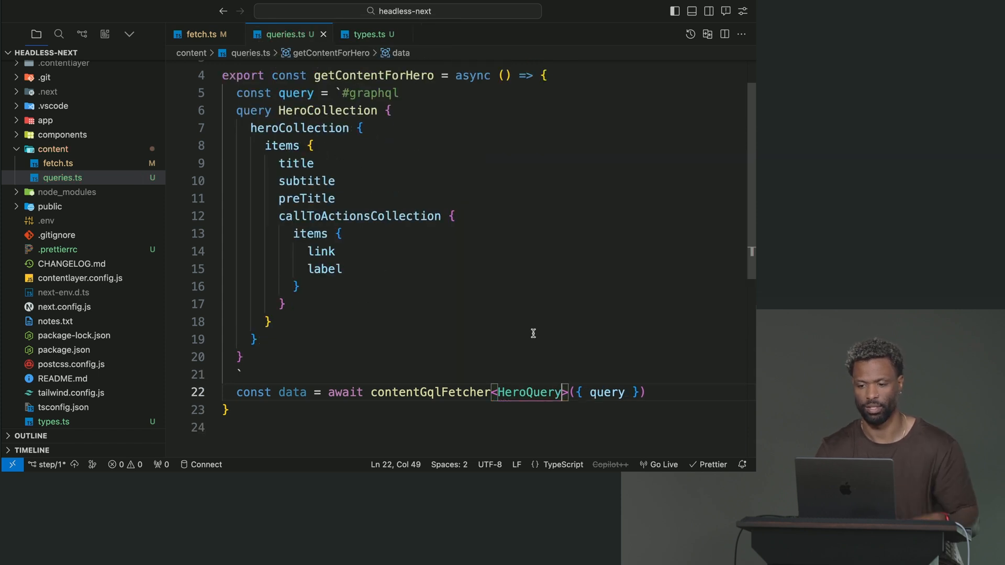
mouse_move(293, 392)
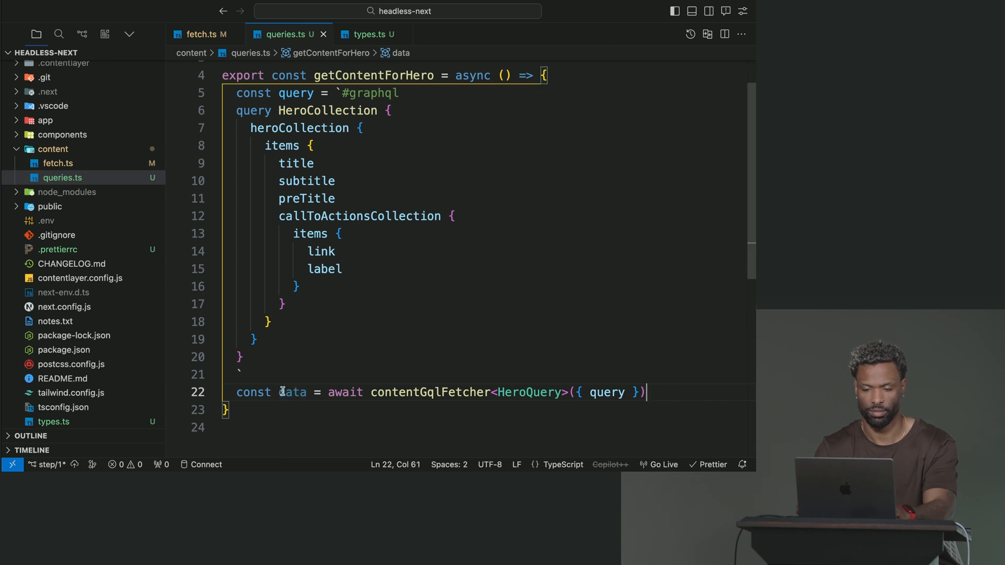
Step: Try a typed items[0].preTitle access on the fetched data, then discard it
key("Enter")
type("data?.heroCollection")
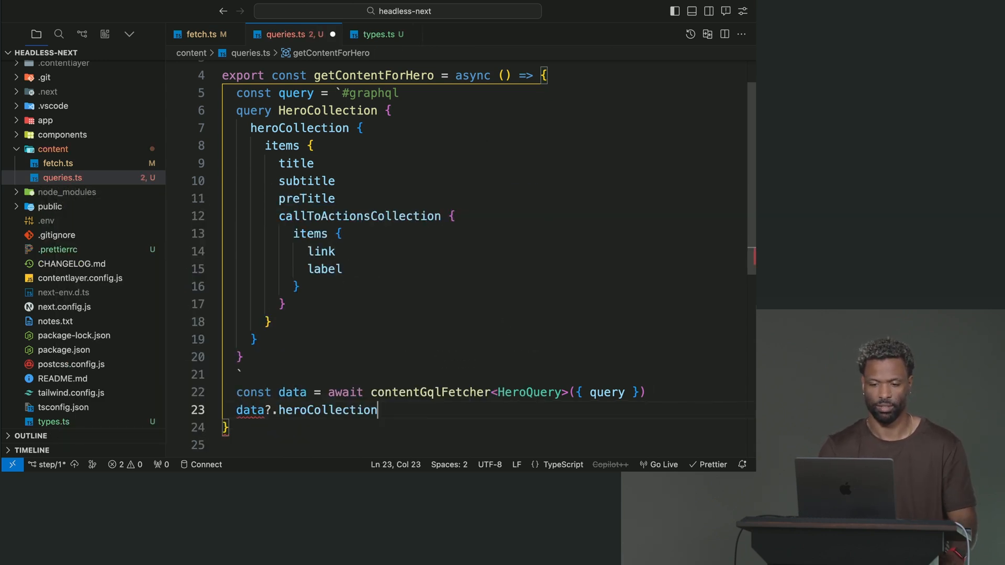
type(".items.")
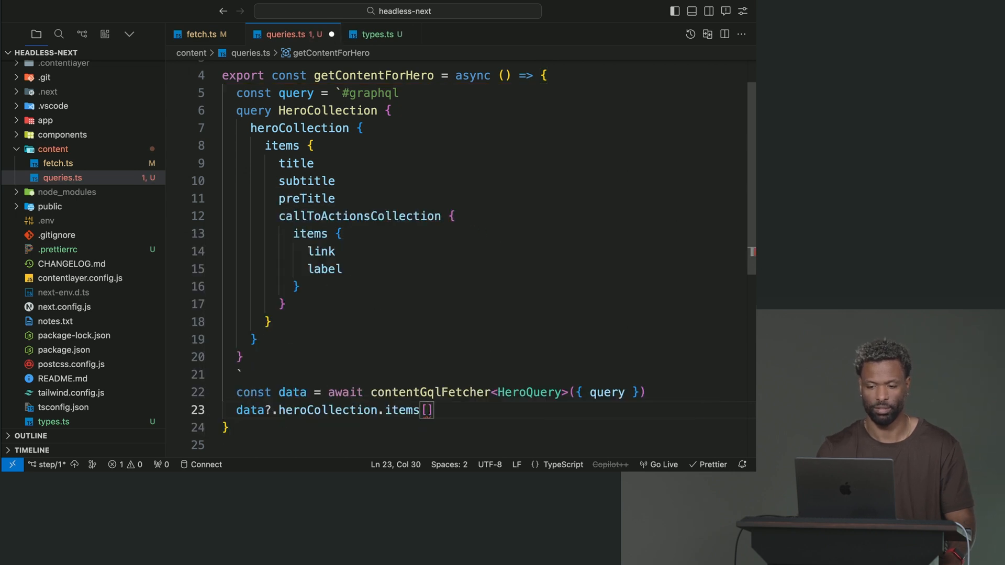
type("0].preTitle")
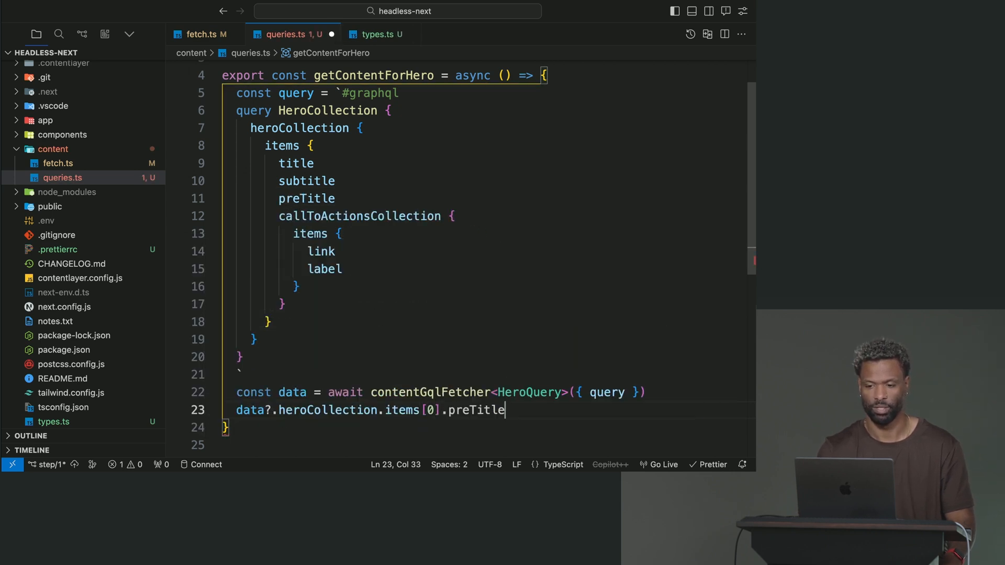
type(".")
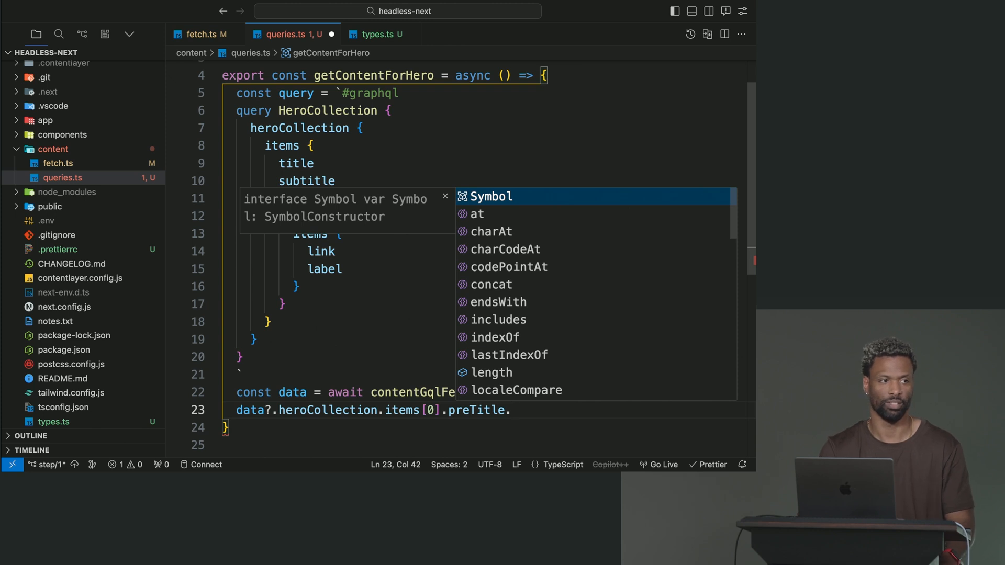
key("Escape")
type("IF (")
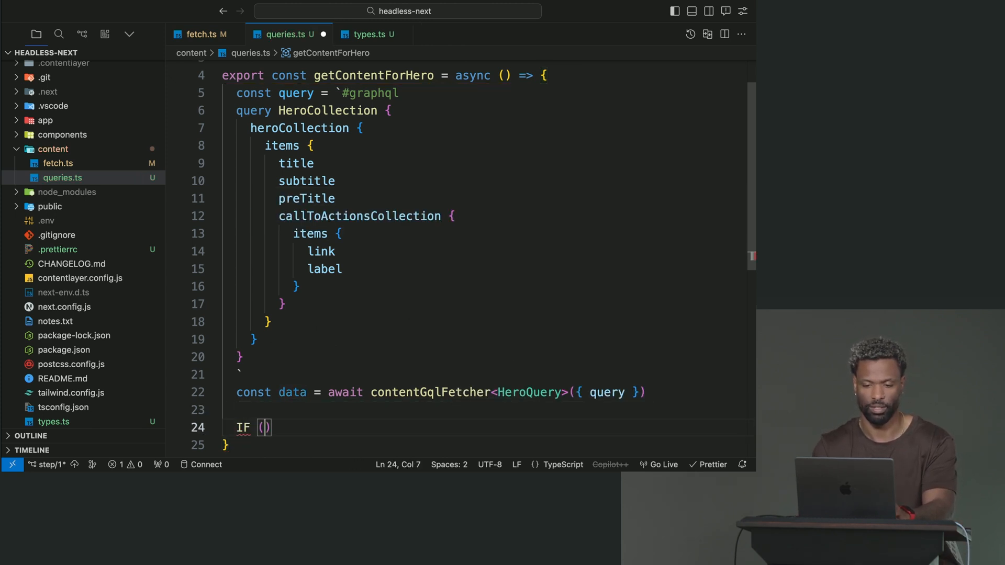
Step: Add an if (!data) guard that throws Error('oops') before returning the data
type("!")
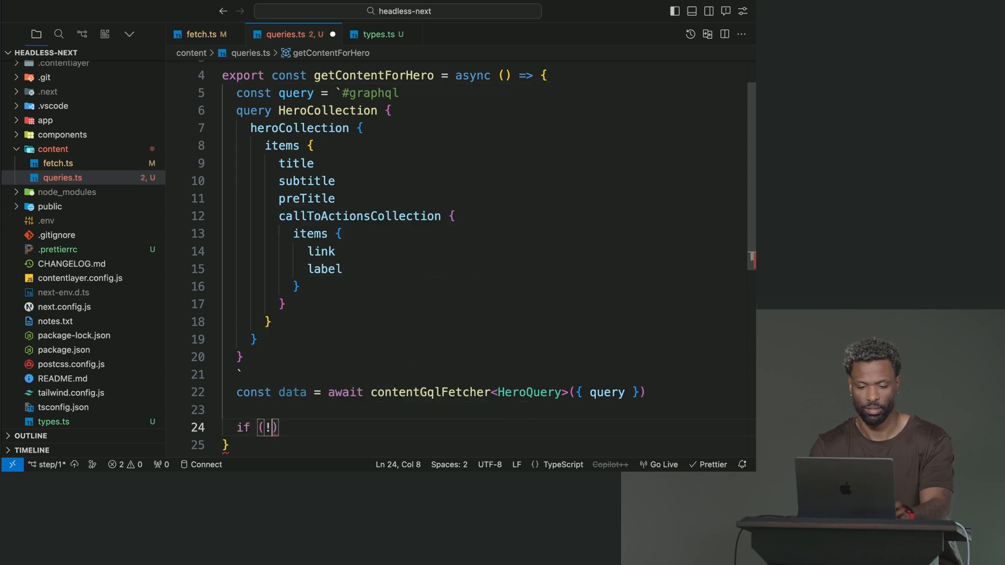
type("data) {")
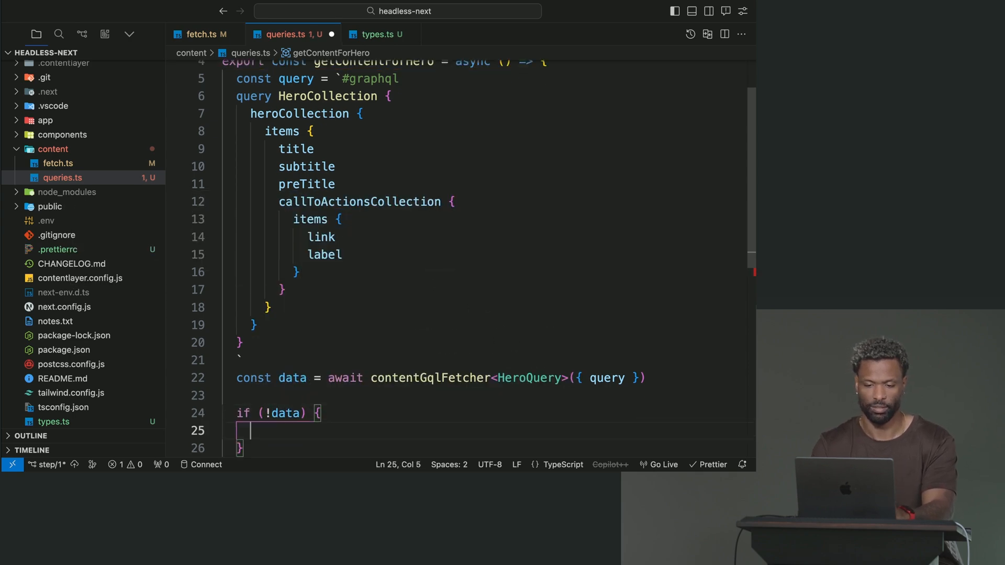
type("throw Erro")
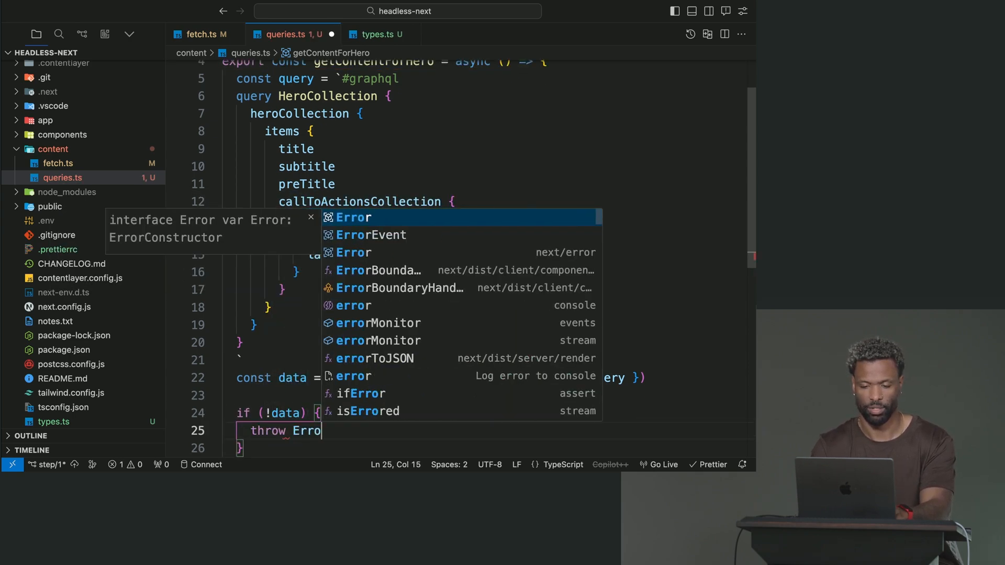
type("('o'")
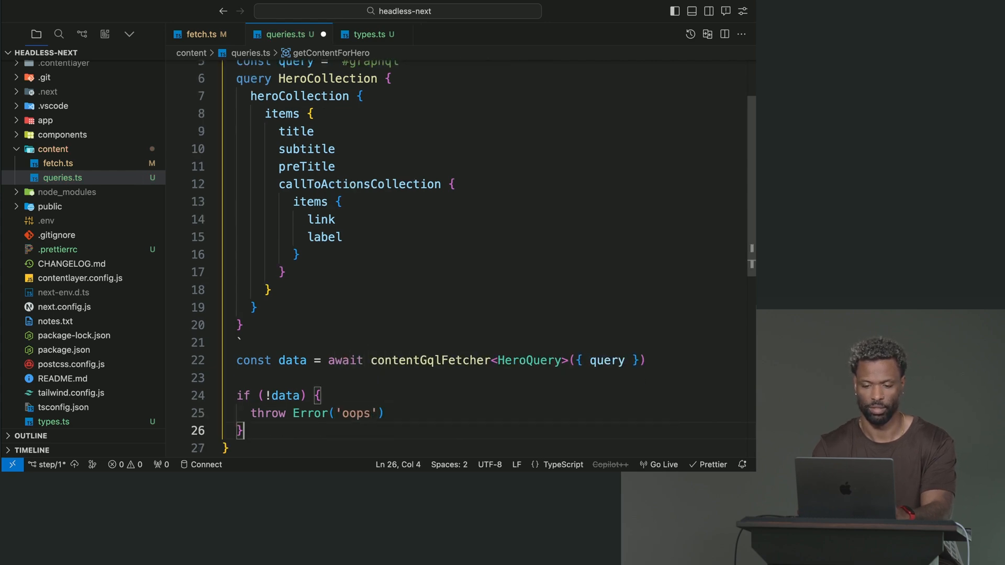
type("retiur")
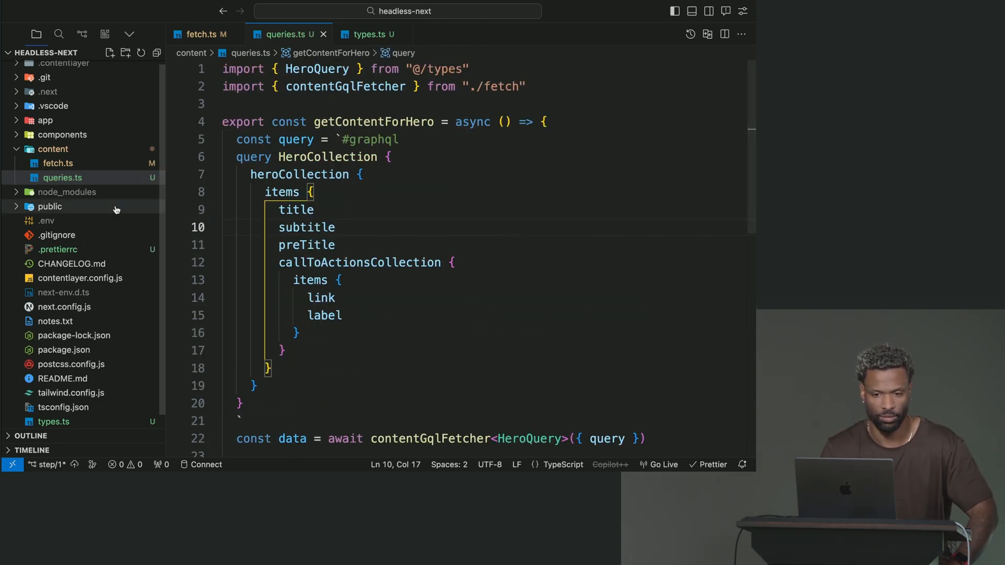
Step: Open hero.tsx through Quick Open and remove the stray empty top line
type("he")
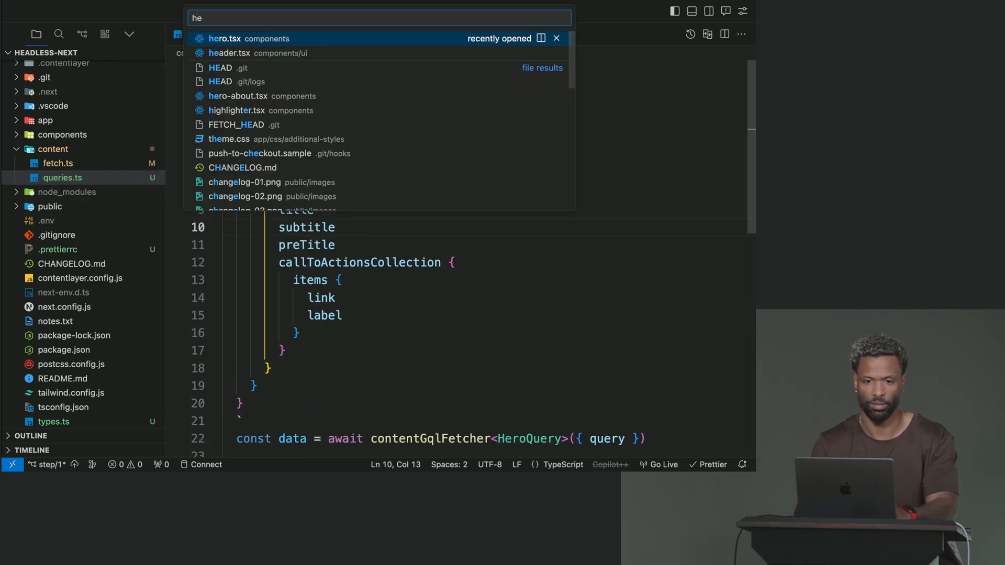
left_click(249, 38)
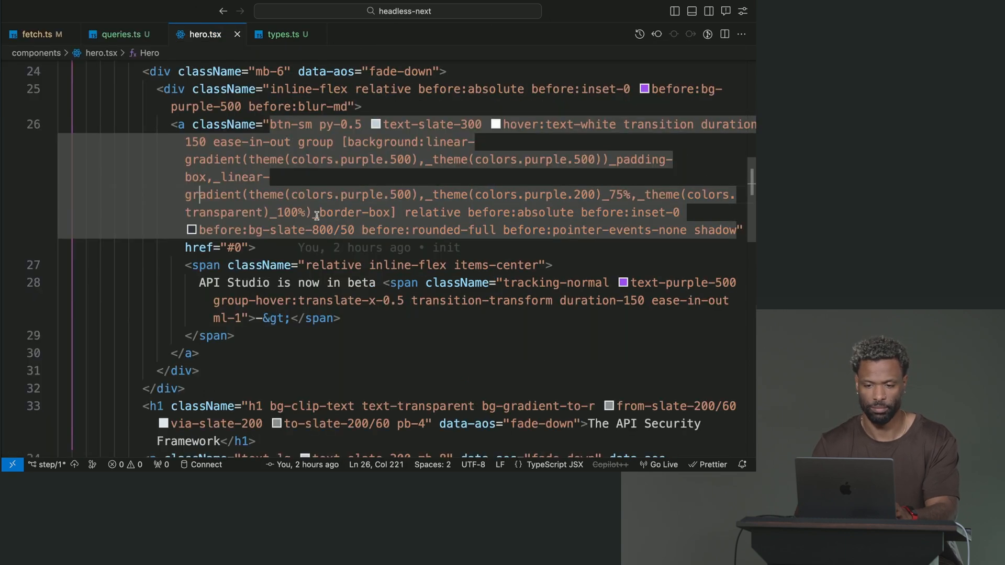
scroll("up", 3)
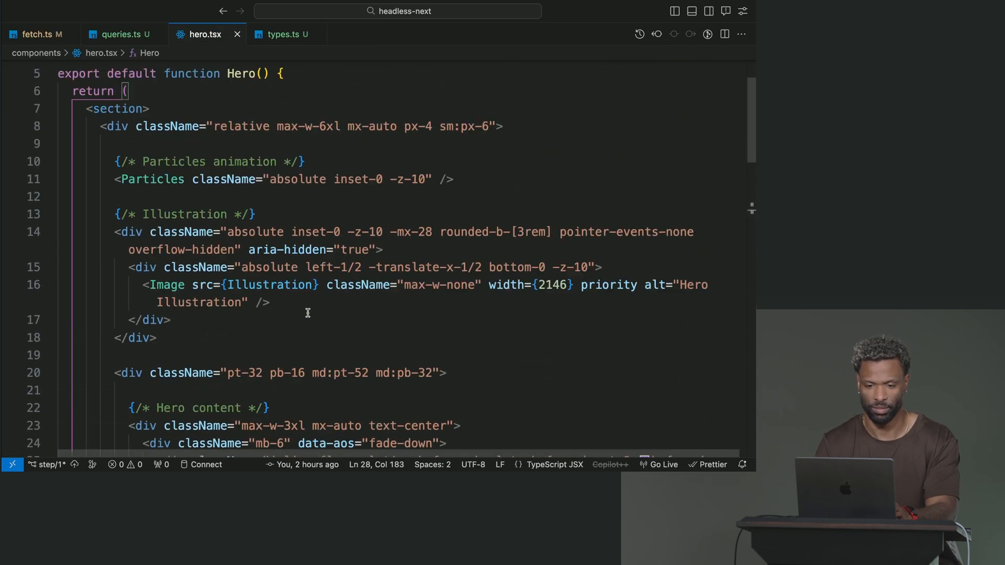
scroll("down", 3)
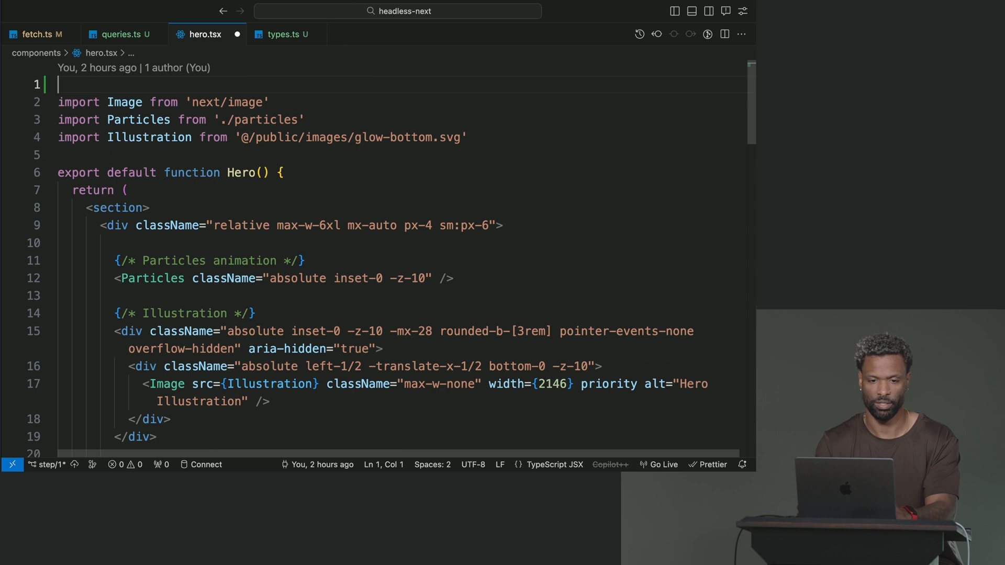
key("Backspace")
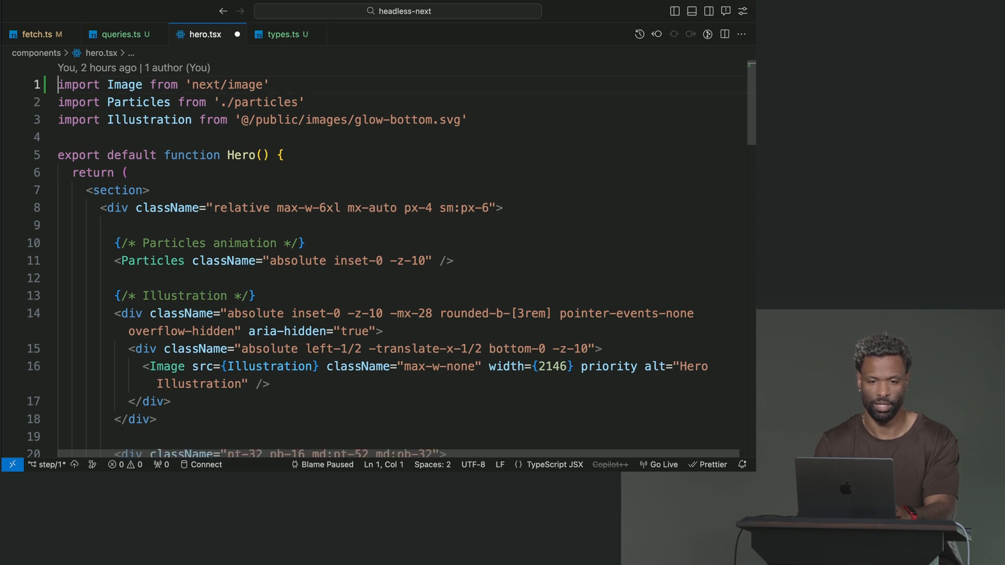
Step: Make Hero async and set const data = await getContentForHero()
left_click(255, 155)
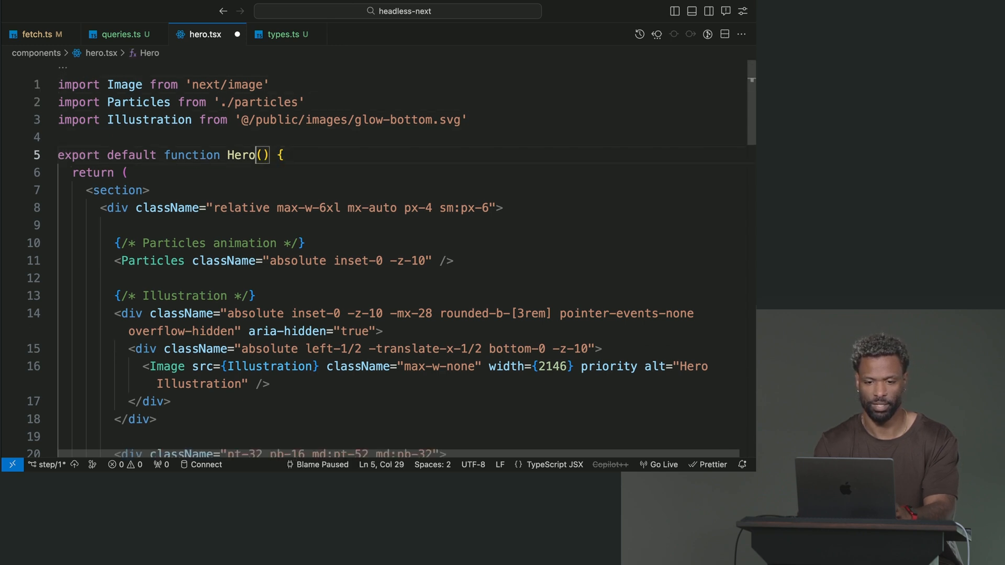
type("async")
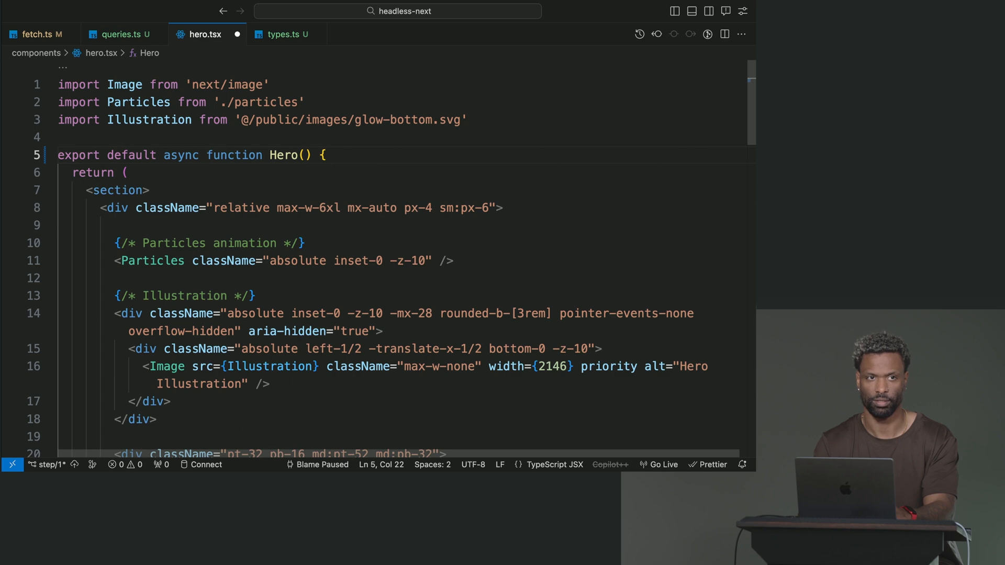
type("const")
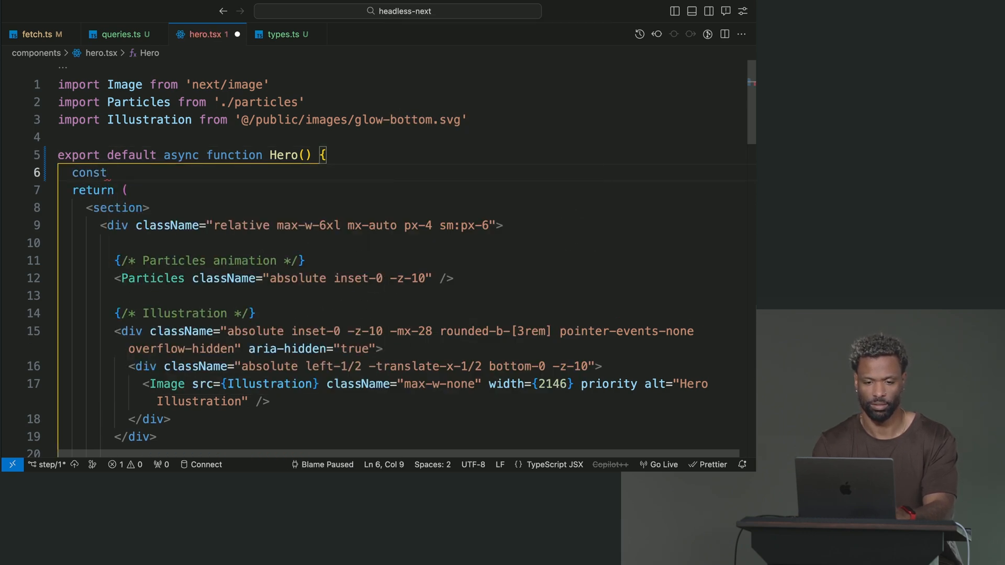
type("data = await")
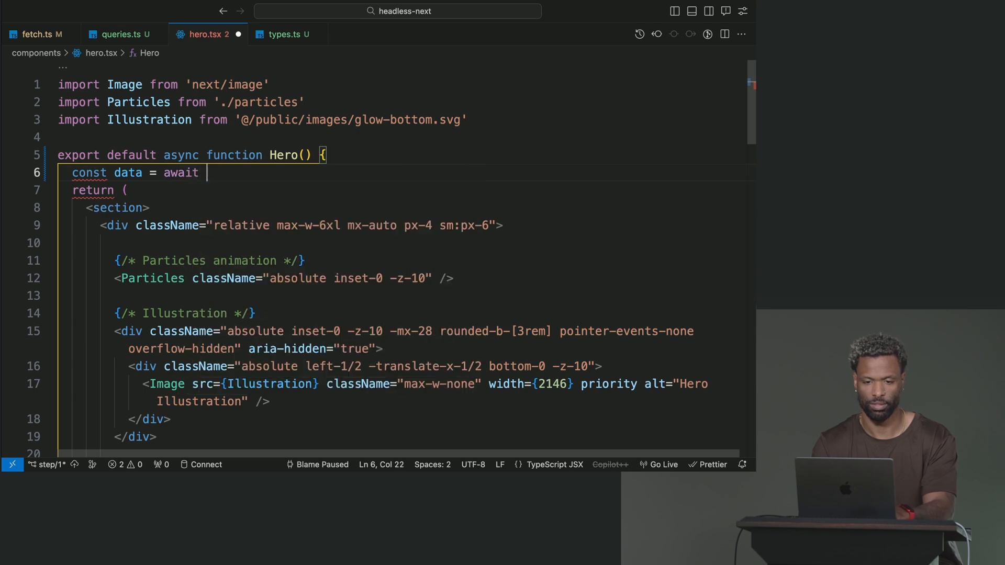
type("get")
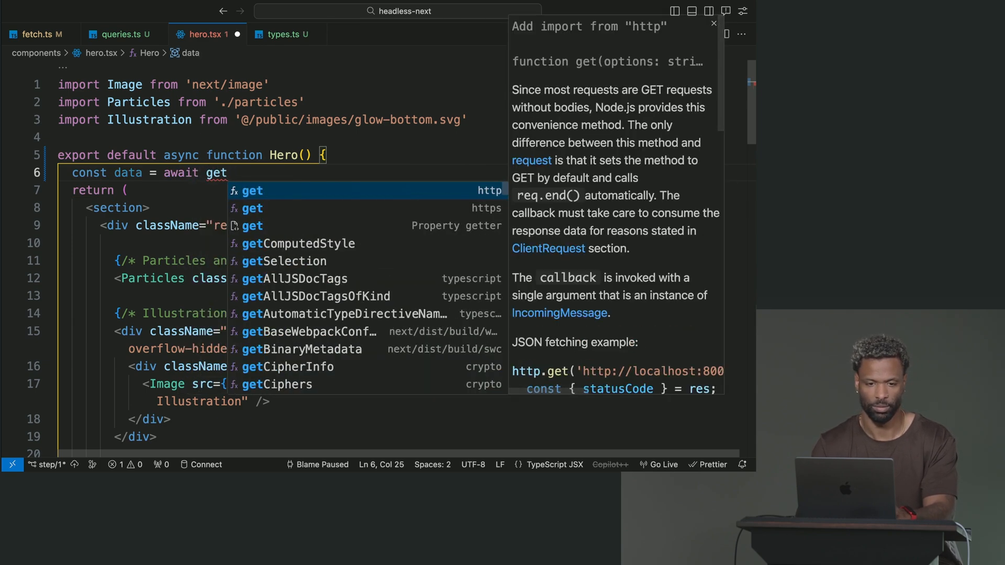
left_click(120, 34)
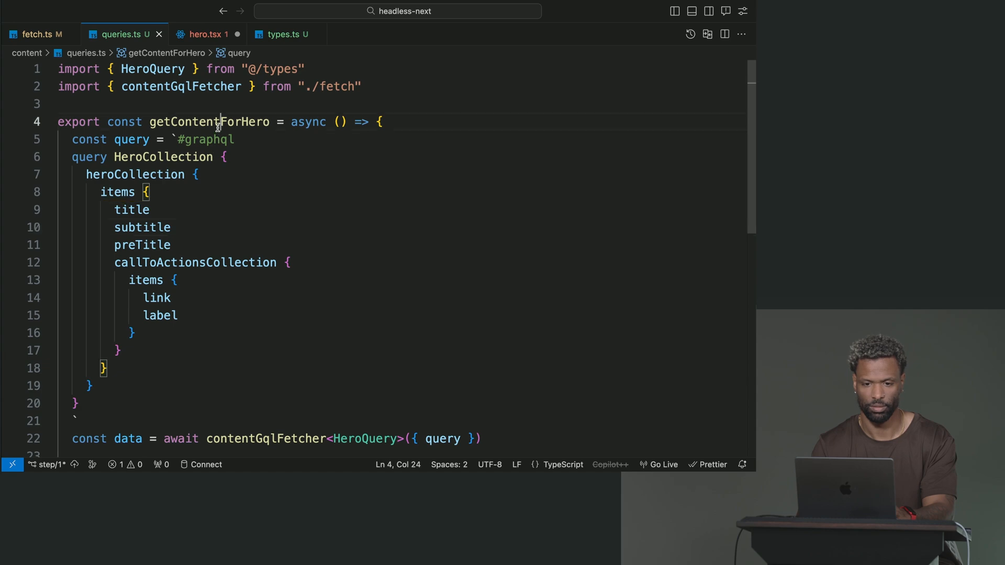
left_click(207, 34)
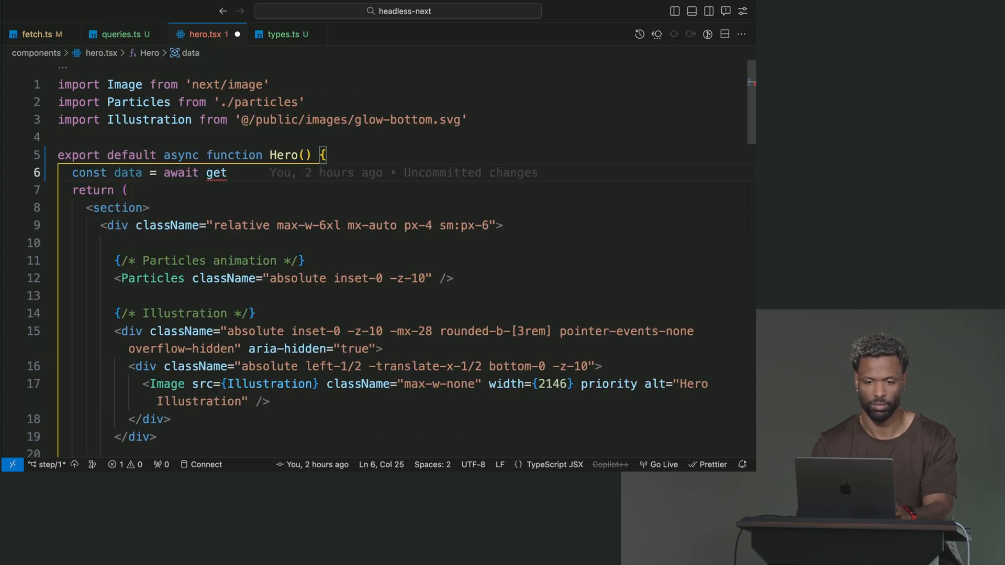
type("ContentForHero(")
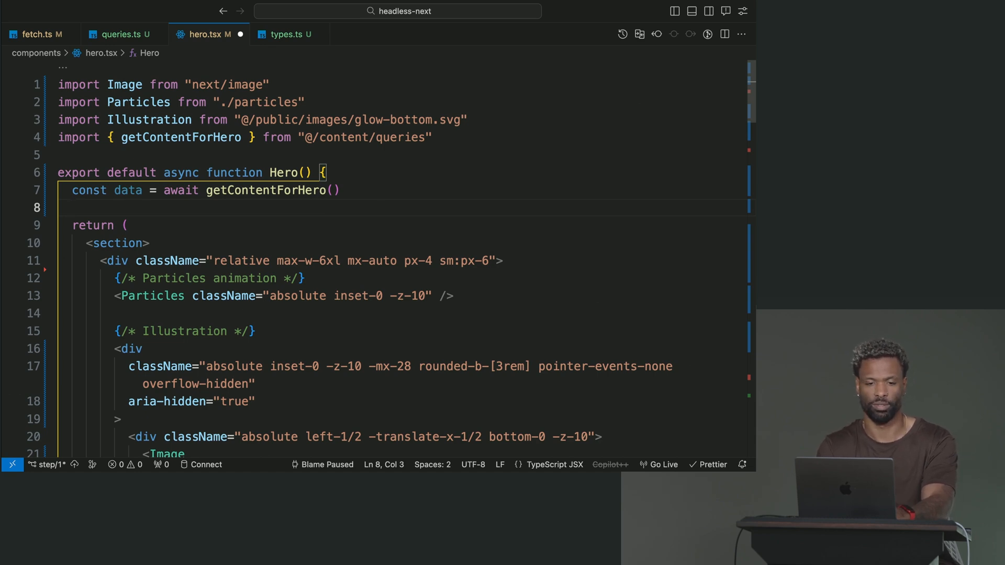
Step: Set const content = data.heroCollection.items[0]
type("const content =")
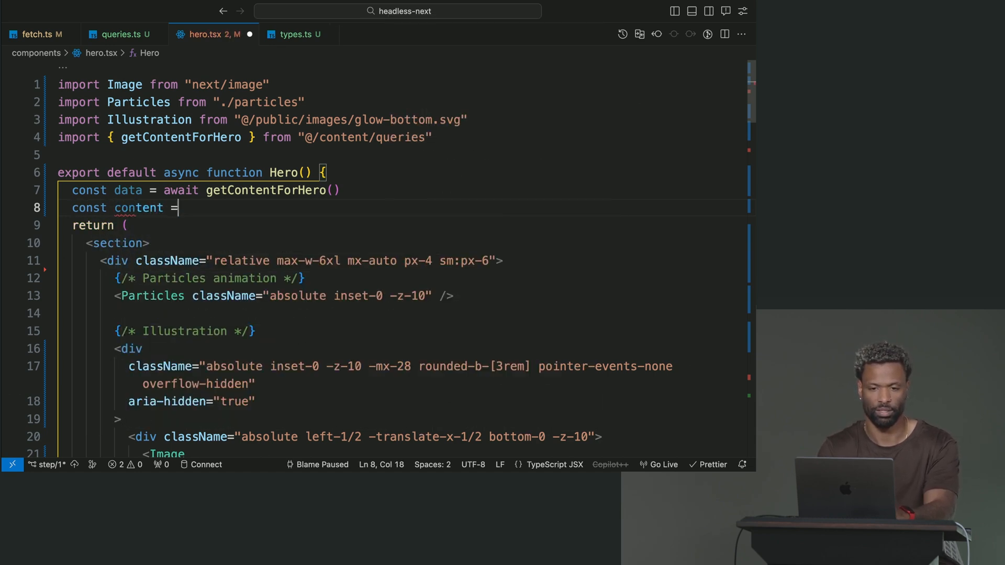
type("data.")
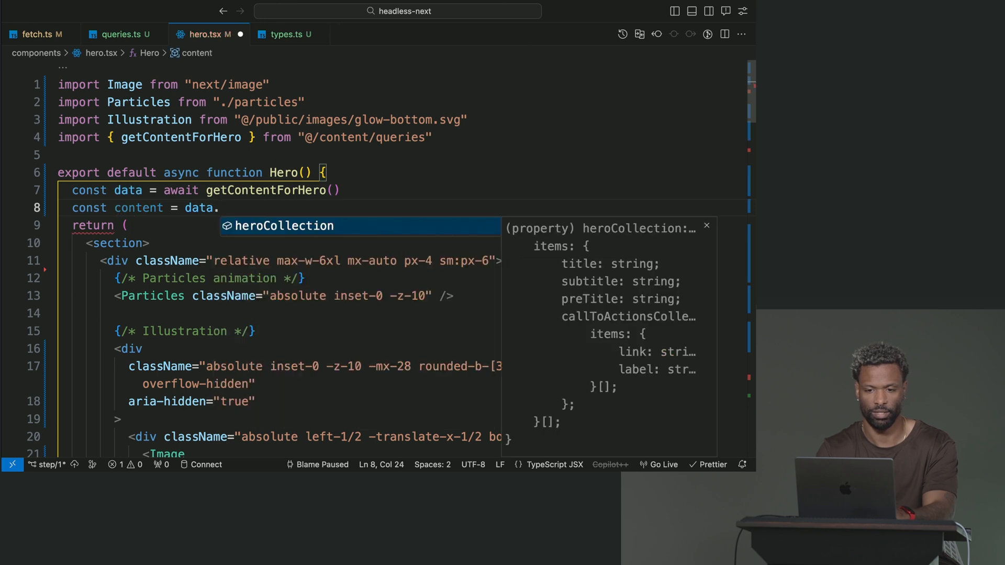
type("heroCollection.items")
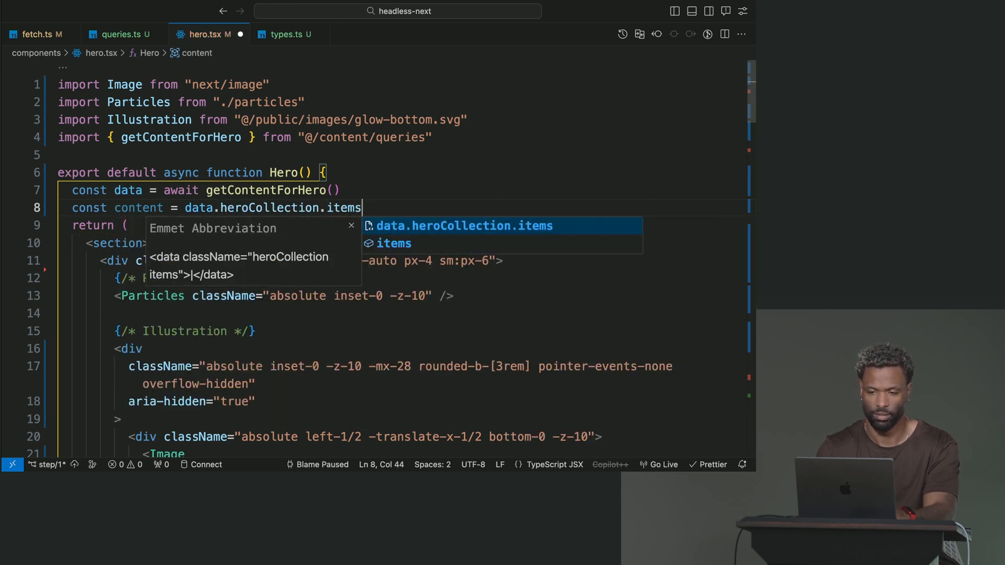
type("[0]")
type("content")
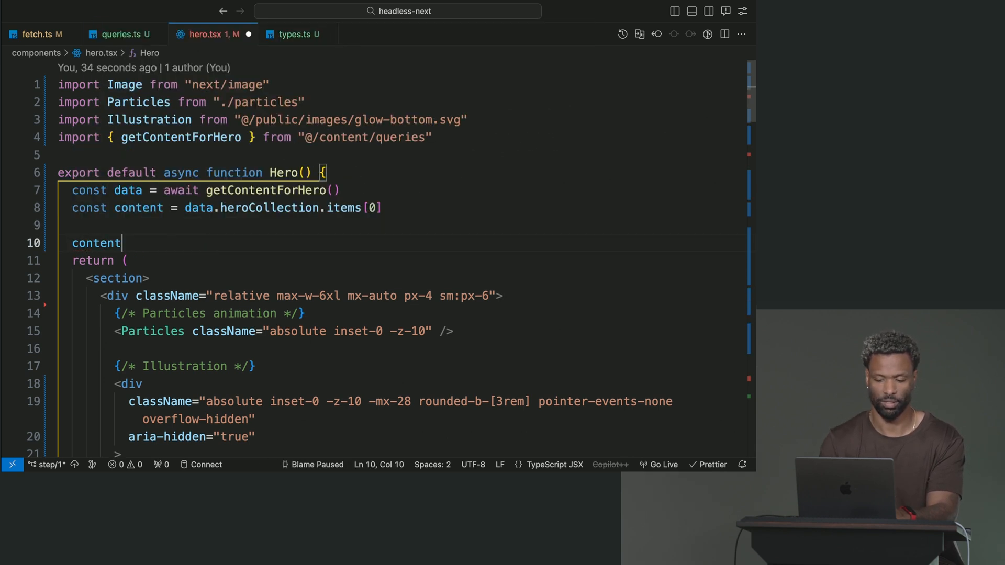
type(".")
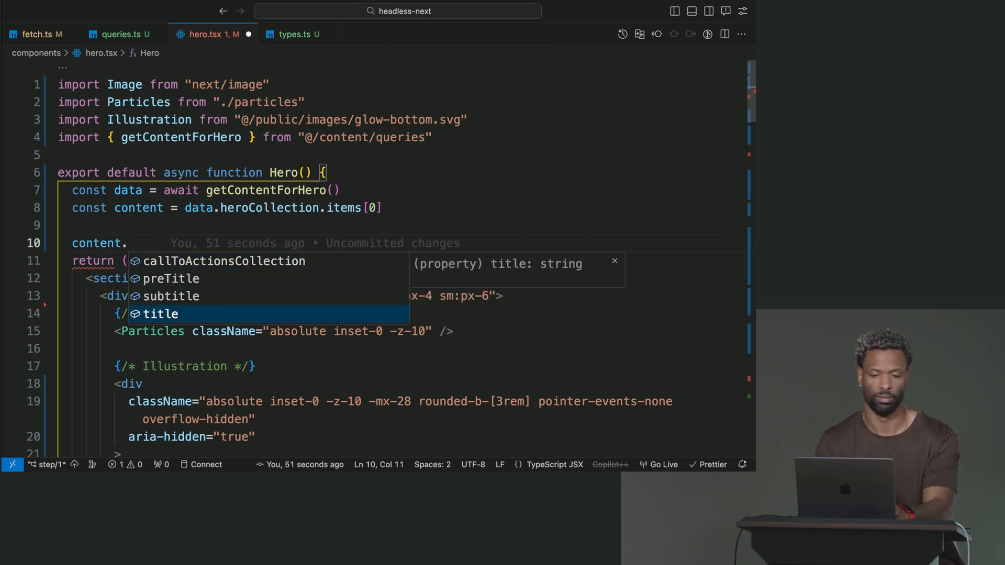
key("Escape")
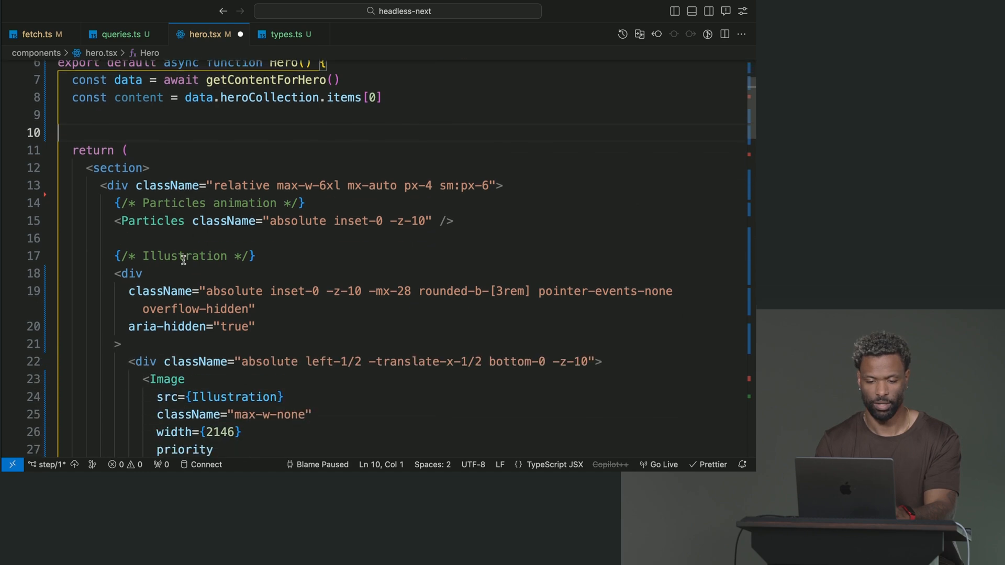
Step: Replace the hard-coded h1 text with {content.title} and the paragraph with {content.subtitle}
scroll("down", 3)
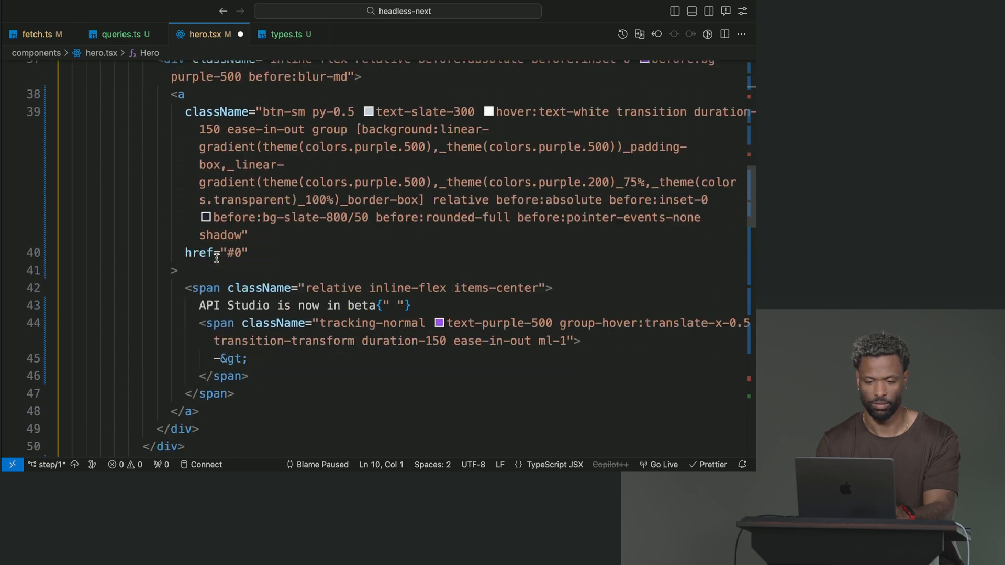
scroll("down", 3)
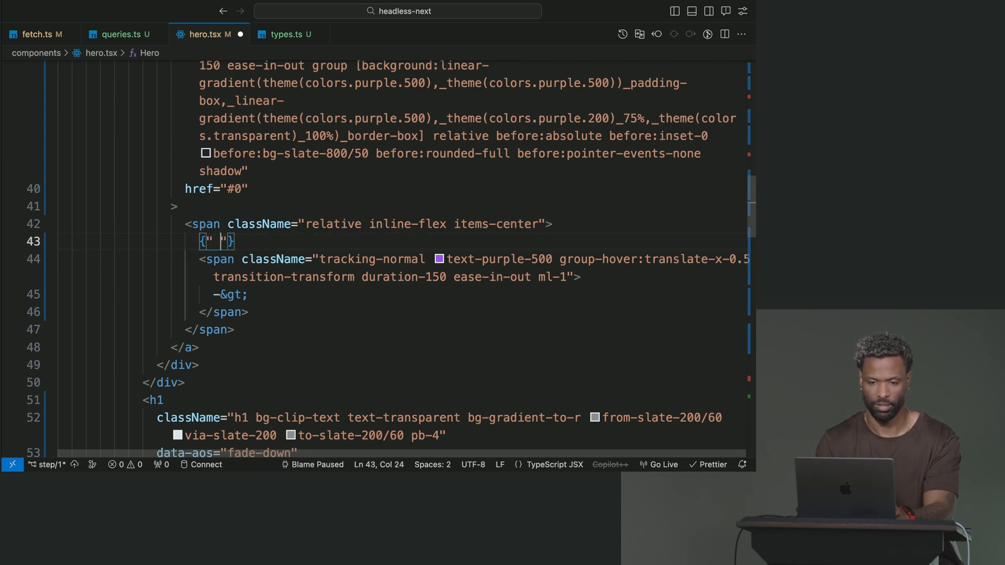
type("c")
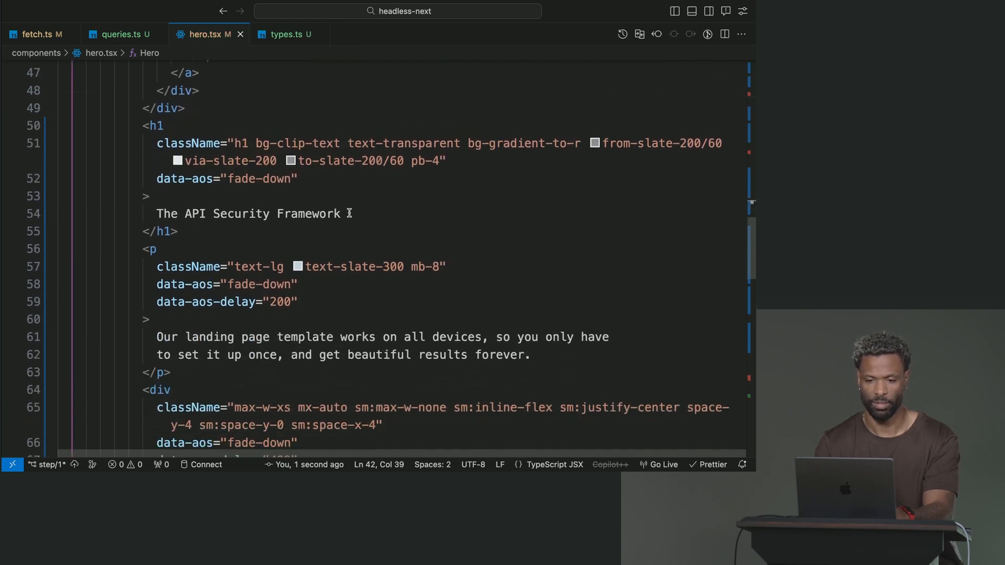
double_click(248, 213)
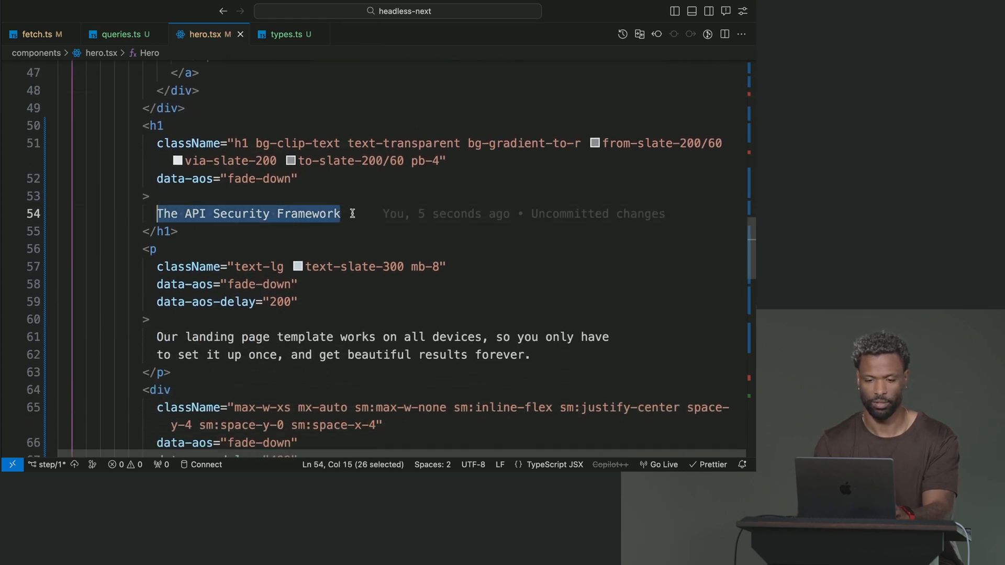
type("{content.title")
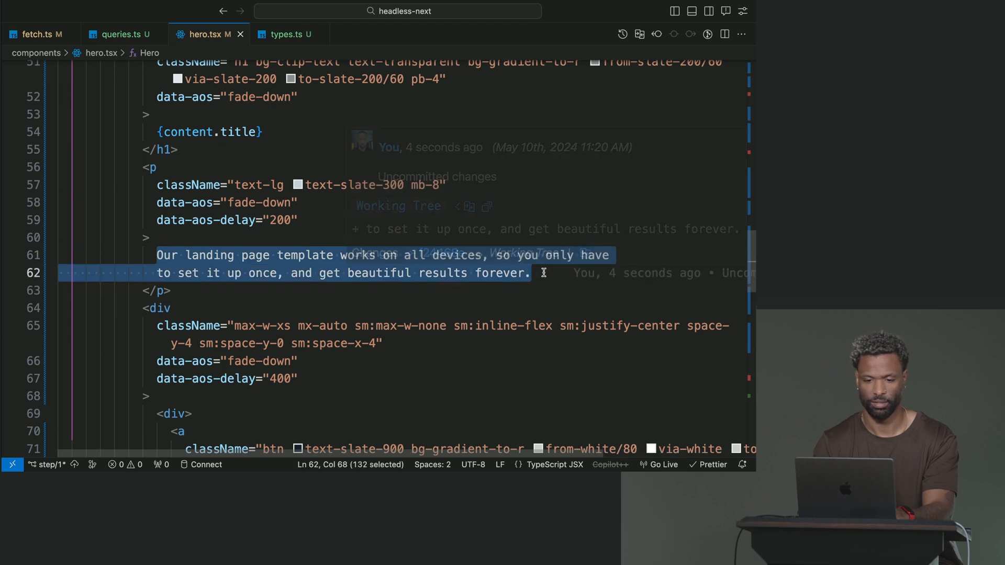
type("{content.subtitle")
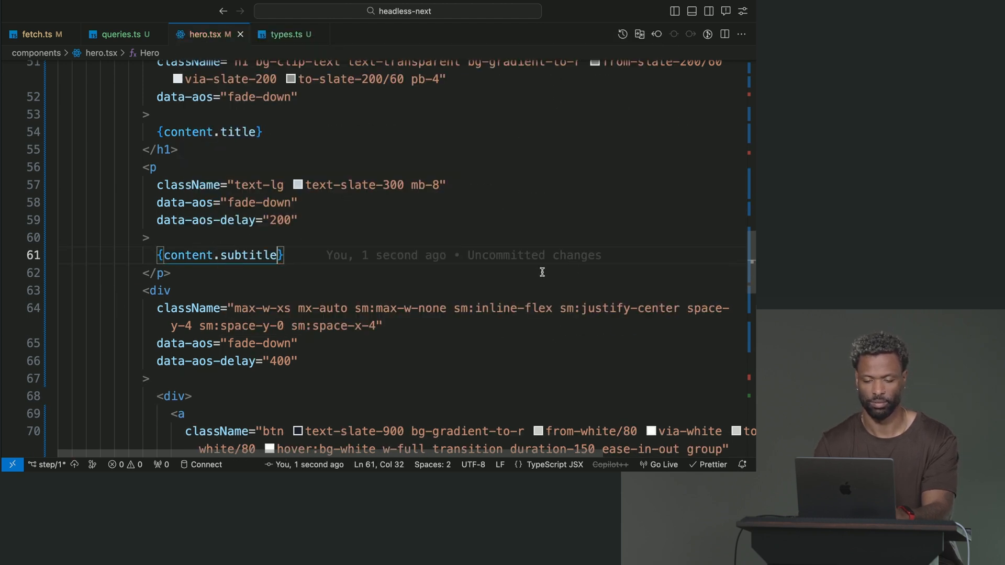
scroll("down", 3)
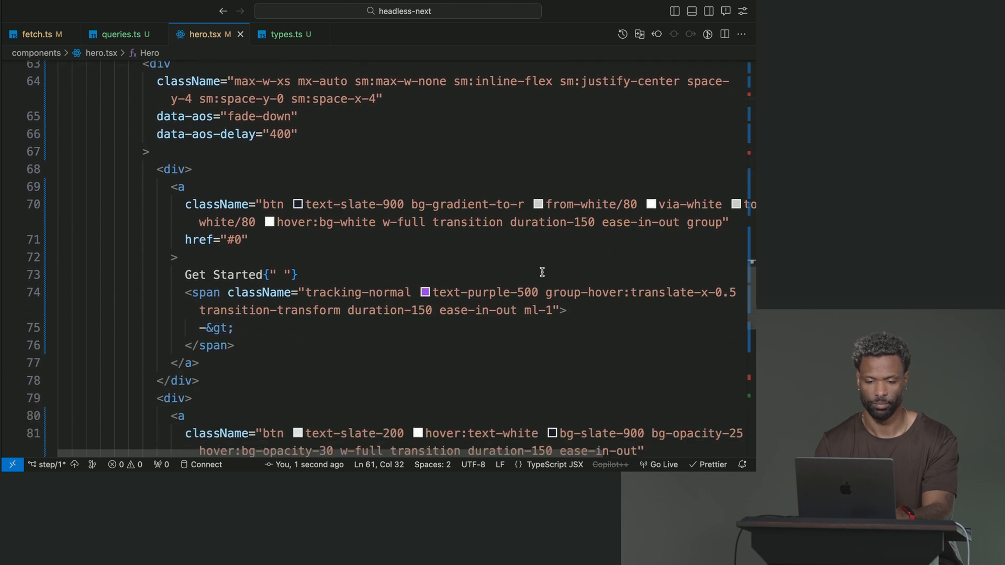
scroll("down", 3)
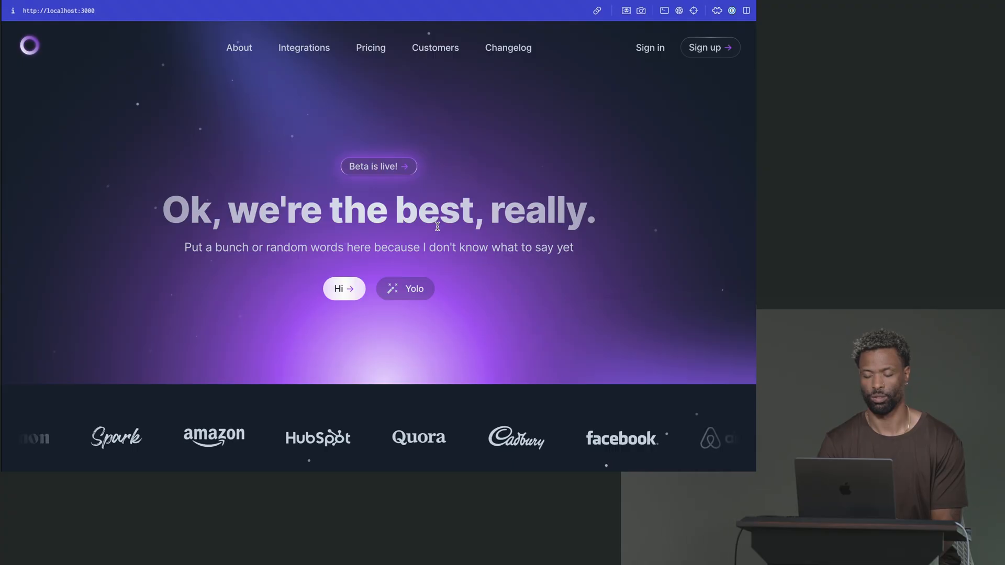
scroll("down", 3)
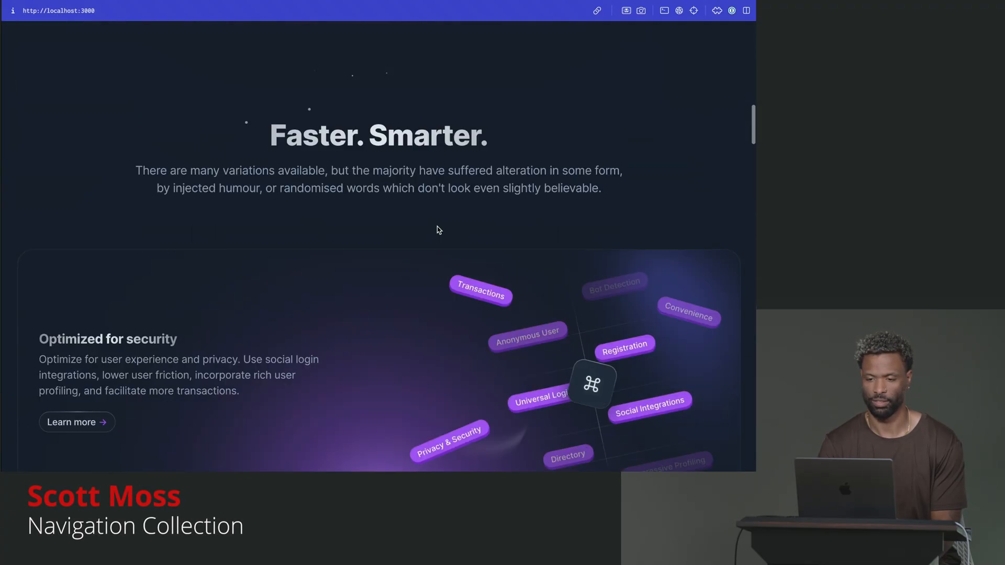
scroll("down", 3)
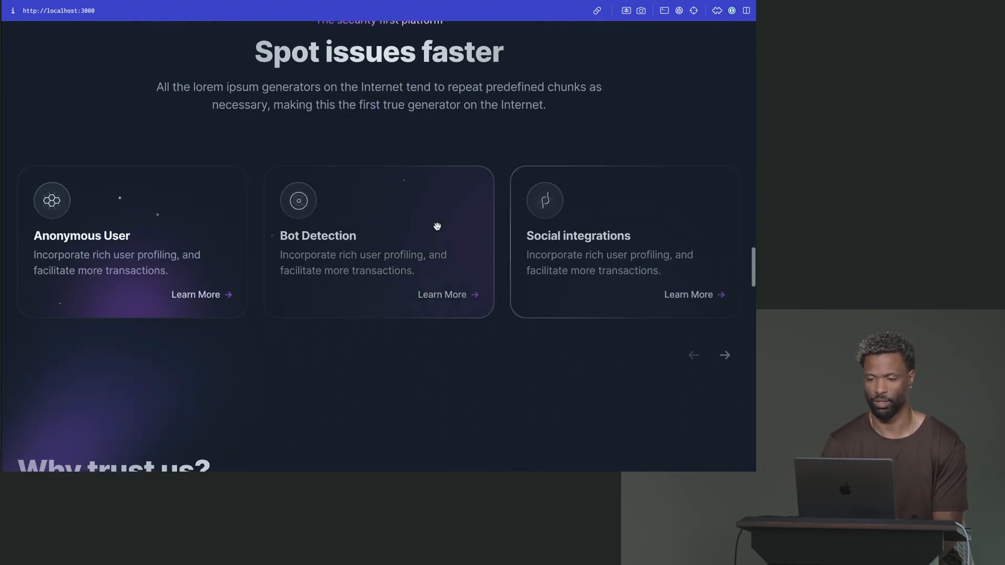
scroll("up", 3)
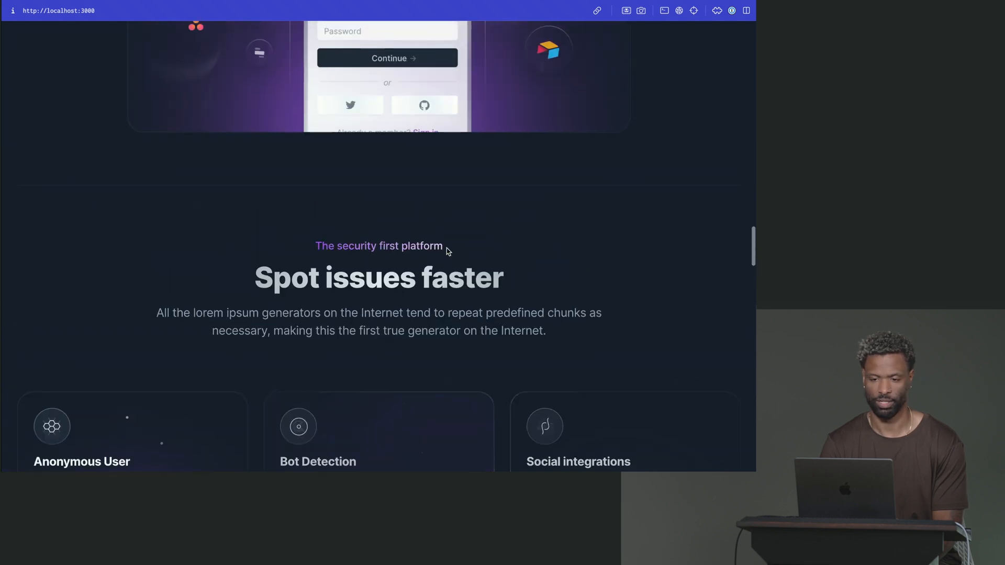
scroll("down", 3)
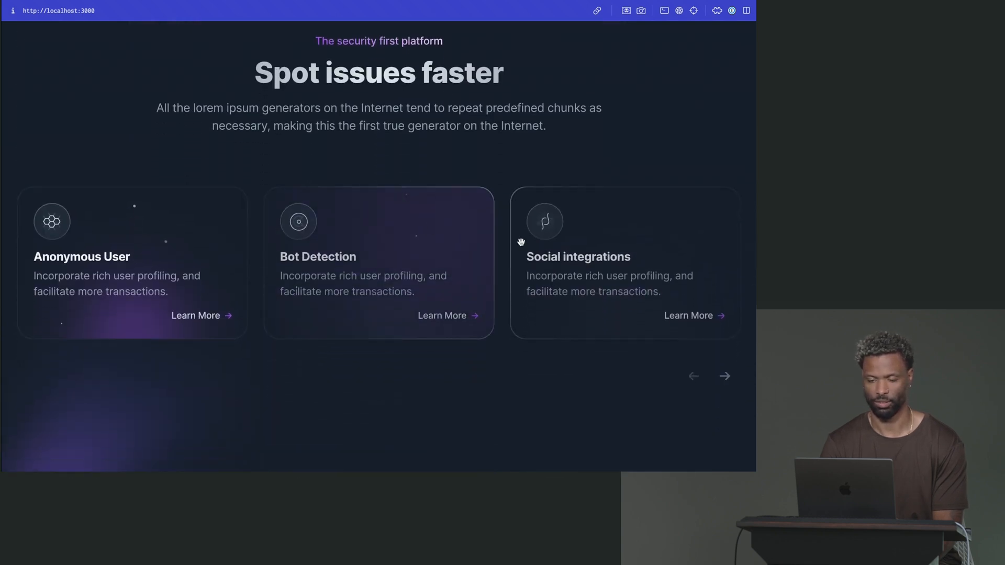
left_click(725, 376)
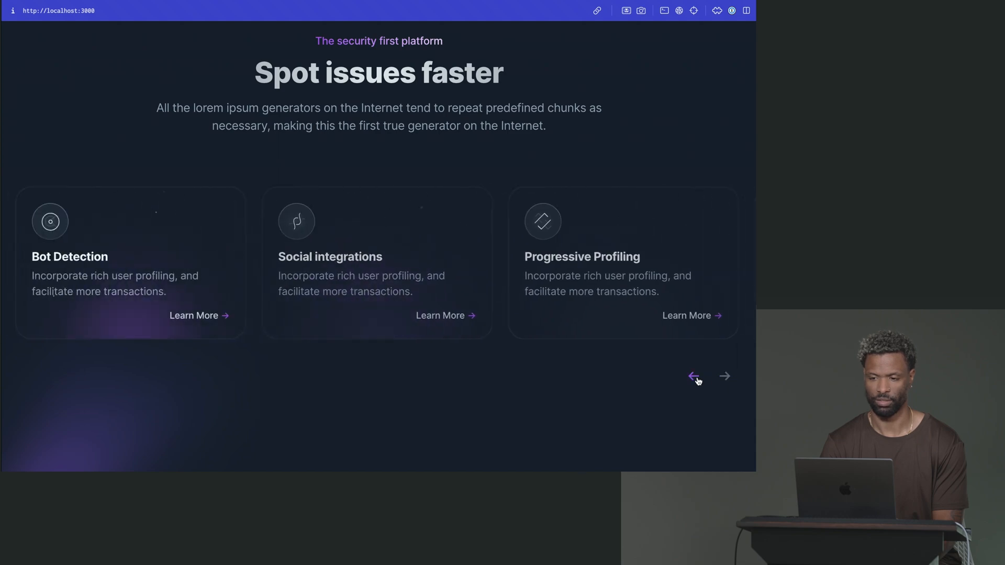
scroll("down", 3)
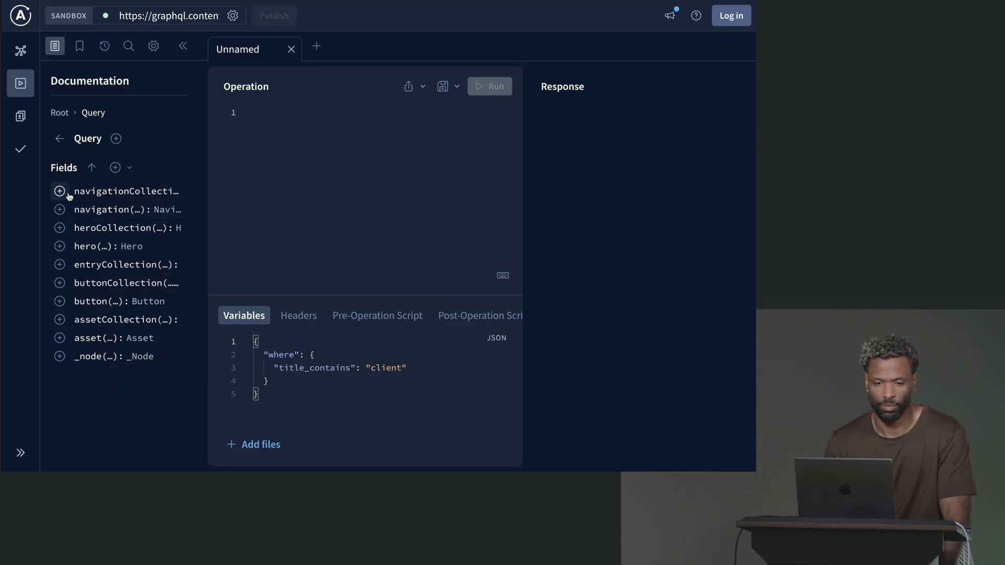
Step: Add navigationCollection with a where name filter, removing the old title_contains variable
left_click(59, 191)
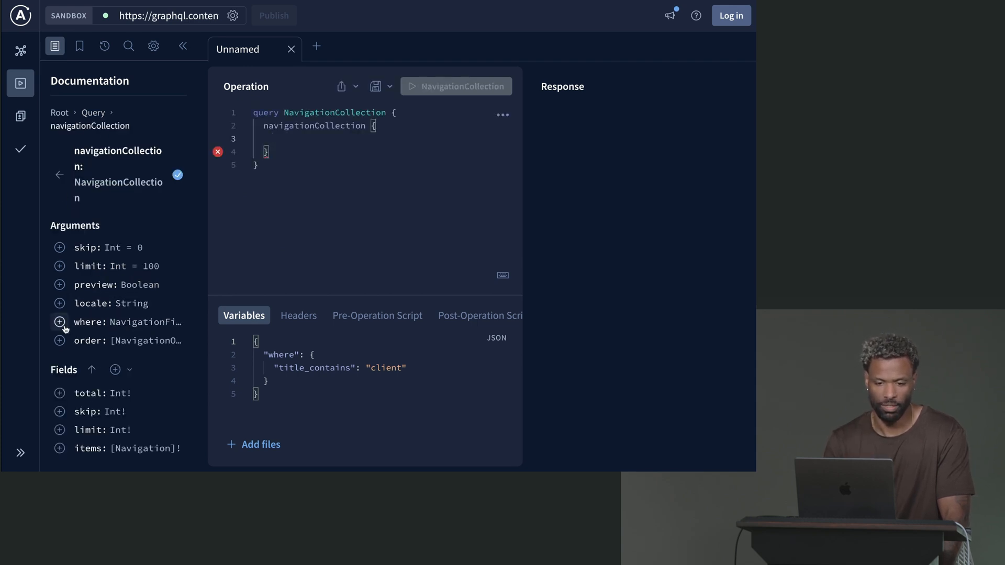
left_click(88, 322)
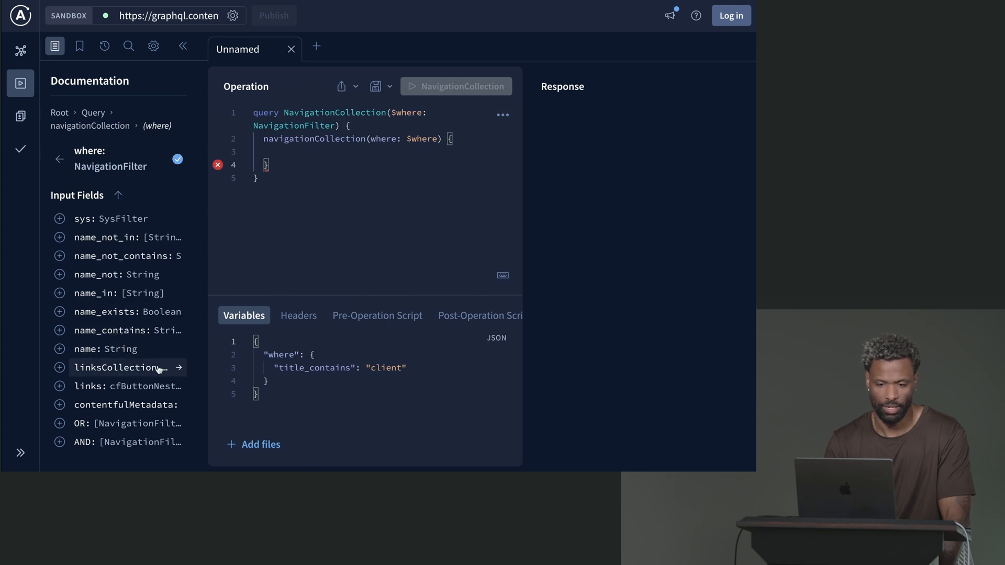
left_click(59, 348)
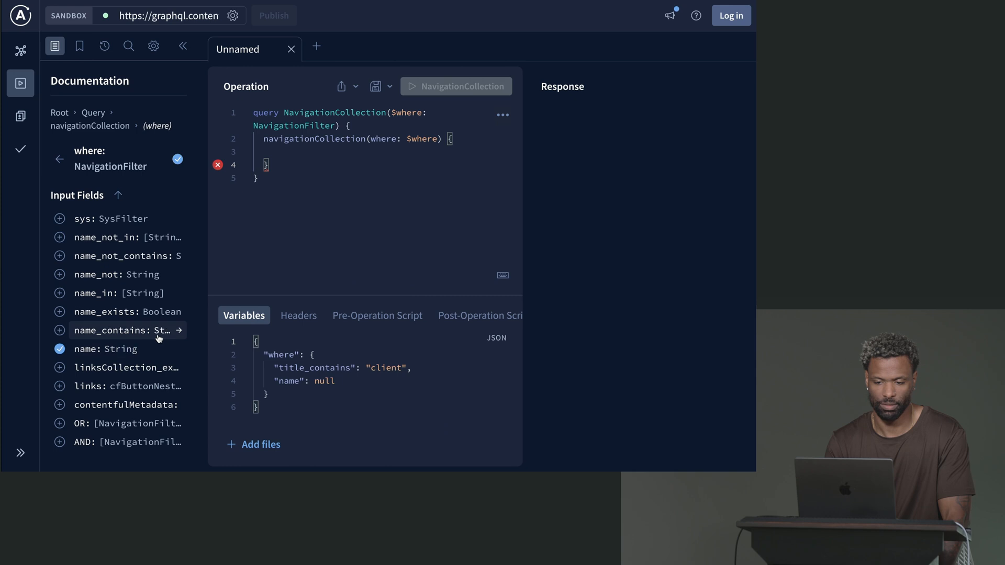
left_click(414, 367)
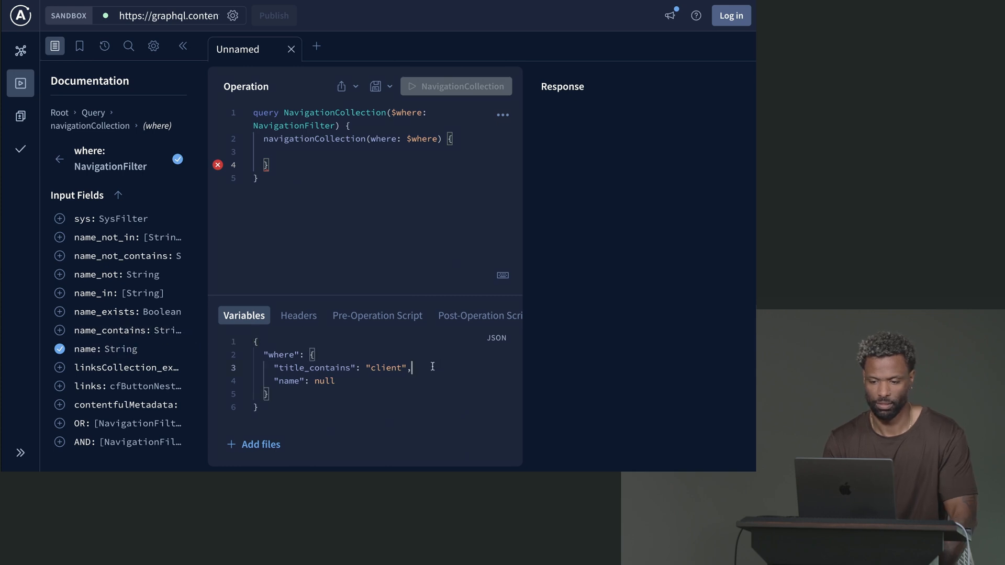
key("Backspace")
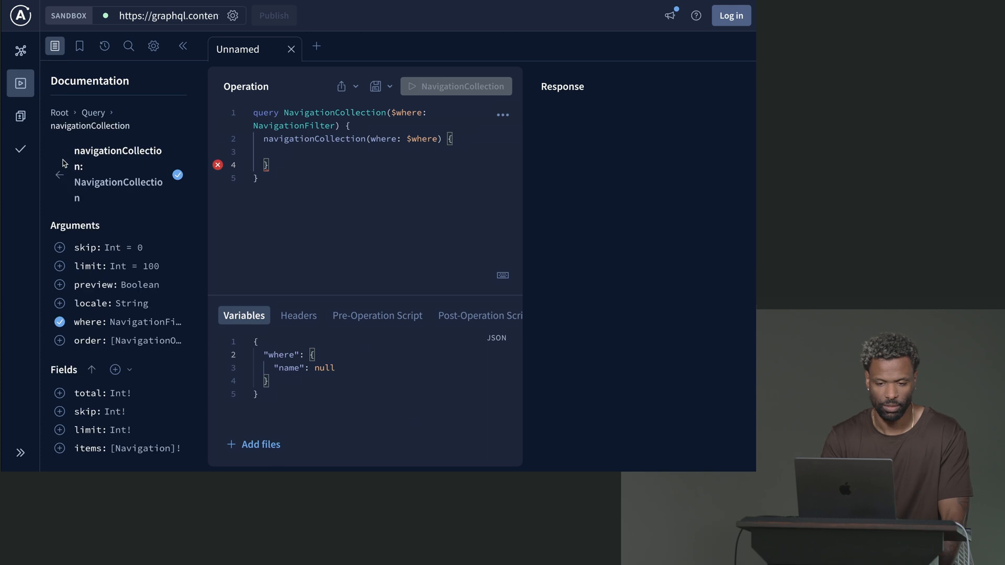
mouse_move(59, 448)
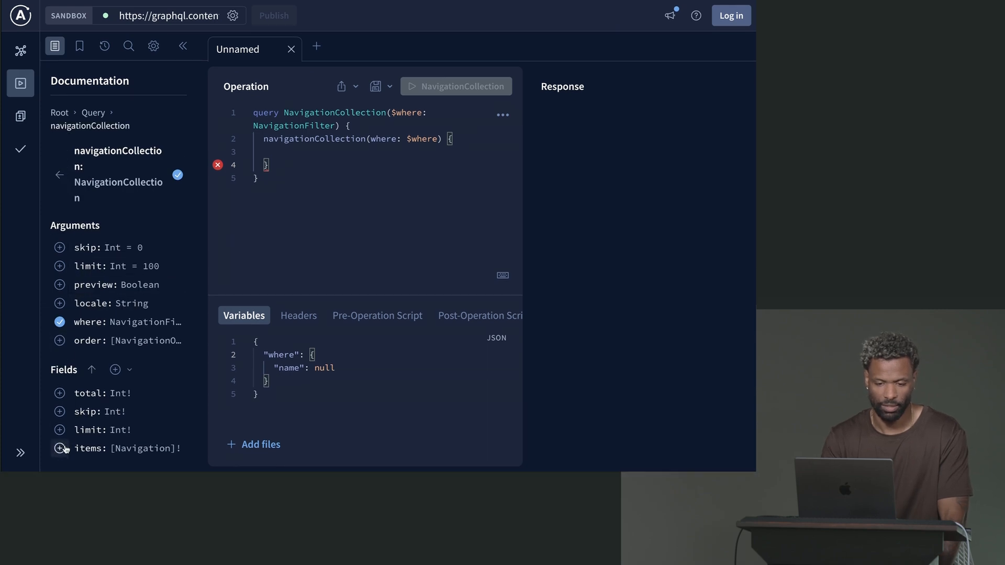
Step: Request each navigation's items name and linksCollection items label and link
left_click(59, 448)
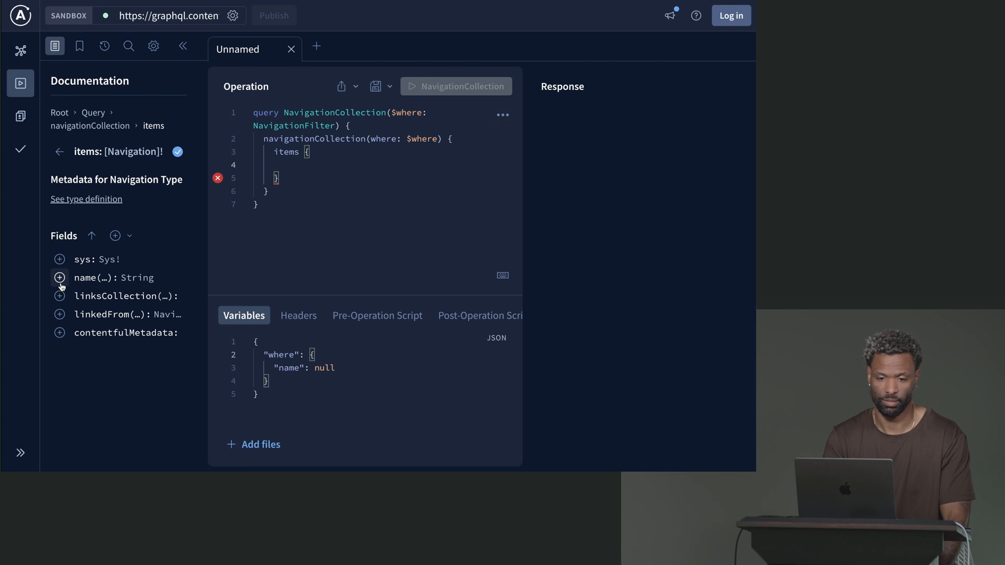
left_click(59, 278)
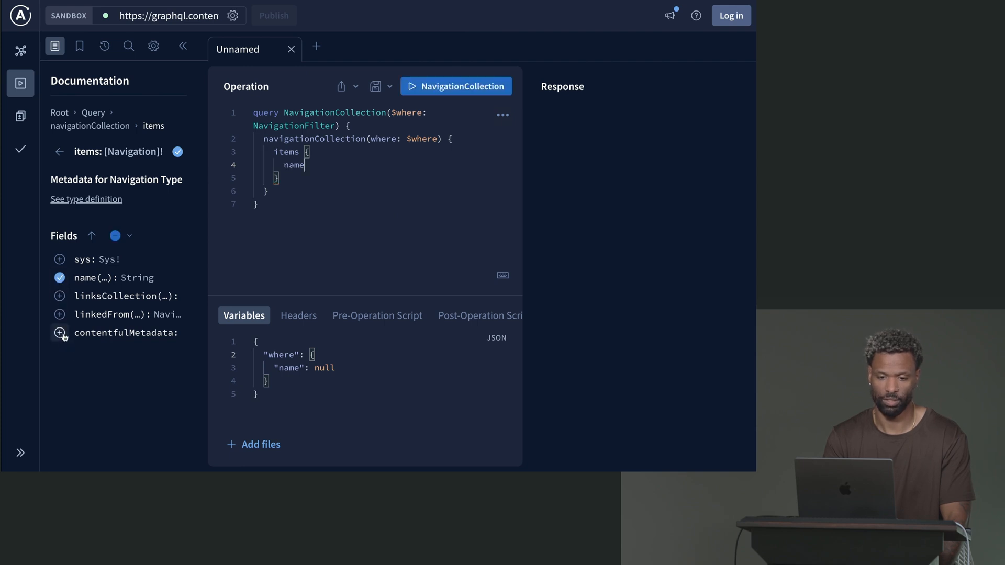
left_click(59, 296)
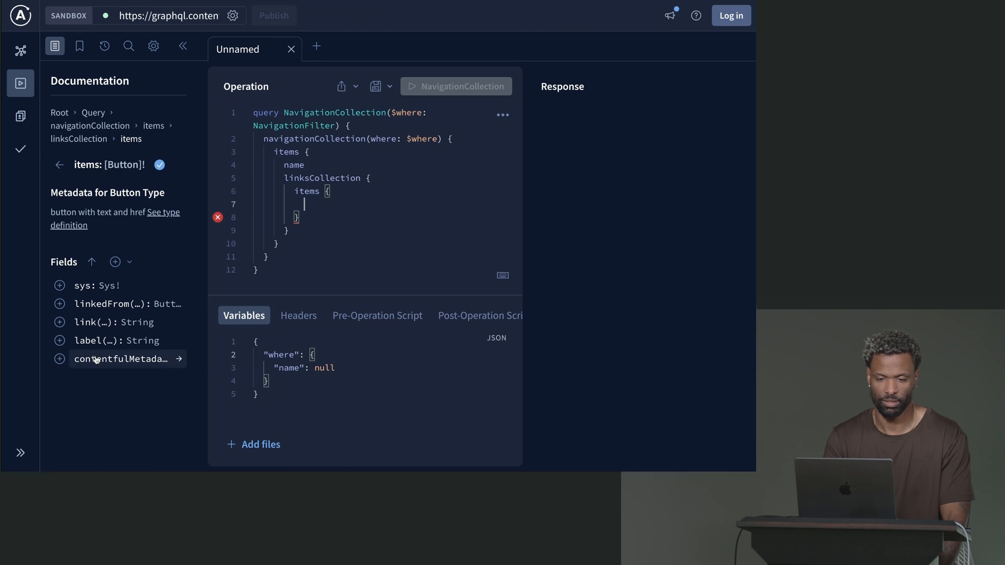
left_click(58, 340)
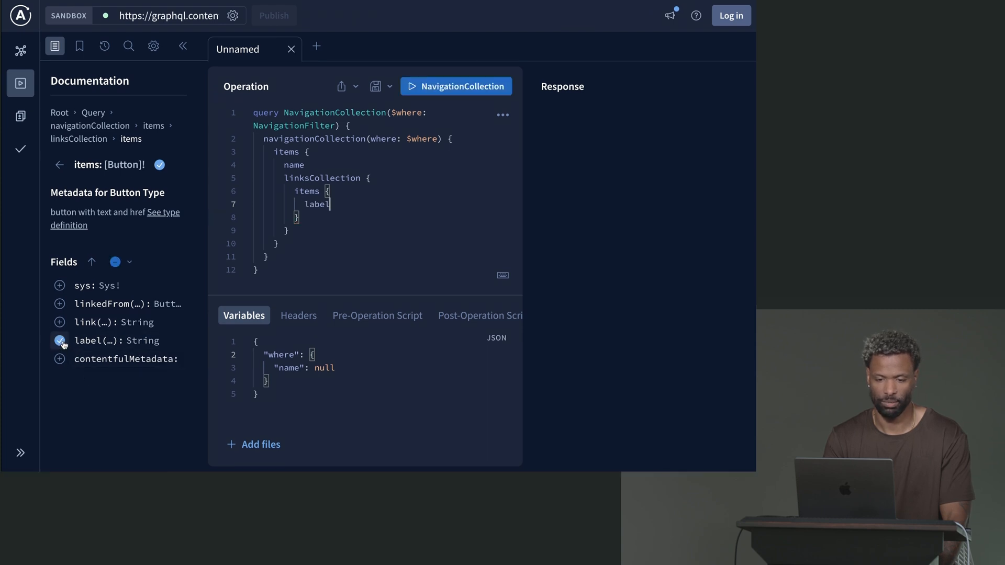
left_click(58, 322)
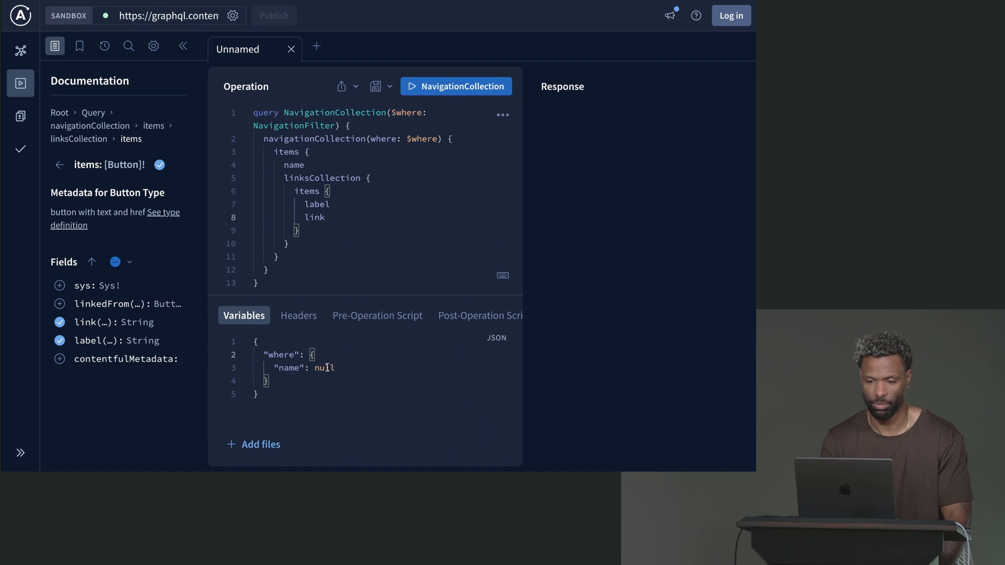
Step: Set the name filter to "Header" and run the query to get the five links
type("\"he\"")
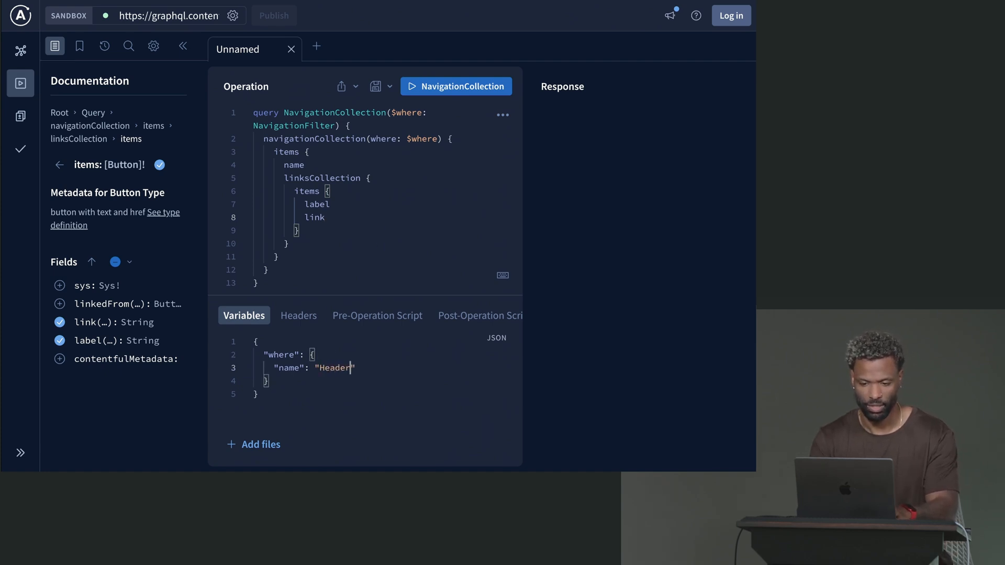
left_click(455, 86)
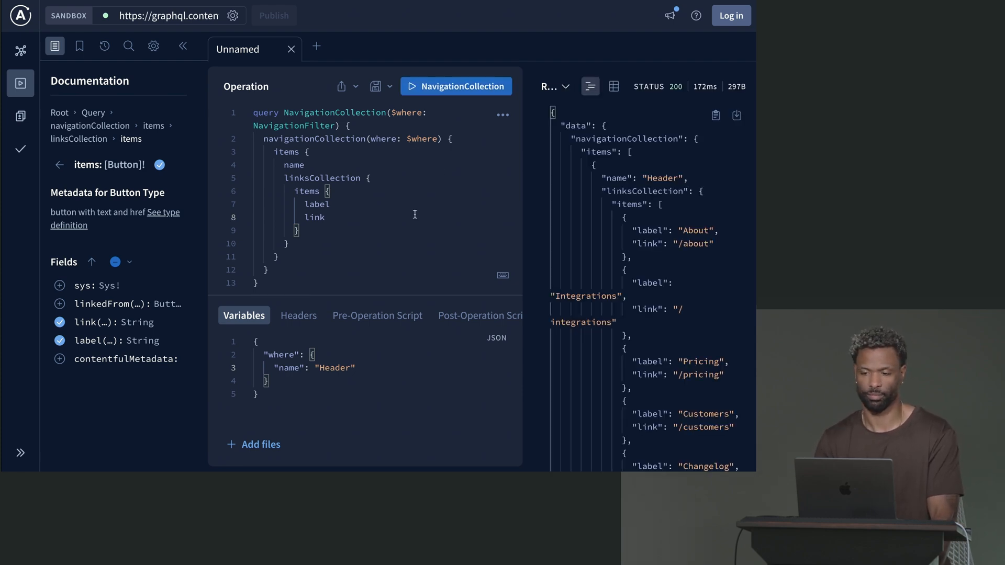
scroll("down", 3)
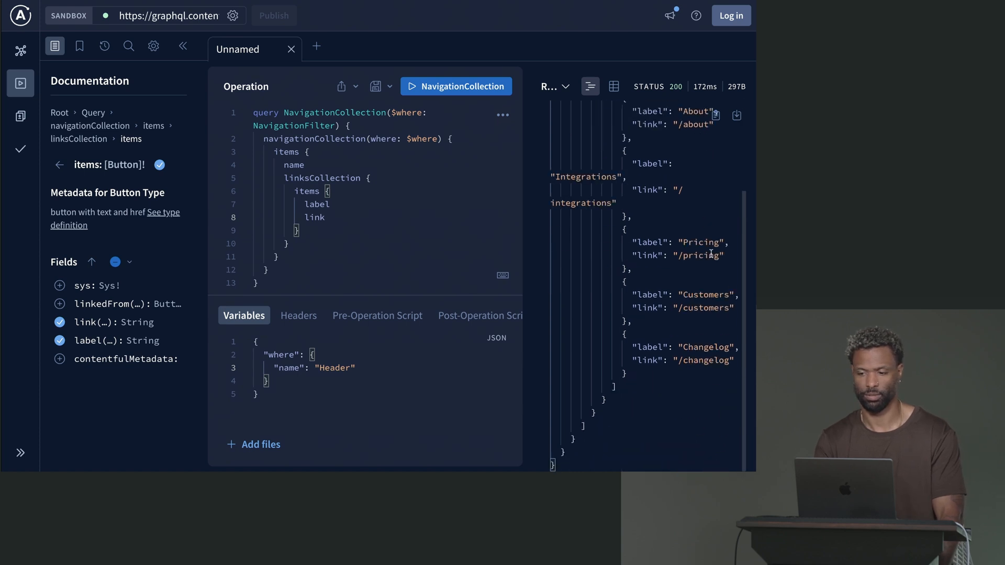
scroll("up", 3)
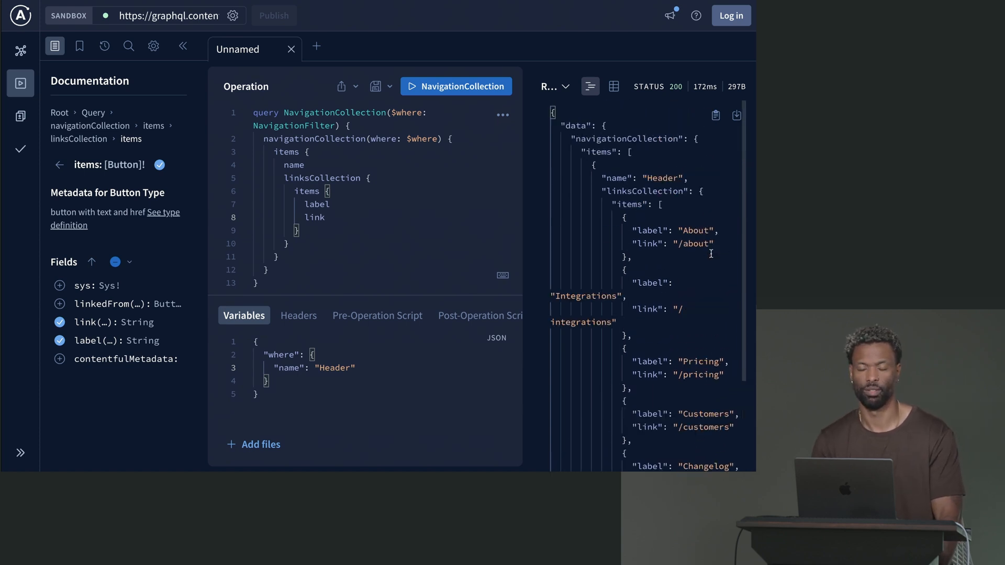
key("ctrl+a")
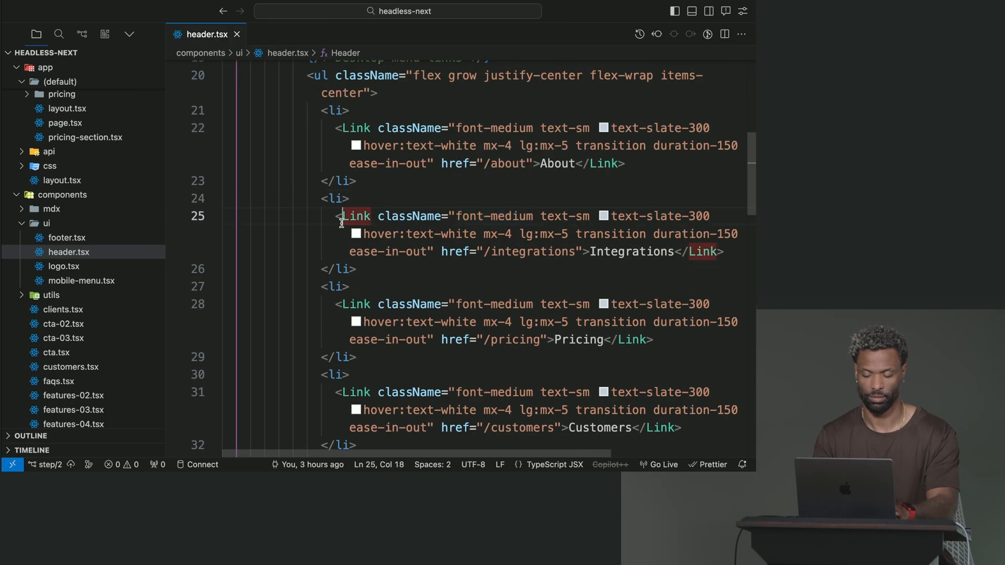
Step: In queries.ts, write async getContentForHeaderNav with a NavigationCollection($where: NavigationFilter) GraphQL query
type("qu")
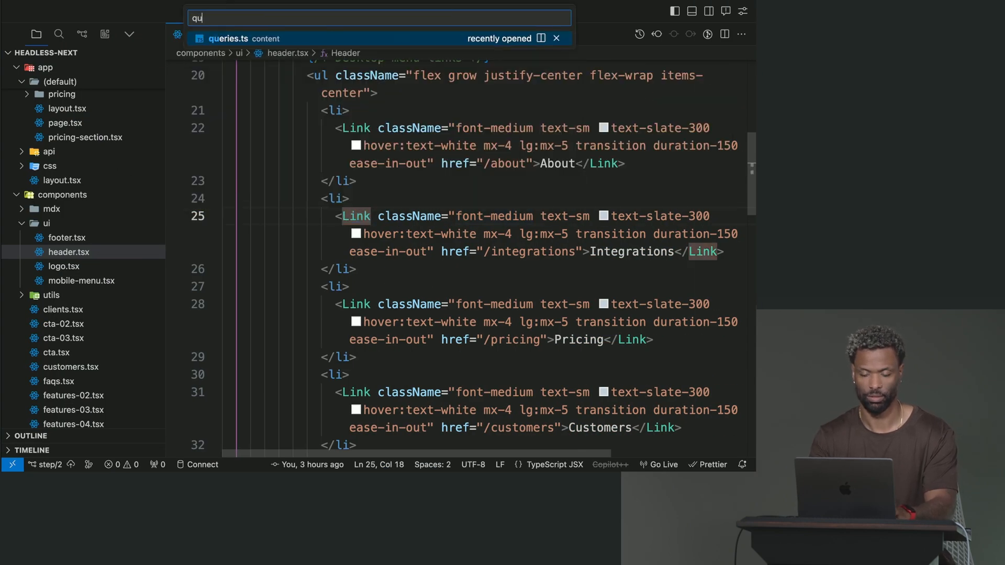
left_click(248, 38)
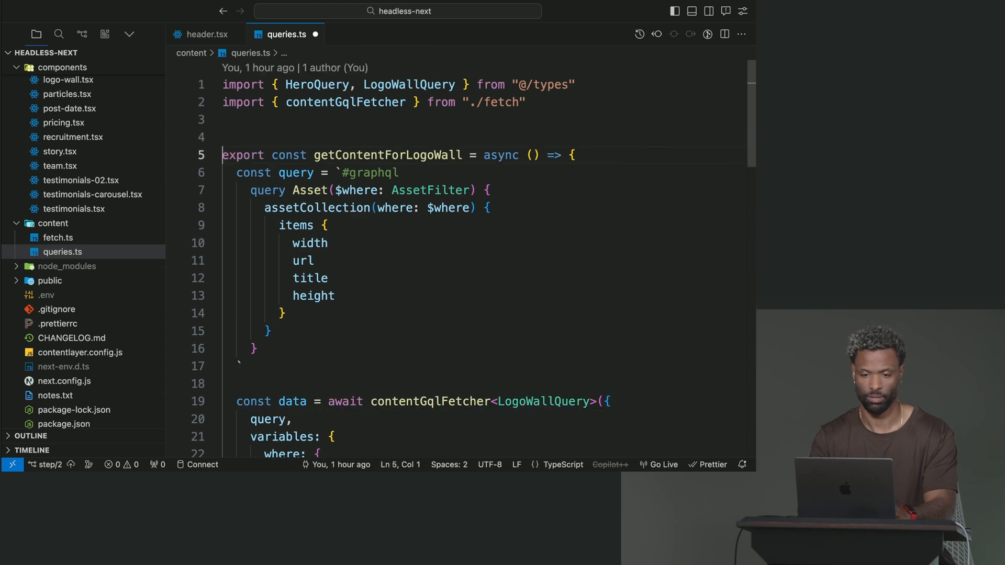
type("expot")
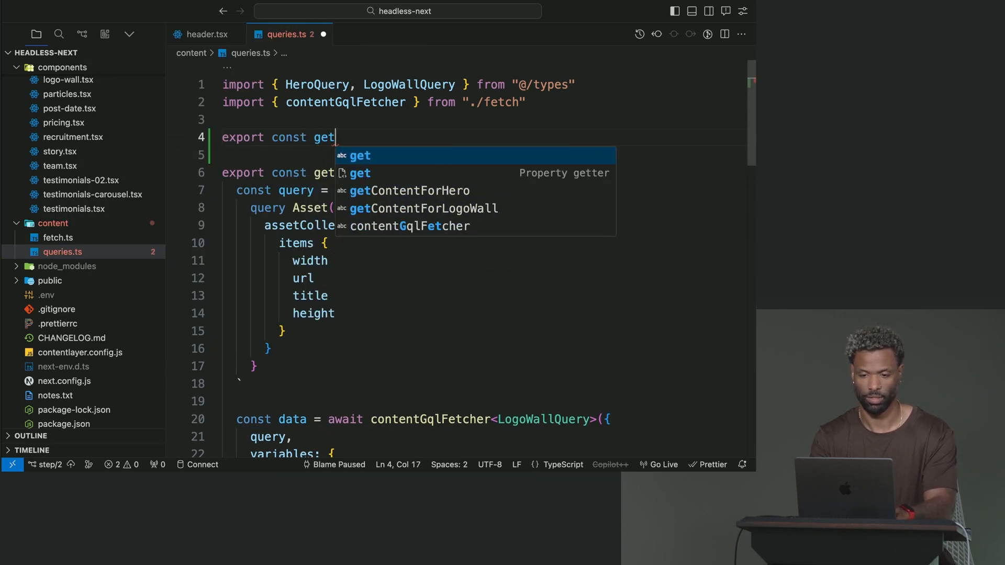
type("ContentH")
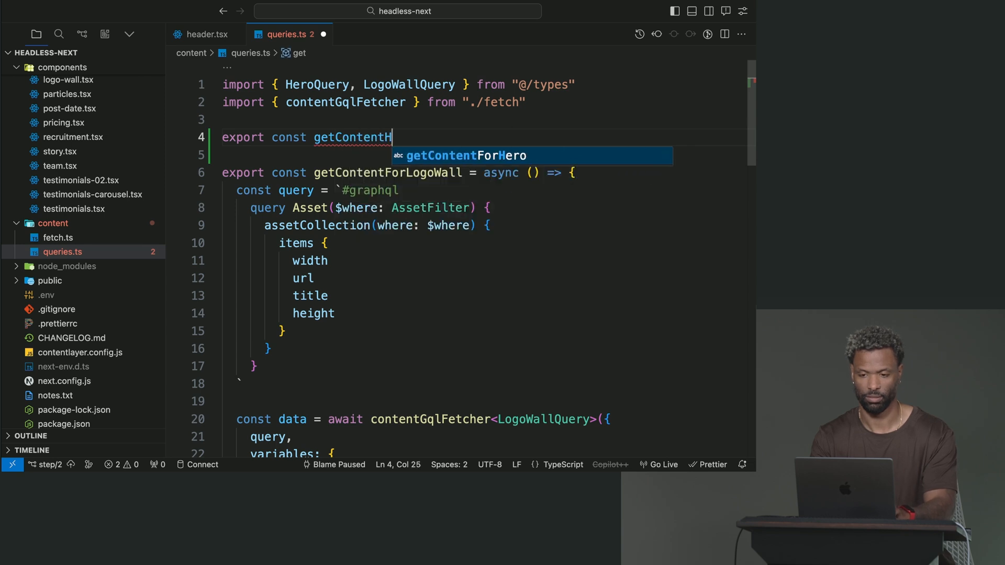
type("orHead")
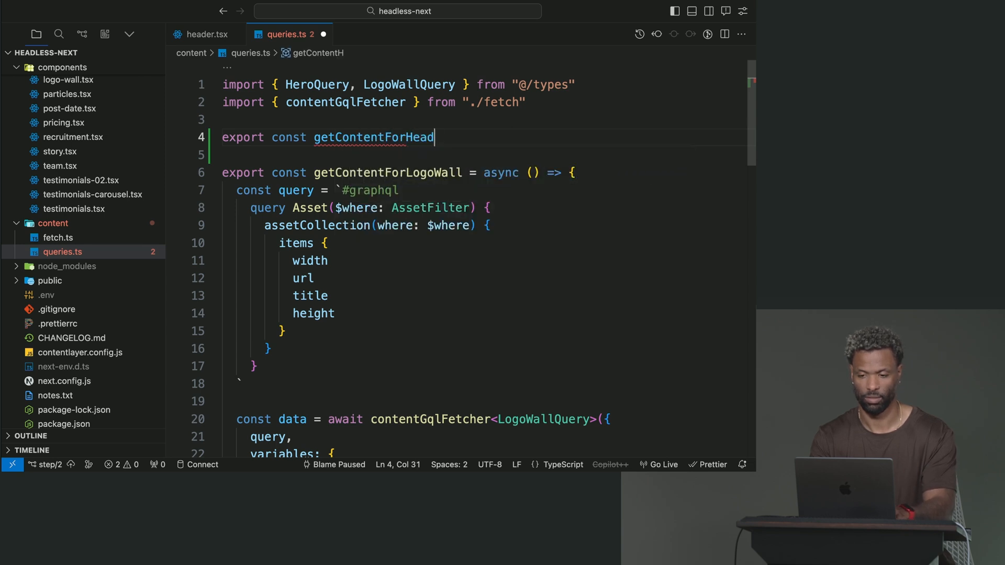
type("er")
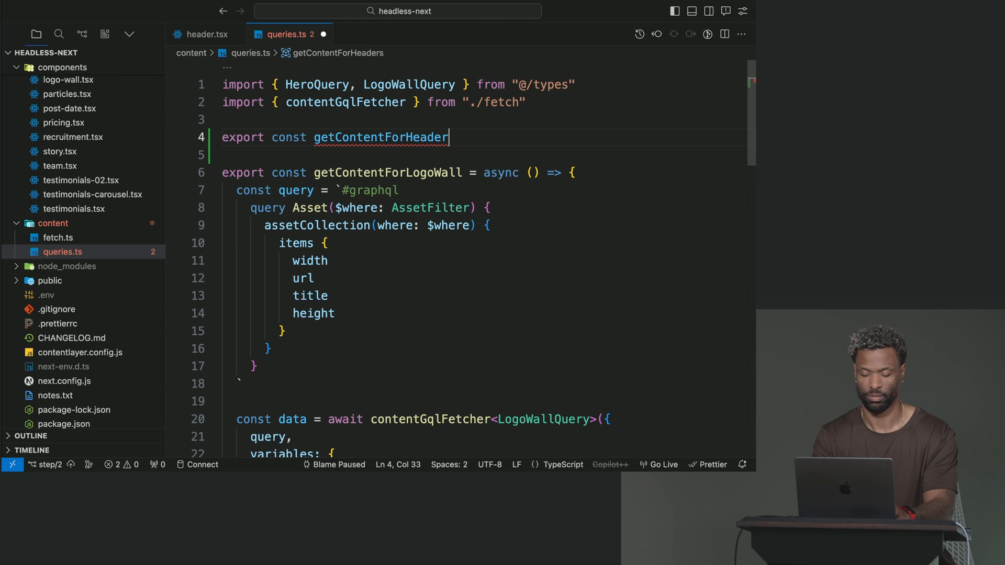
type("Nav = () => {")
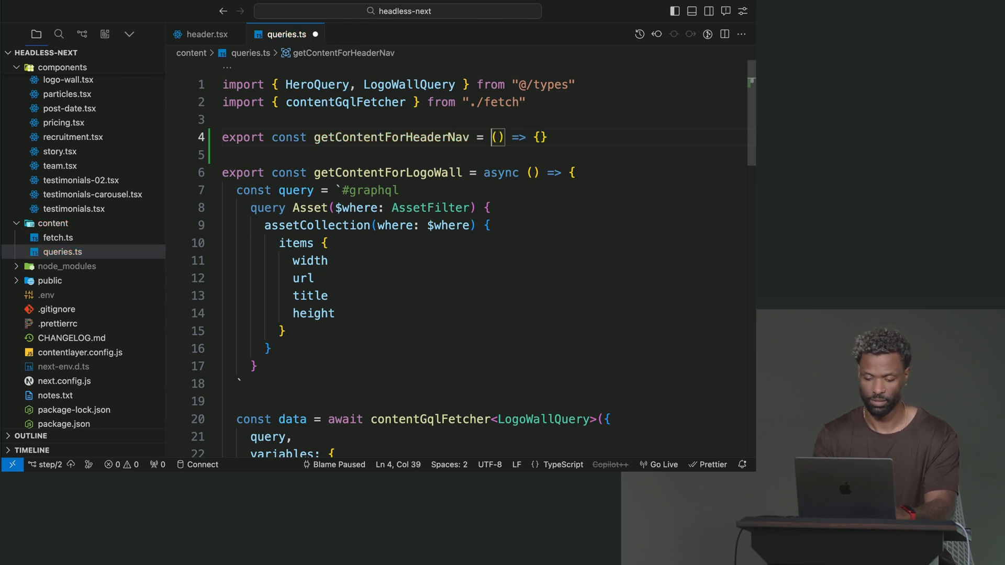
type("async")
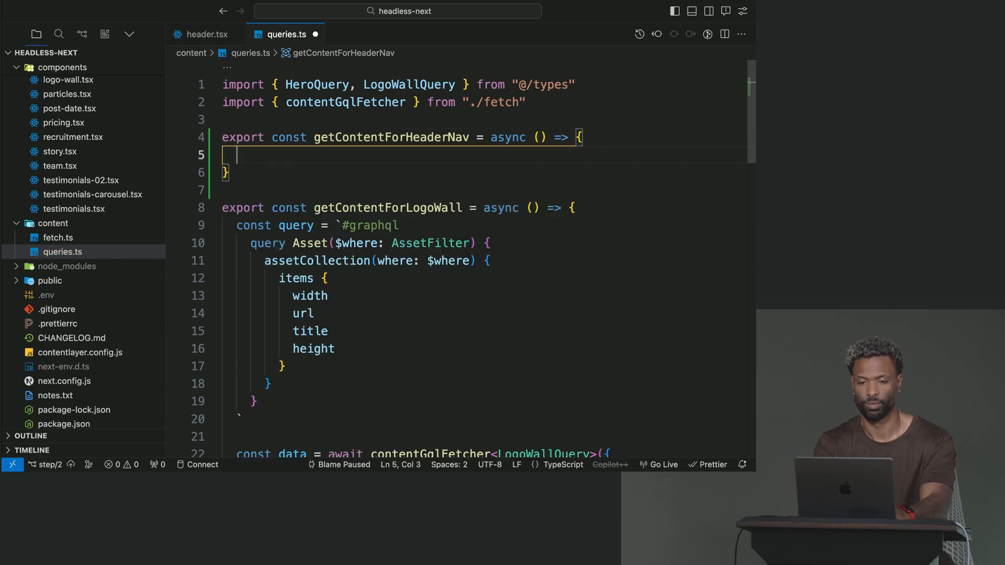
type("const query `")
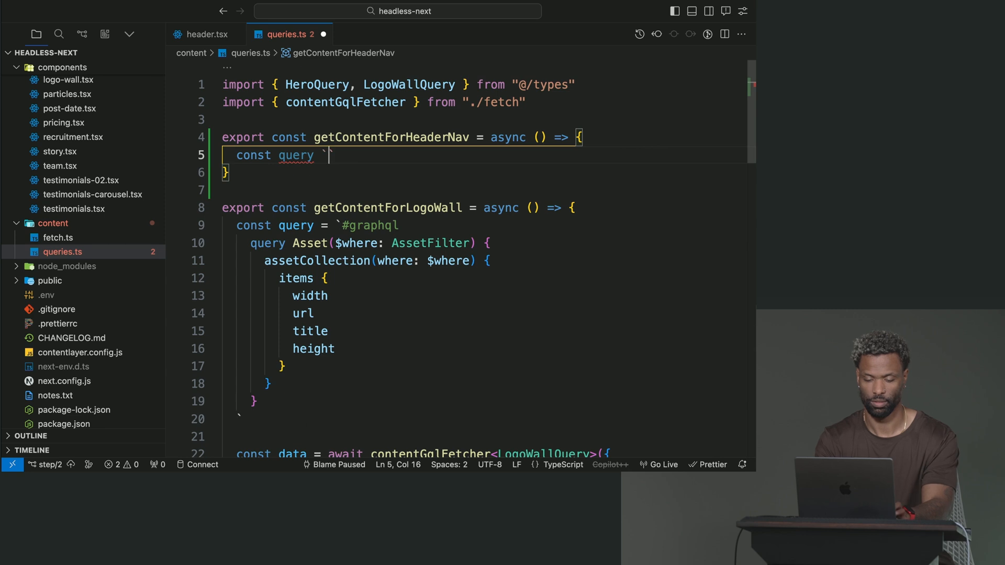
type("#graphql")
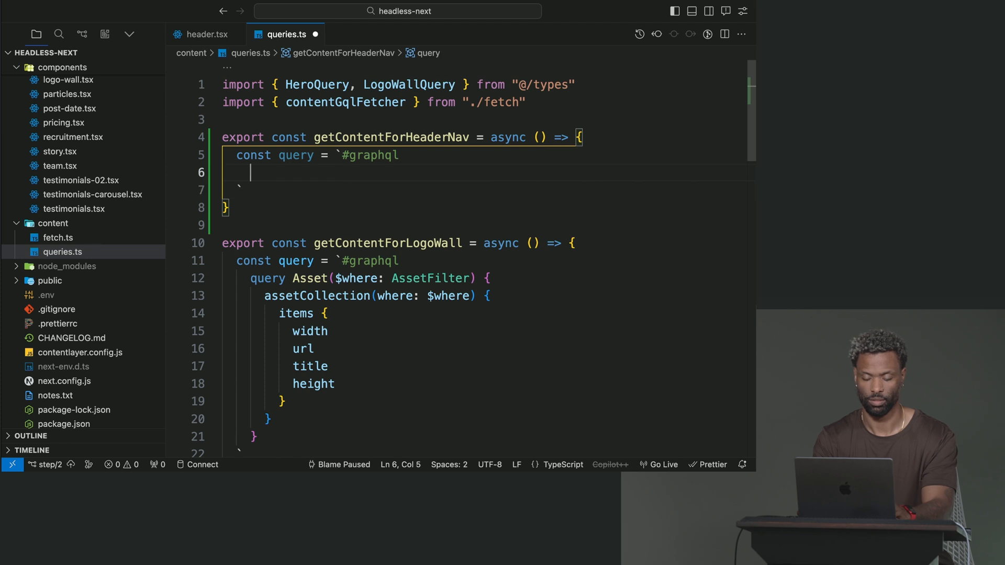
type("query NavigationCollection($where: NavigationFilter) {")
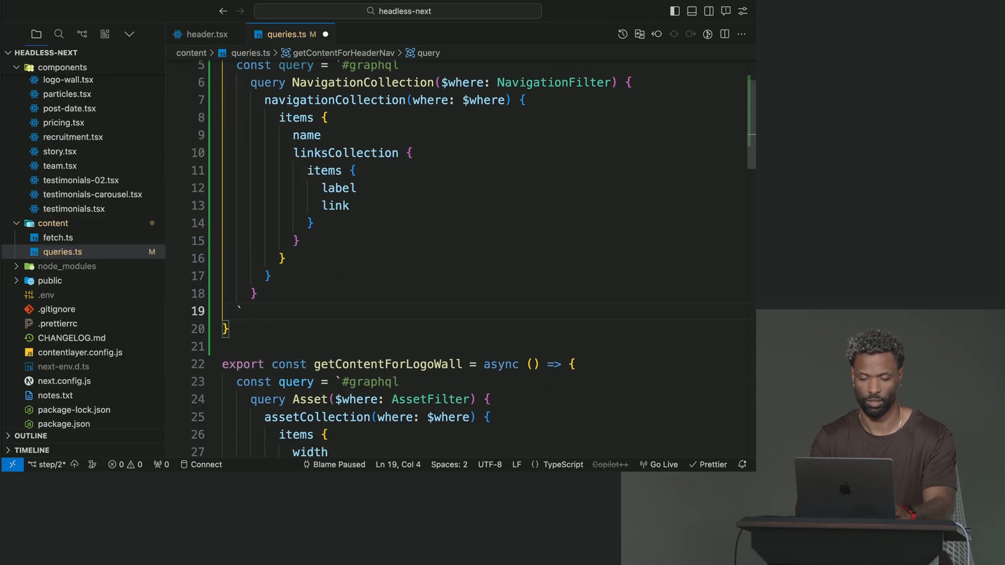
Step: Replace the title_contains "client" filter with name: "header" in the where variables
scroll("down", 3)
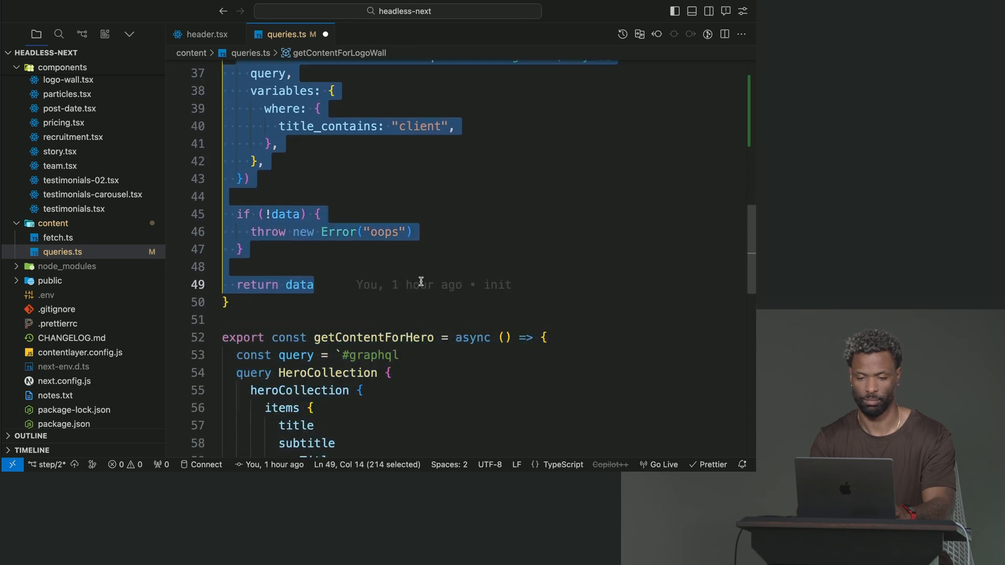
scroll("up", 3)
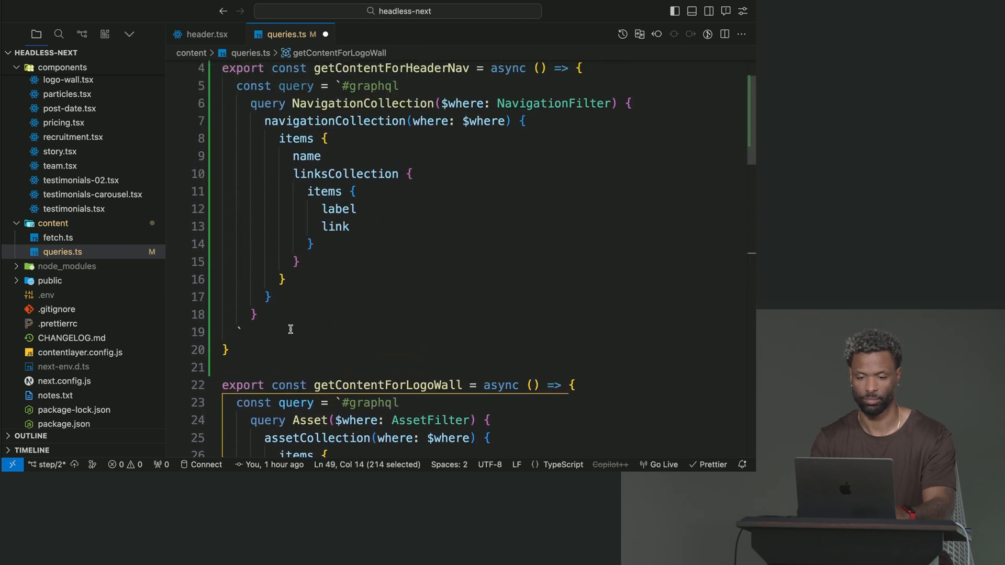
scroll("down", 3)
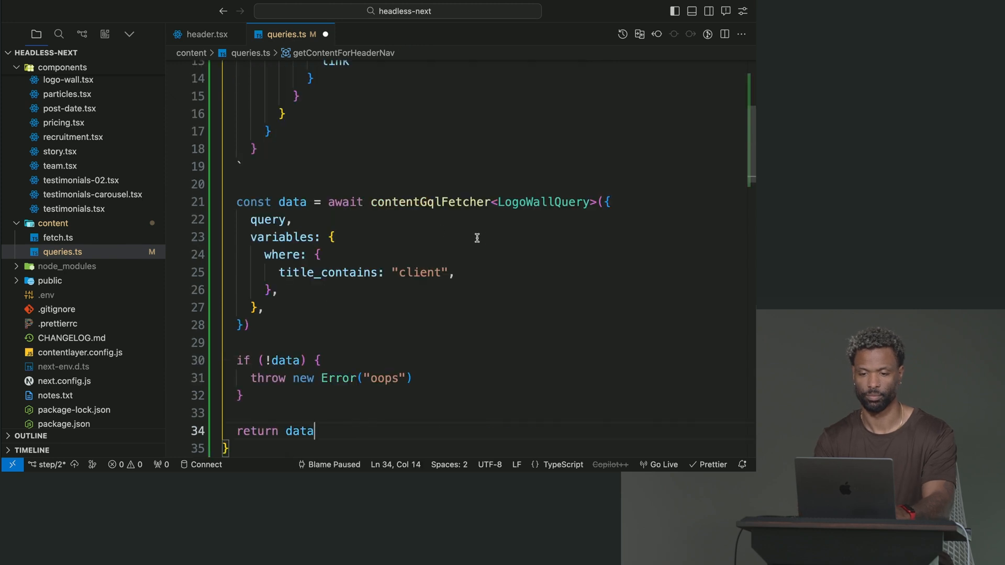
scroll("up", 3)
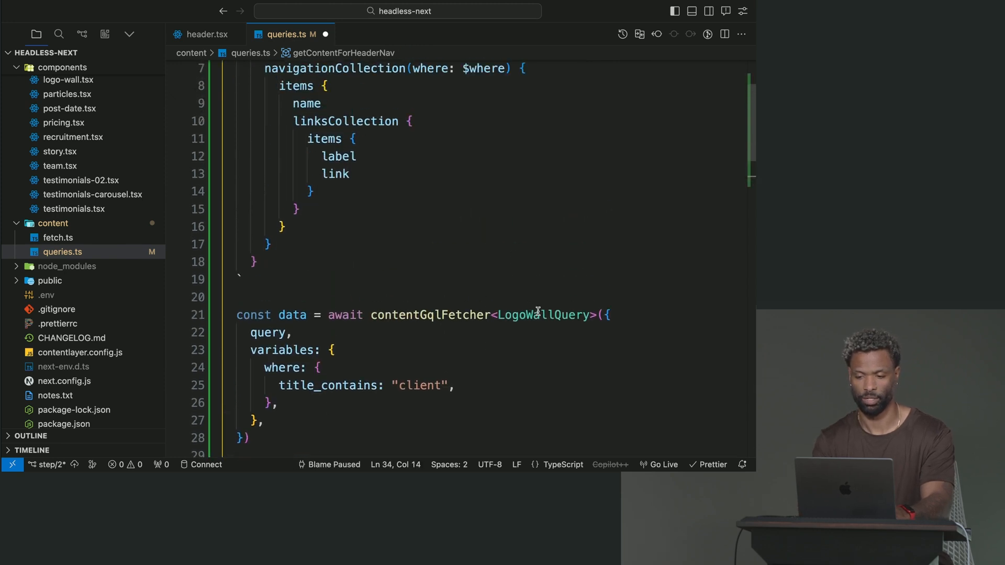
left_click(314, 367)
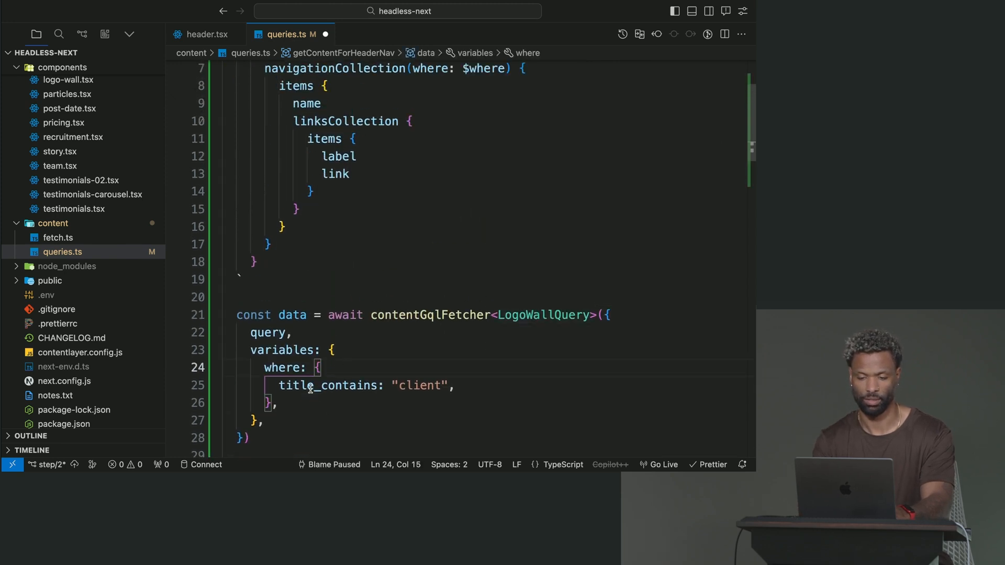
double_click(328, 386)
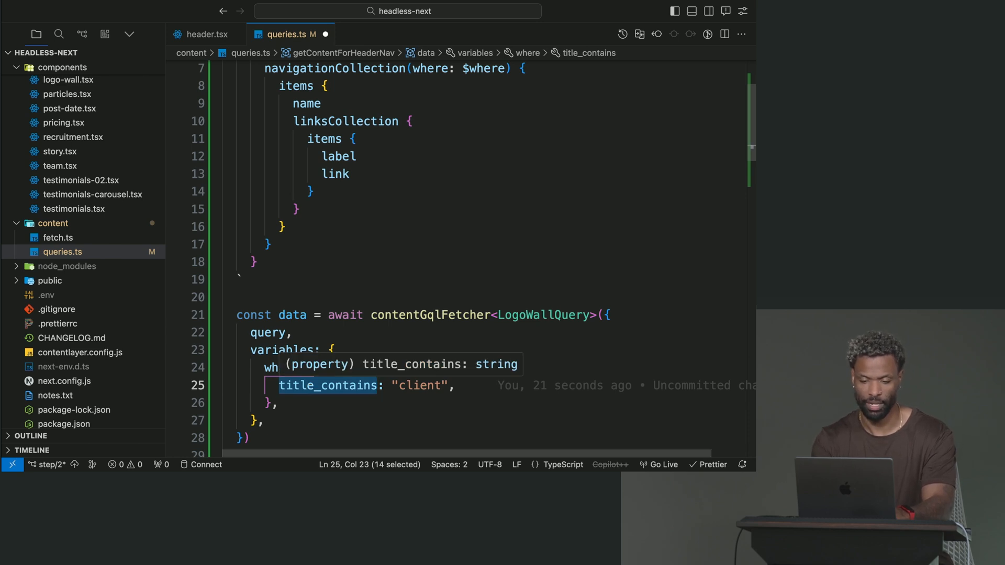
type("name: \"head\",")
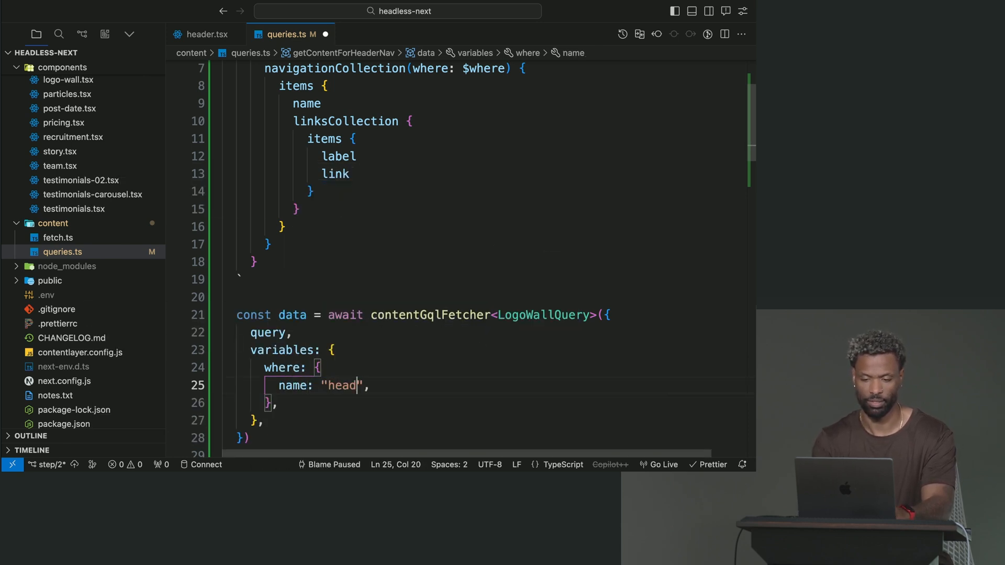
type("er")
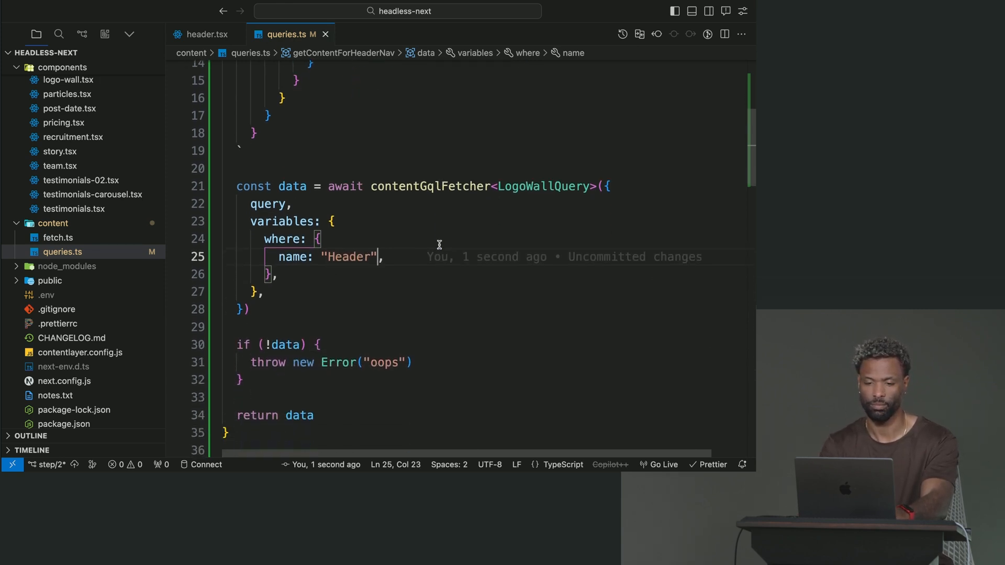
scroll("up", 3)
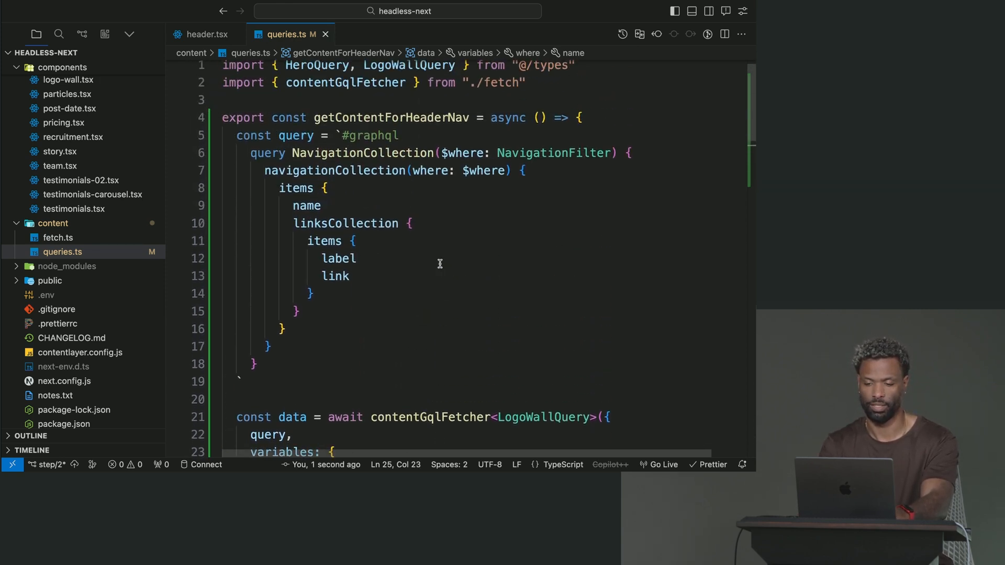
left_click(272, 223)
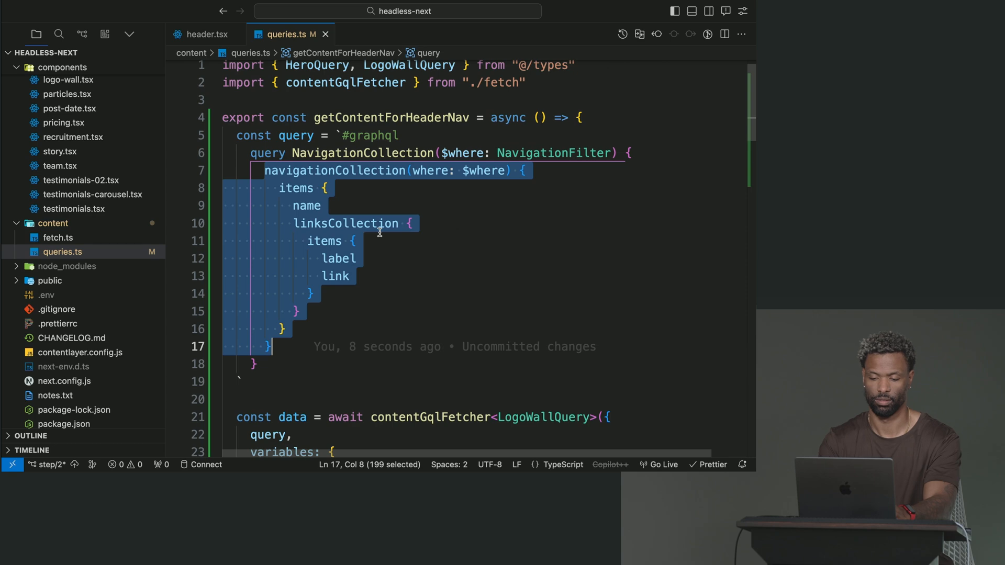
Step: Add an exported HeaderNavQuery type above the existing types in types.ts
left_click(370, 34)
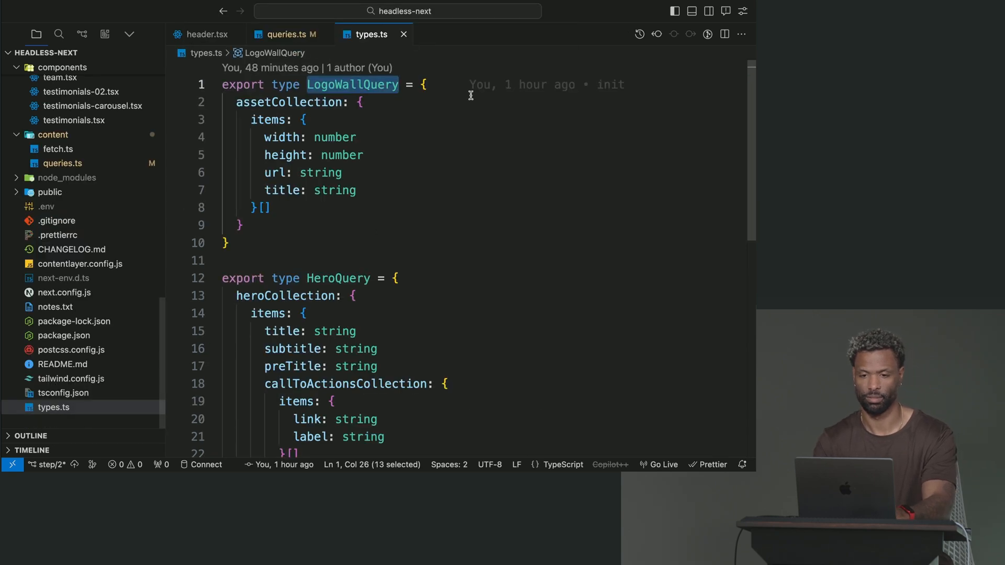
key("enter")
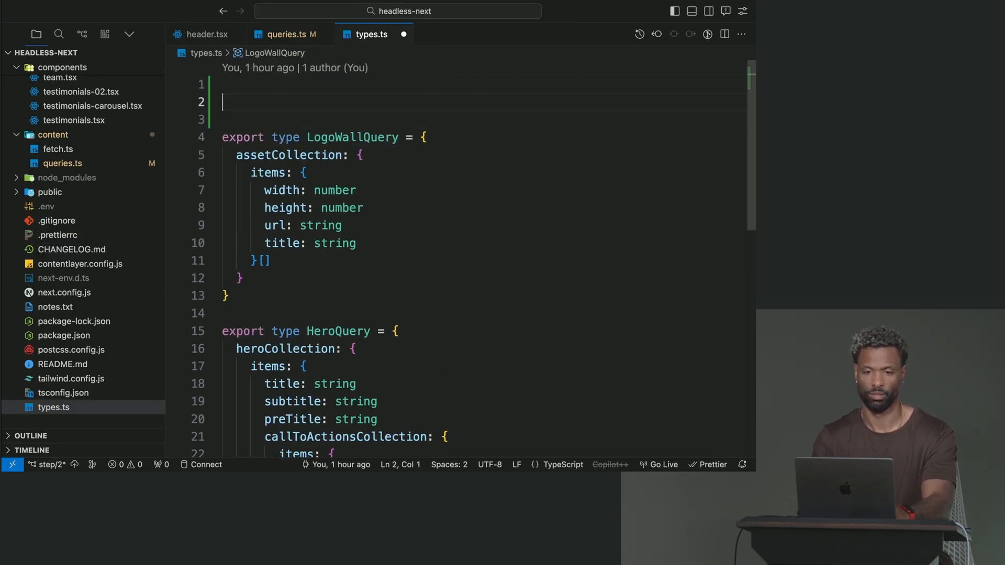
type("export type")
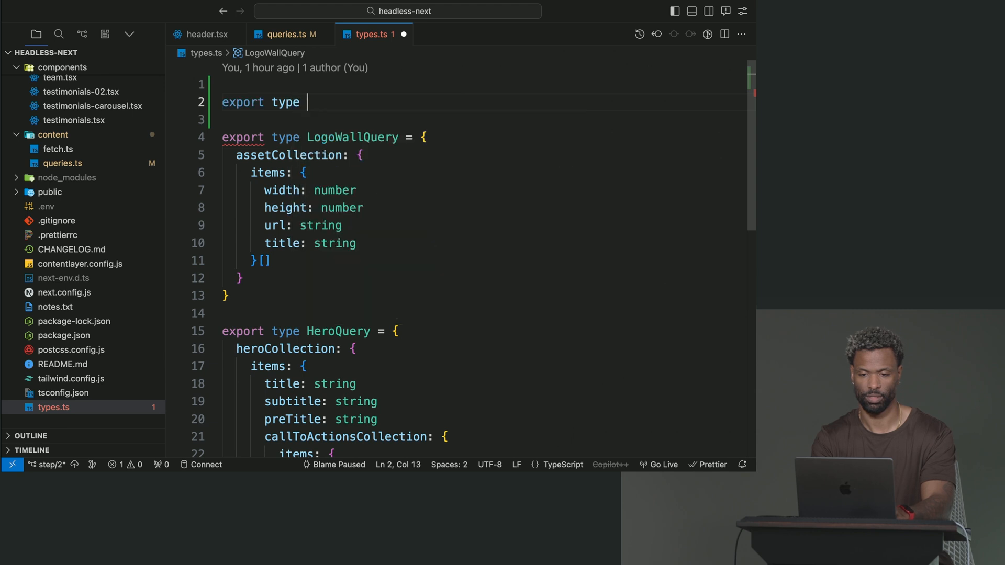
key("Backspace")
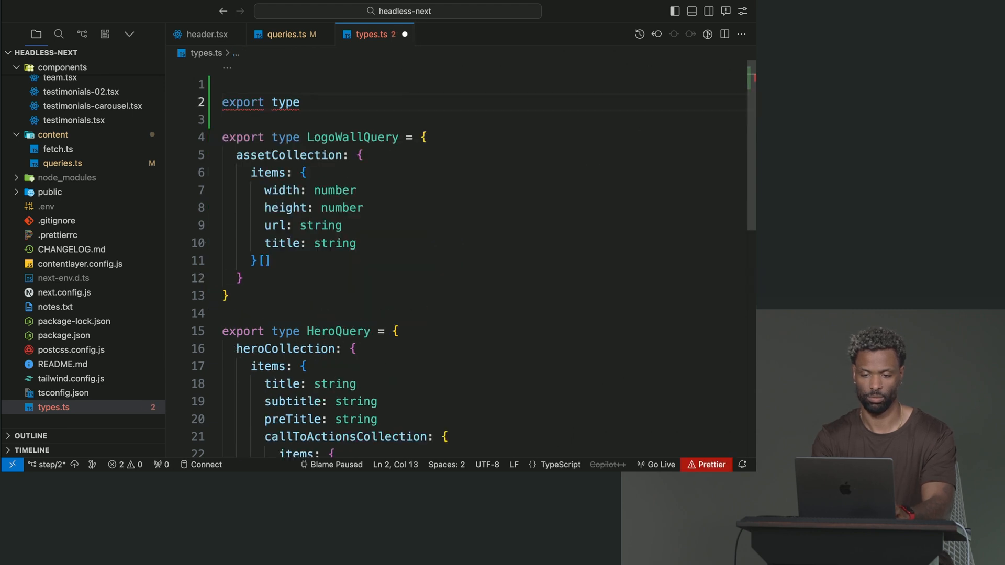
type("H")
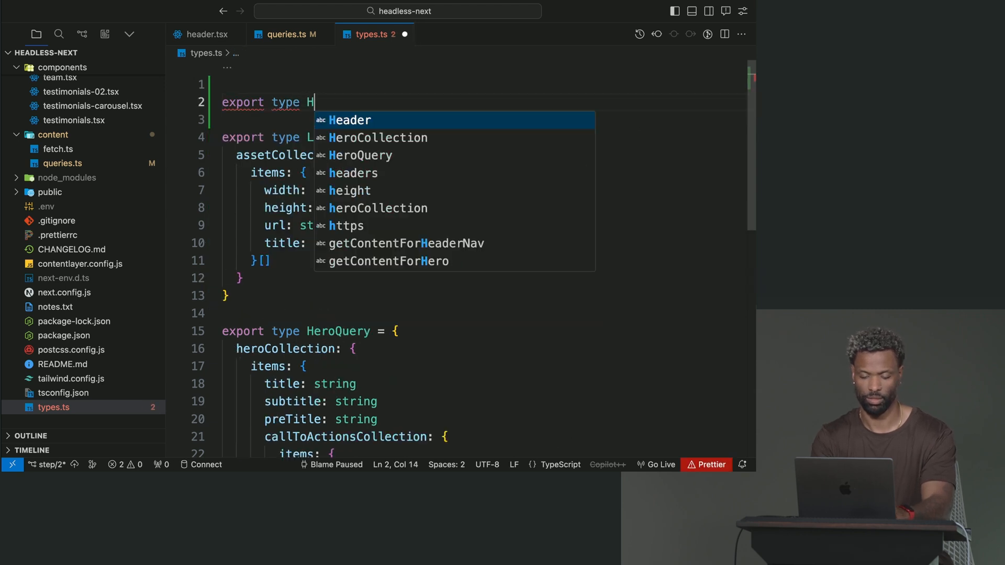
type("eader")
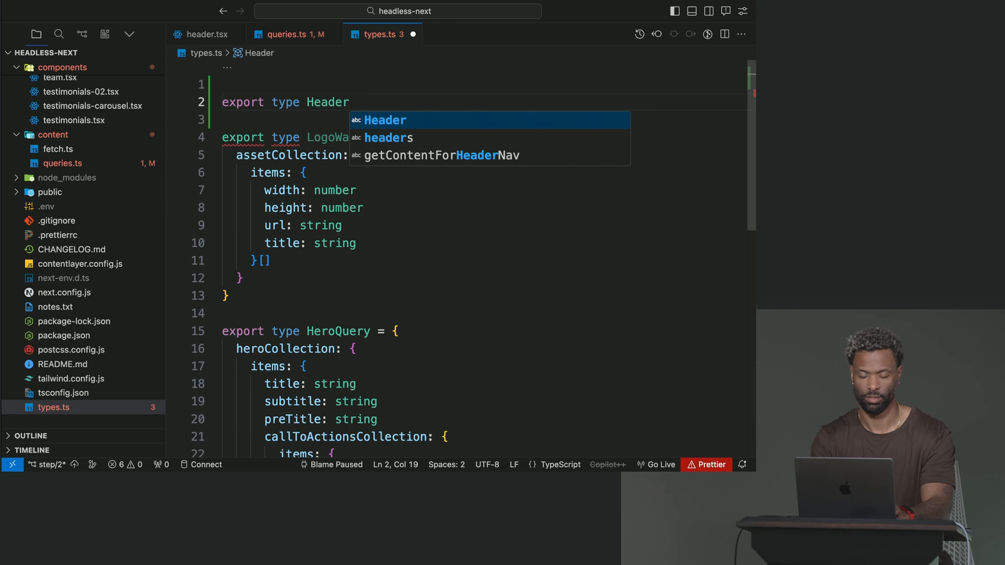
type("HaveQUery")
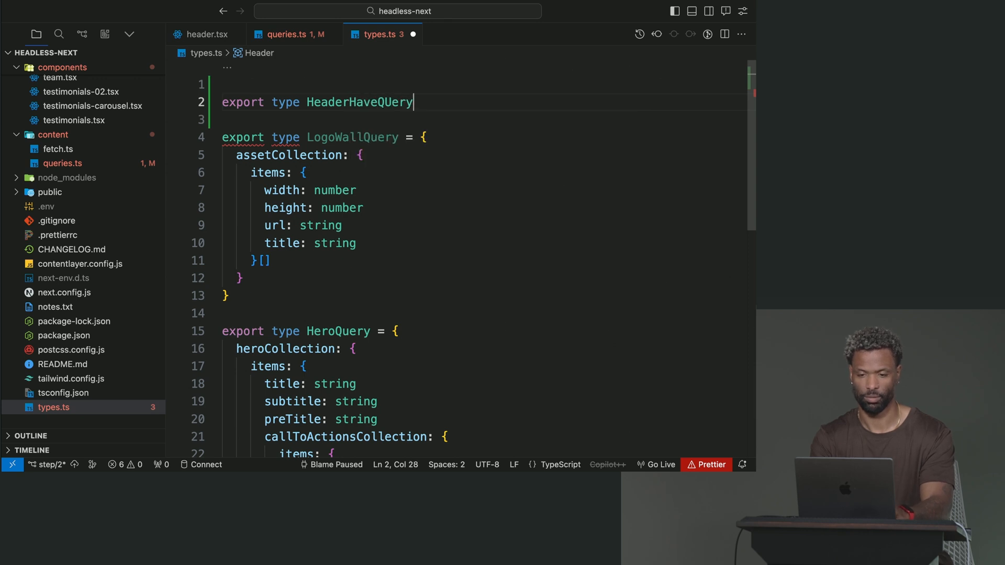
key("Backspace")
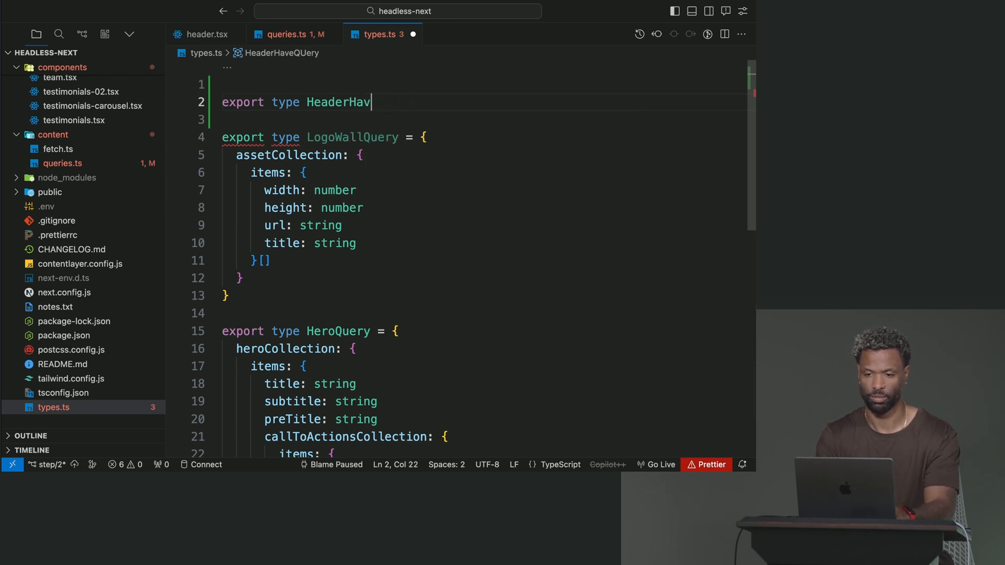
type("NavH")
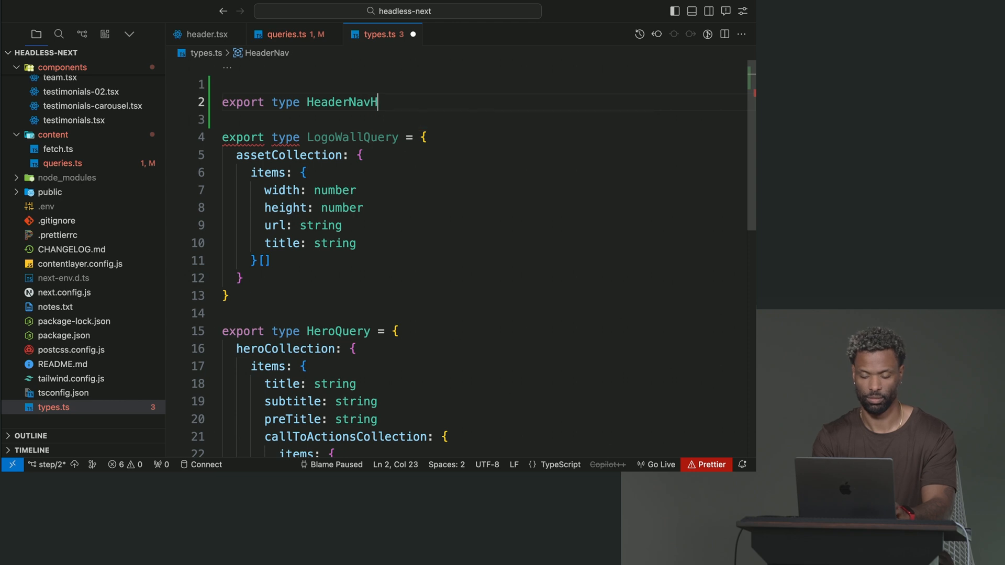
type("Query = {")
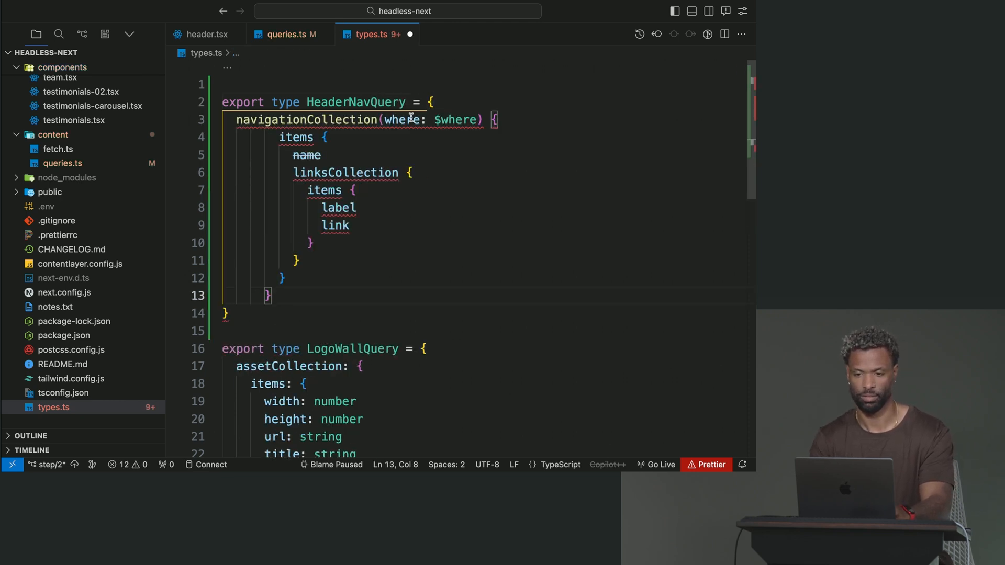
Step: Shape HeaderNavQuery's navigationCollection items, dropping $where and typing fields as string
double_click(456, 120)
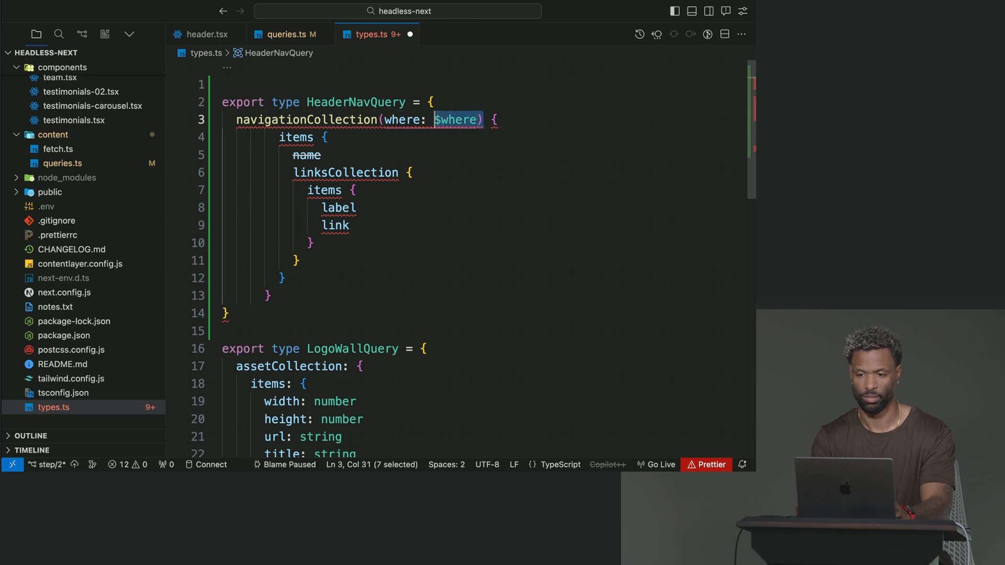
key("Backspace")
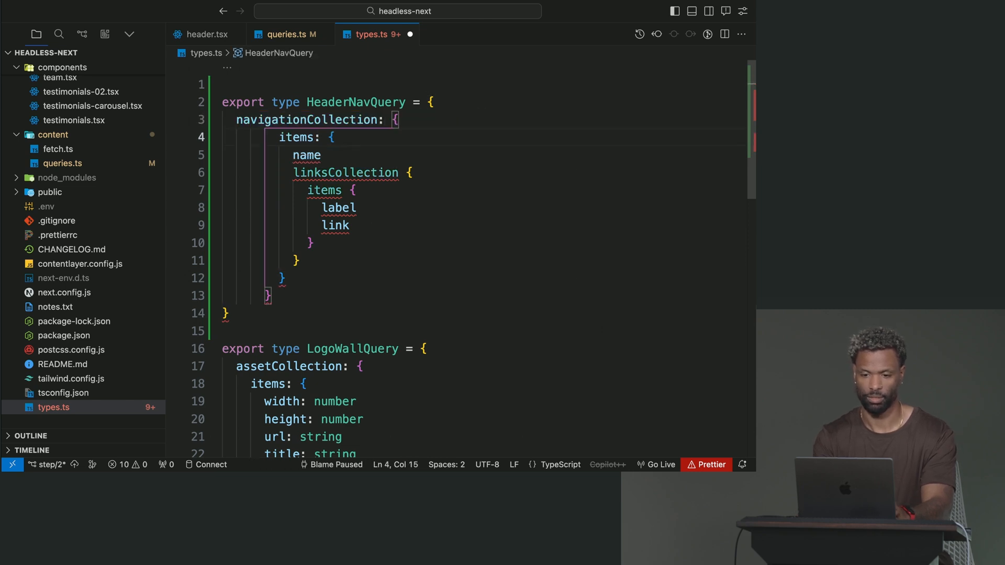
left_click(285, 278)
type("[")
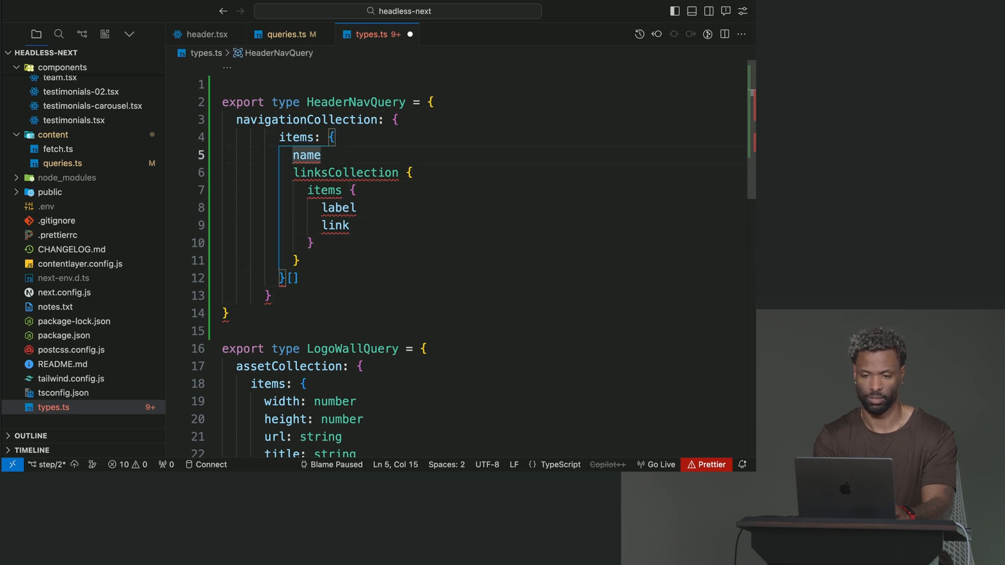
type(": string")
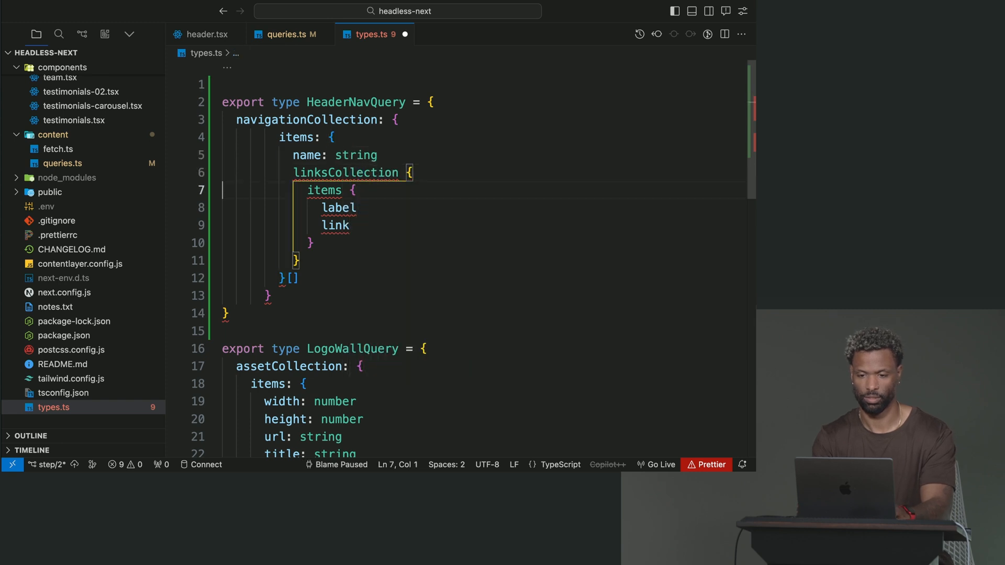
left_click(414, 173)
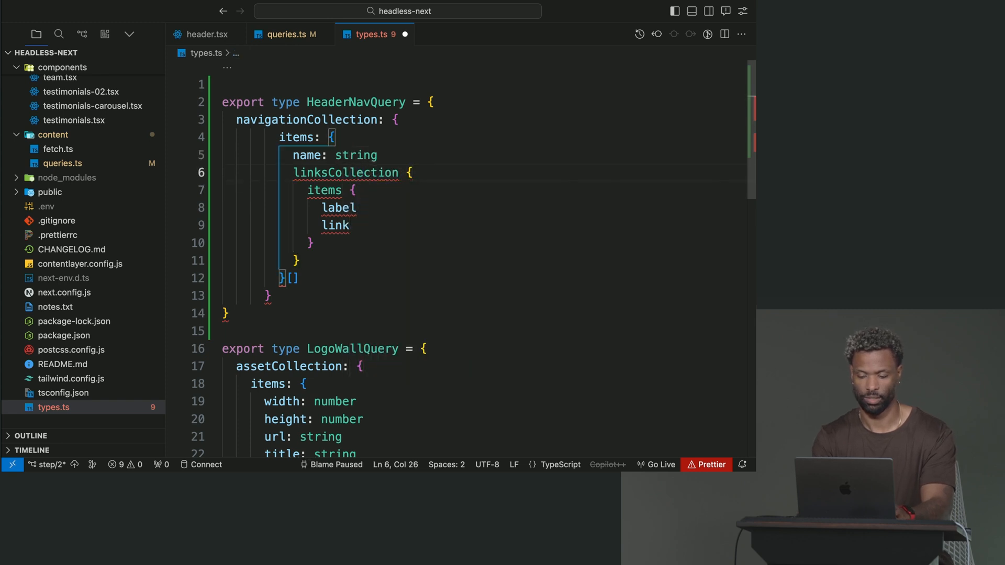
type(":")
left_click(484, 243)
type("[")
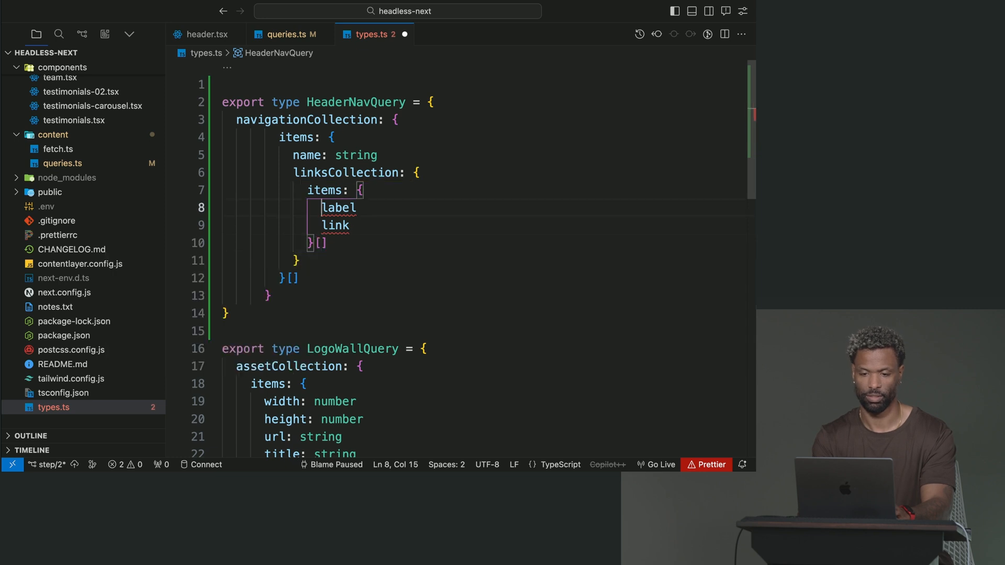
type(": string")
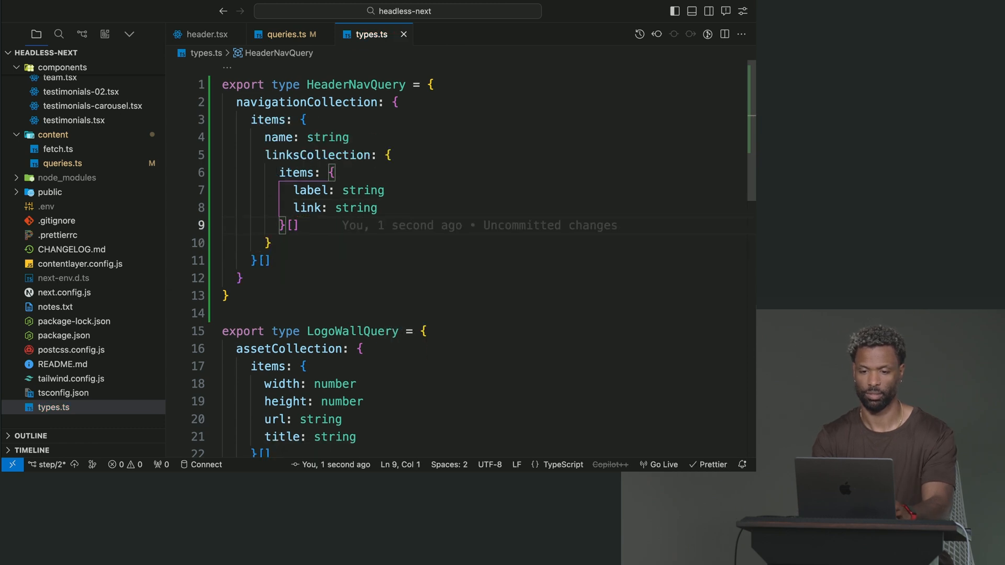
double_click(355, 83)
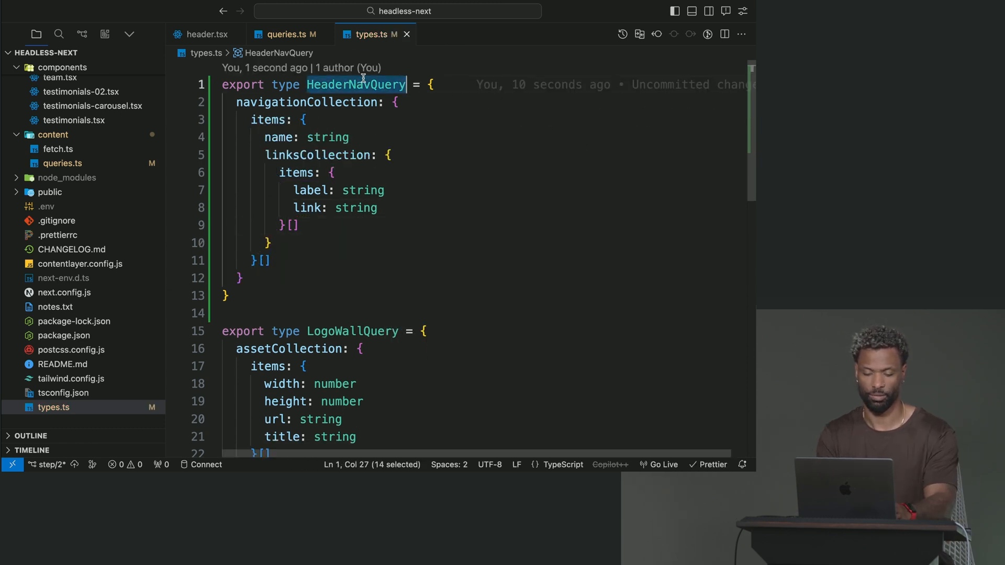
left_click(287, 34)
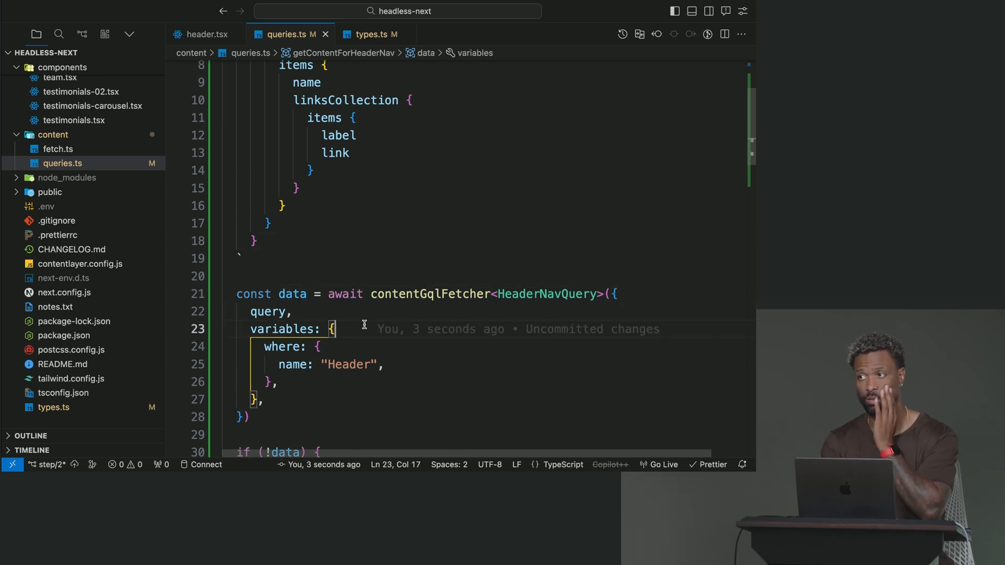
Step: Review queries.ts with HeaderNavQuery imported from @/types, then switch to header.tsx
scroll("up", 3)
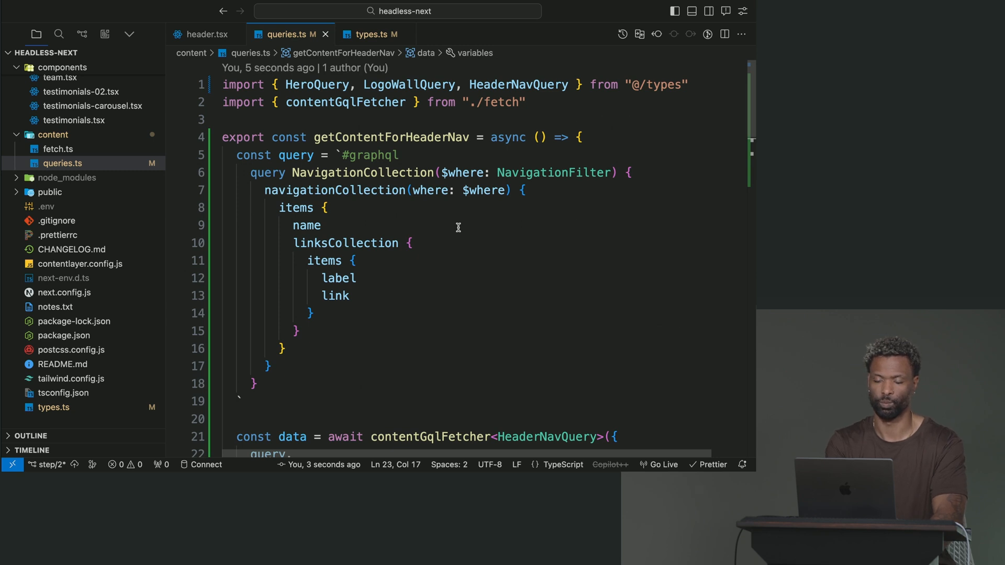
mouse_move(433, 217)
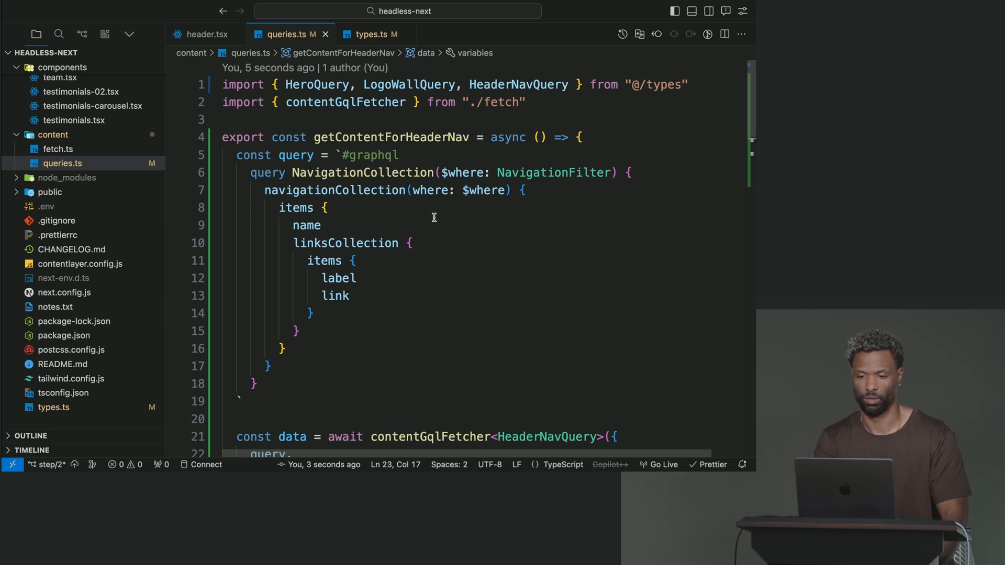
scroll("down", 3)
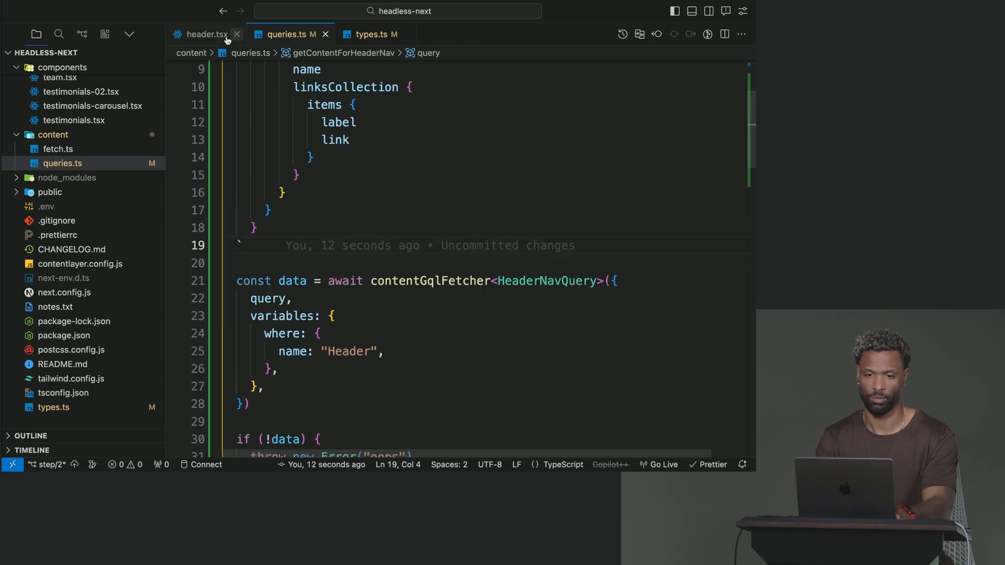
left_click(205, 34)
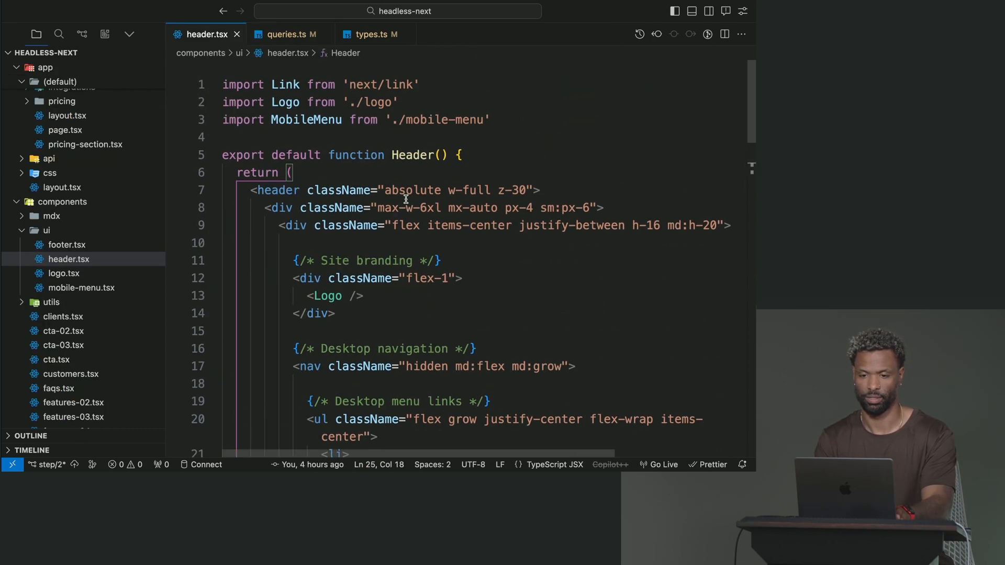
Step: Make Header async and set const data = await getContentForHeaderNav()
left_click(263, 119)
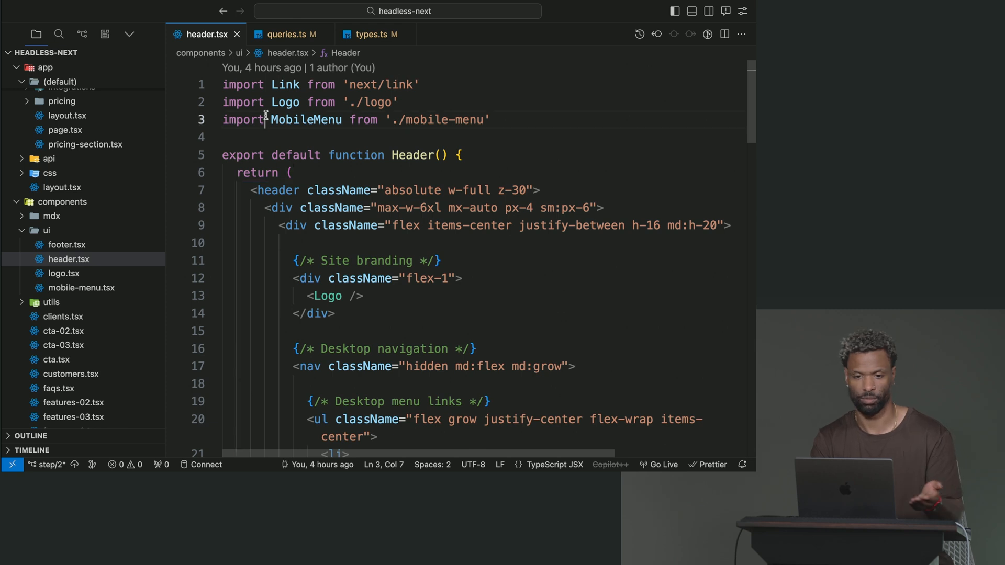
left_click(458, 155)
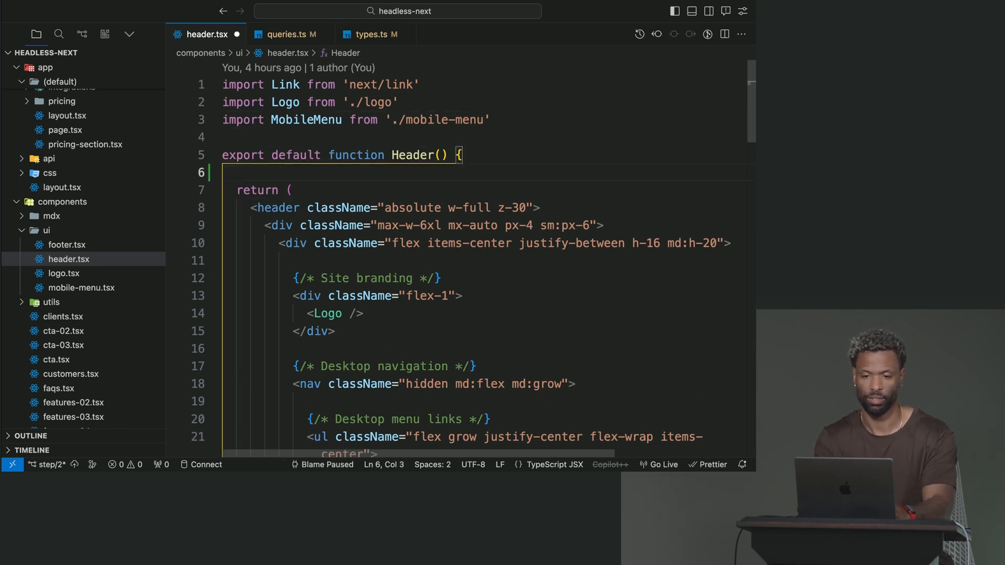
type("async")
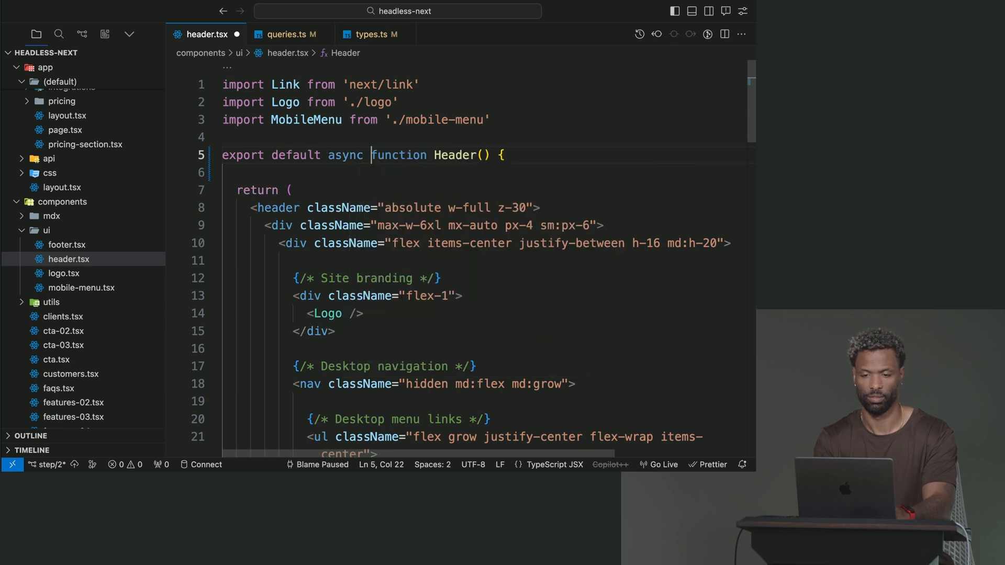
type("conso")
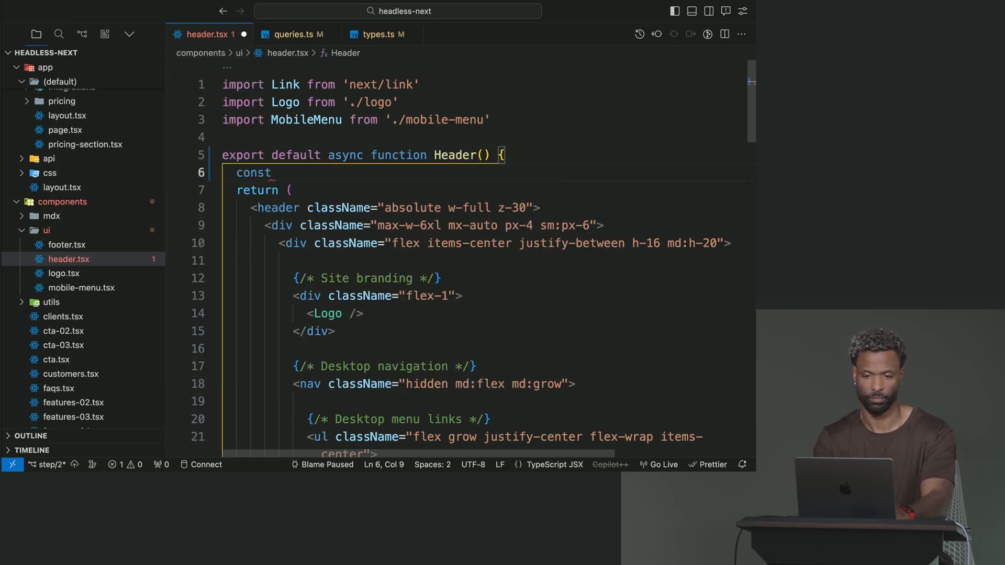
type("data")
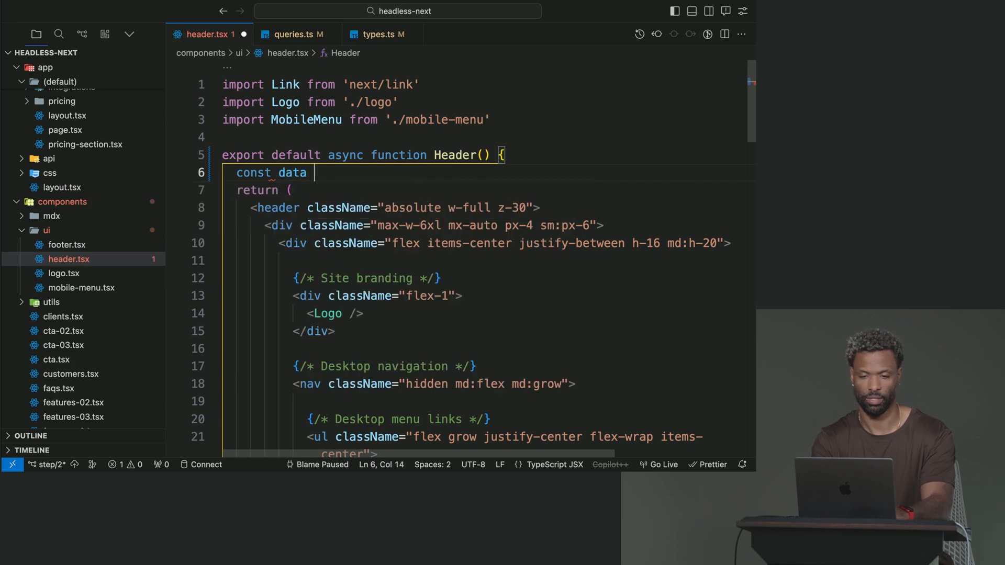
type("= await")
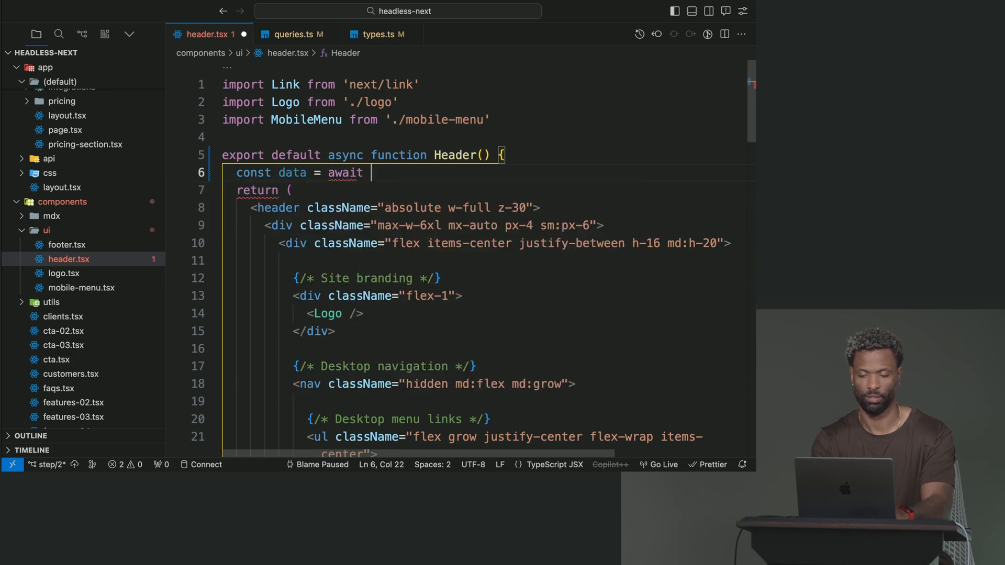
type("getContentForHeaderNav(")
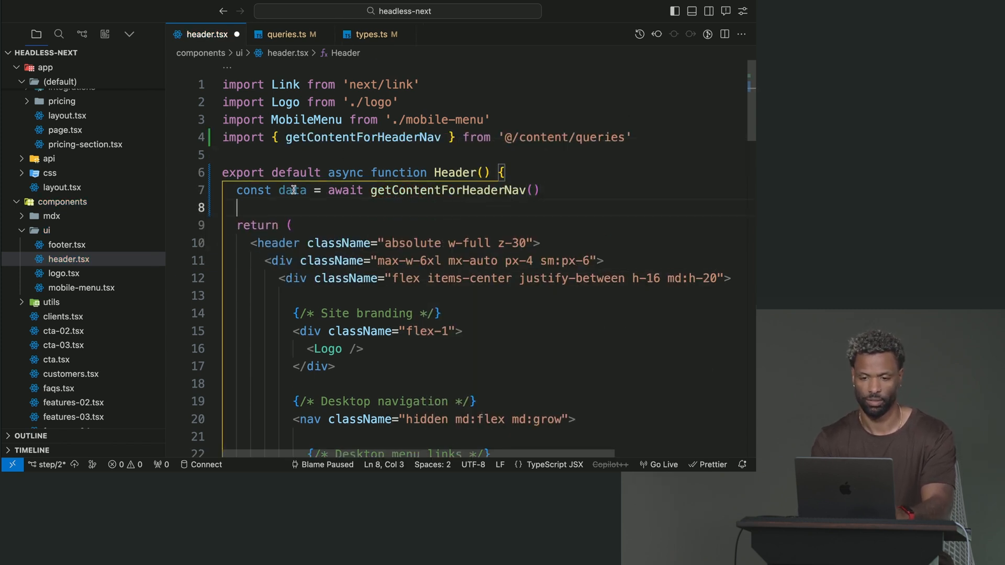
Step: Take the first navigation item's linksCollection items from data.navigationCollection as the links
type("const")
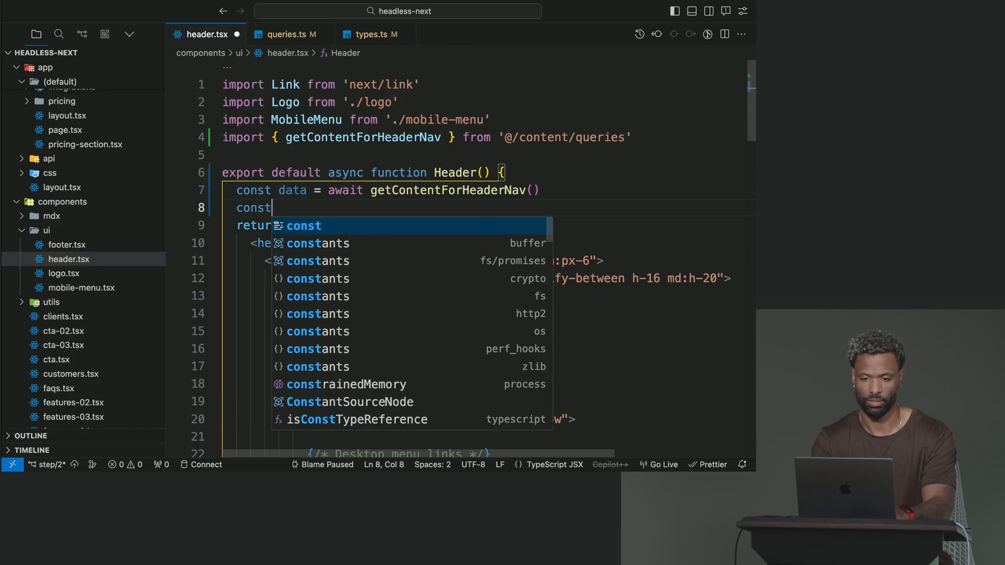
type("content =")
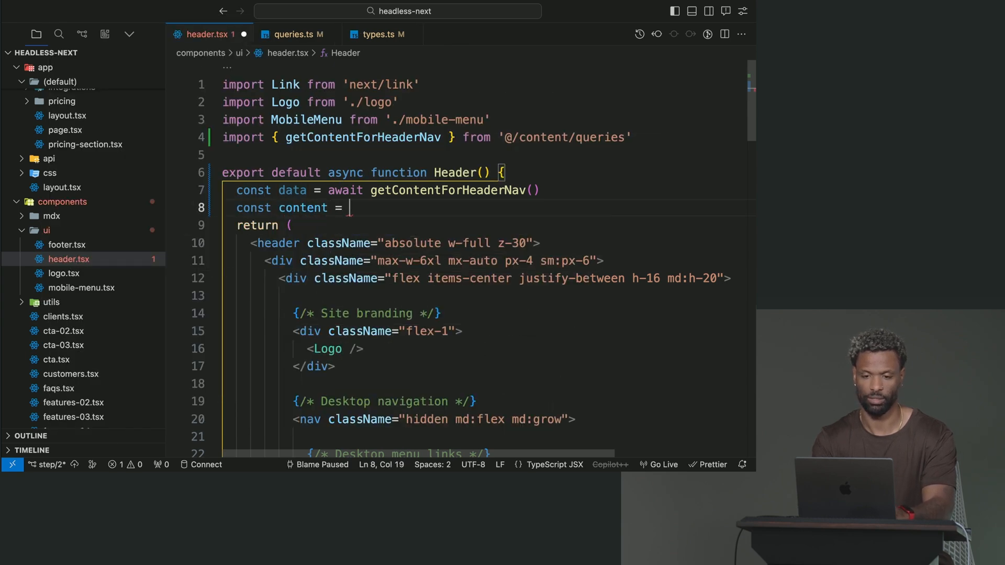
type("data.navigationCollection")
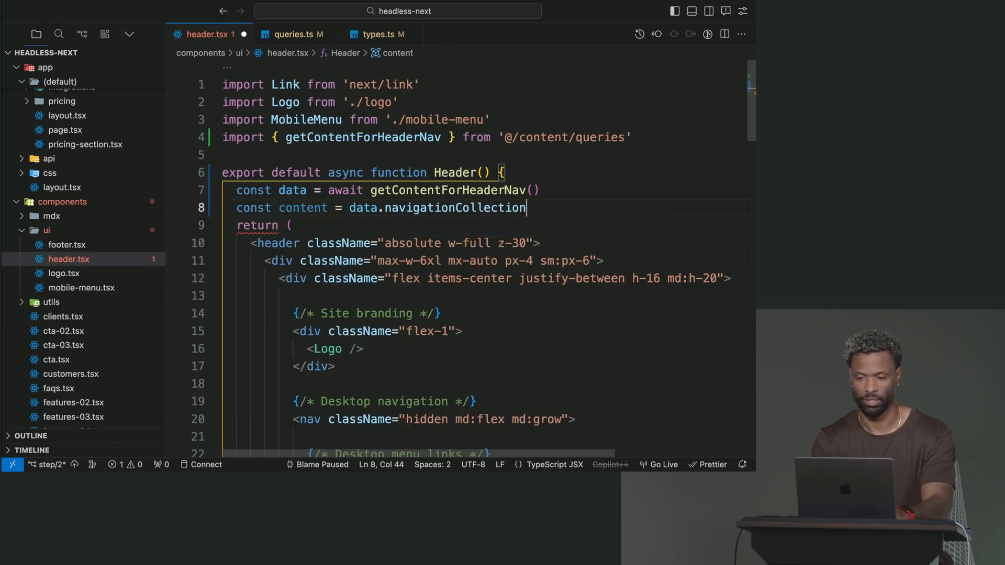
type(".itemsp")
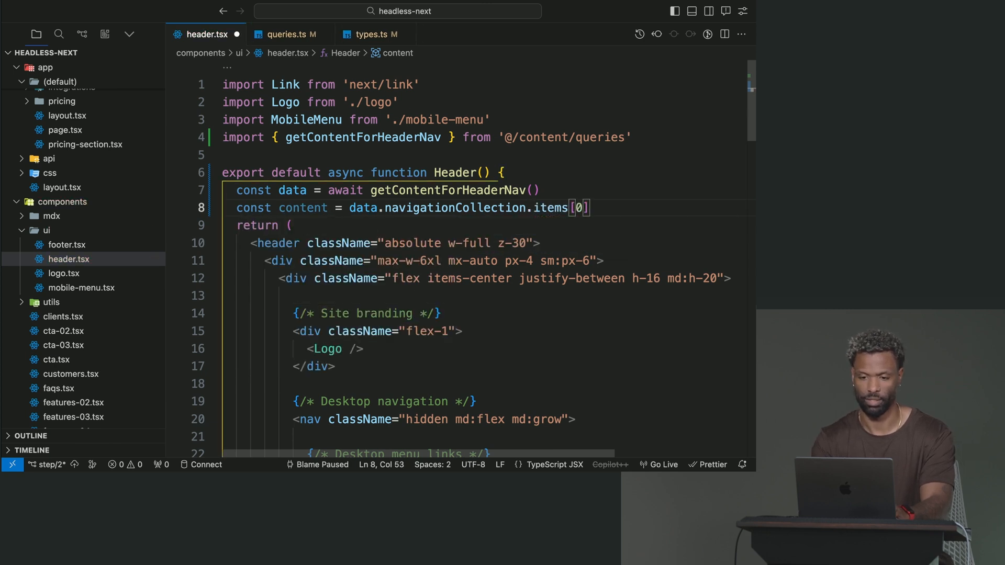
mouse_move(302, 208)
type("links")
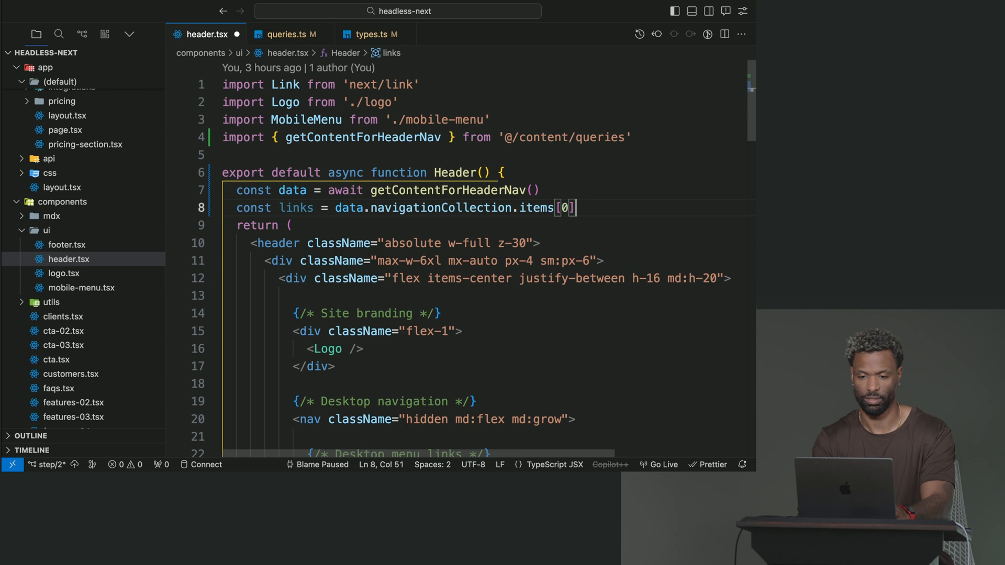
type(".linksCollection.items")
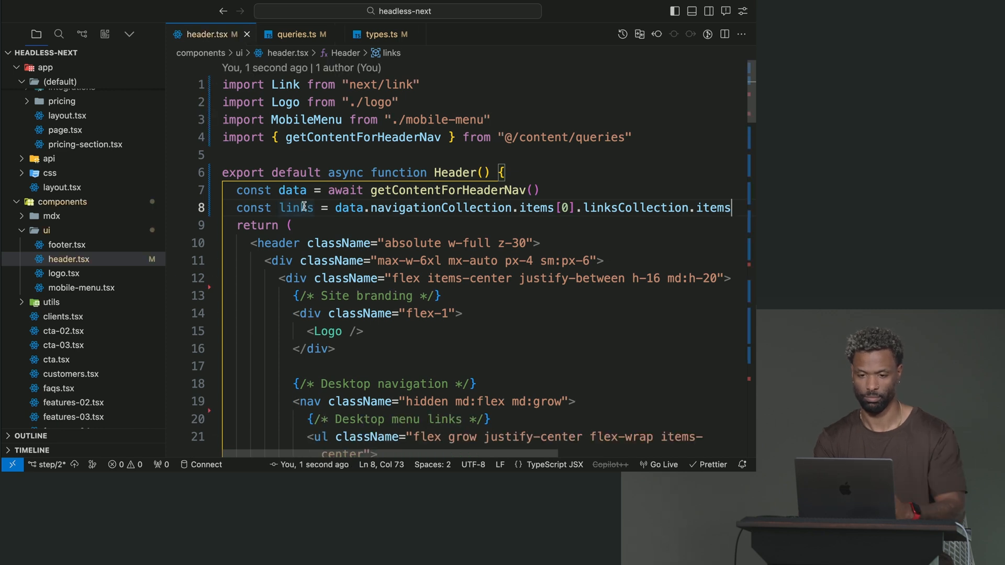
mouse_move(302, 207)
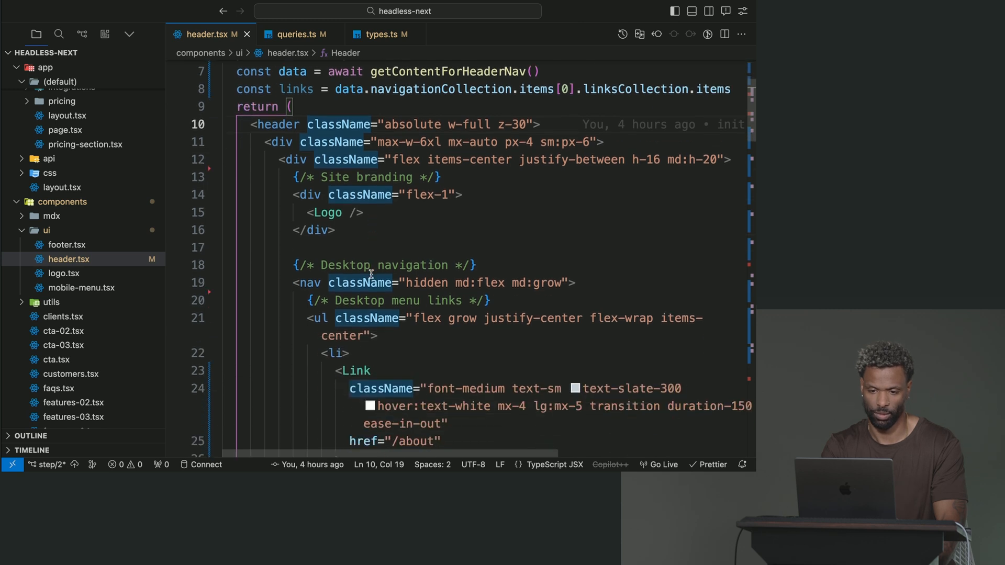
Step: Replace the hardcoded desktop menu <li> items with {links.map(link => ...)} using link fields
scroll("down", 3)
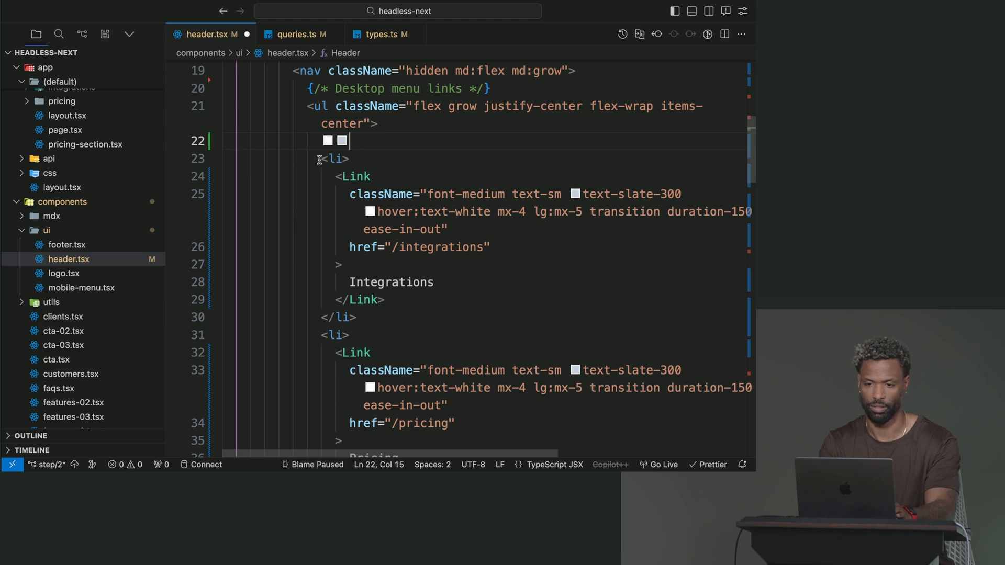
left_click(215, 158)
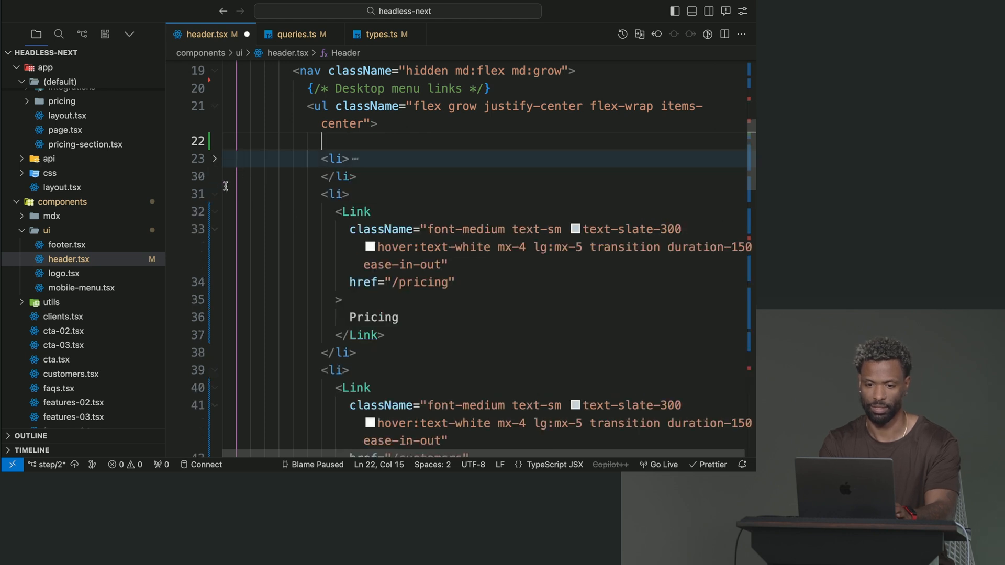
left_click(215, 194)
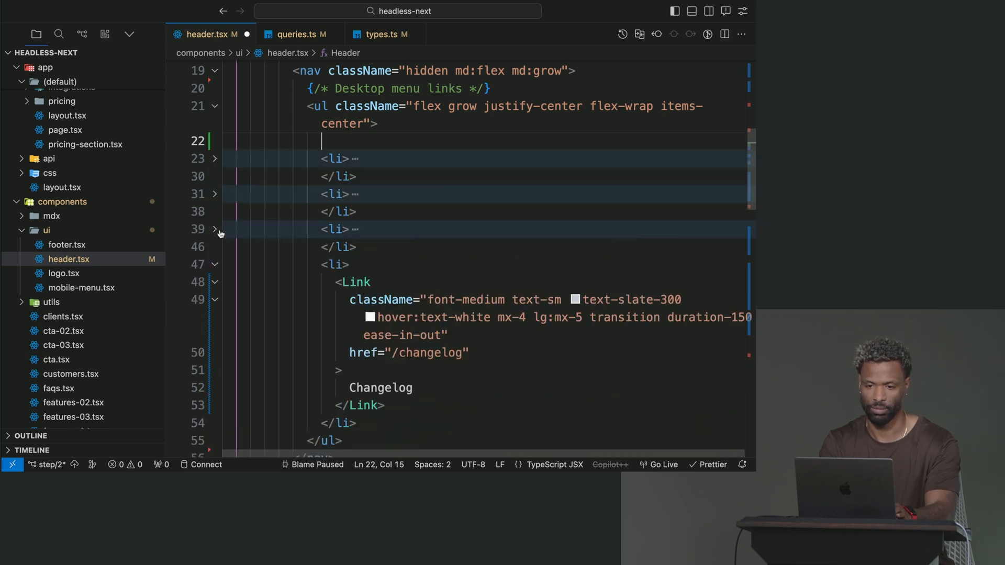
left_click(215, 264)
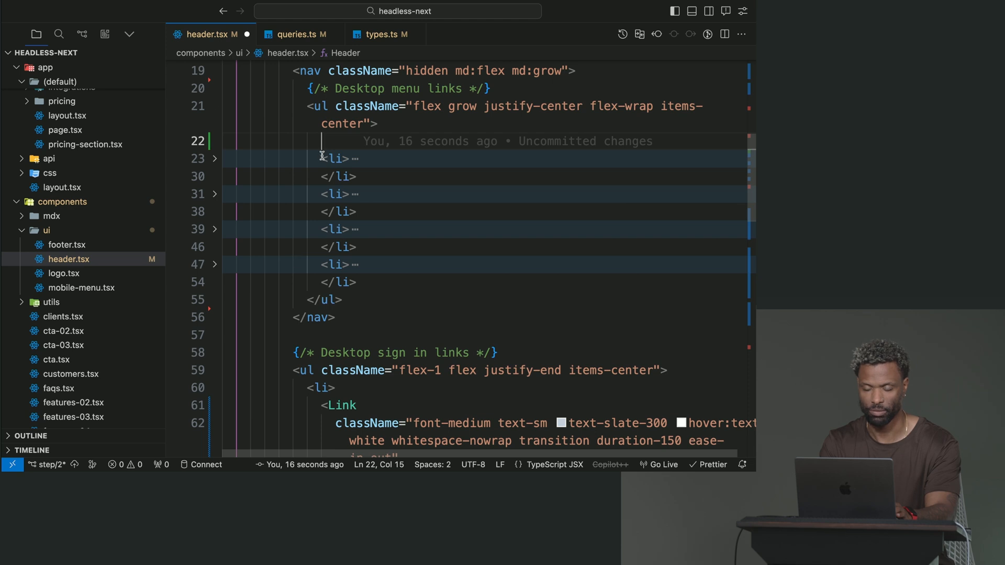
left_click(215, 158)
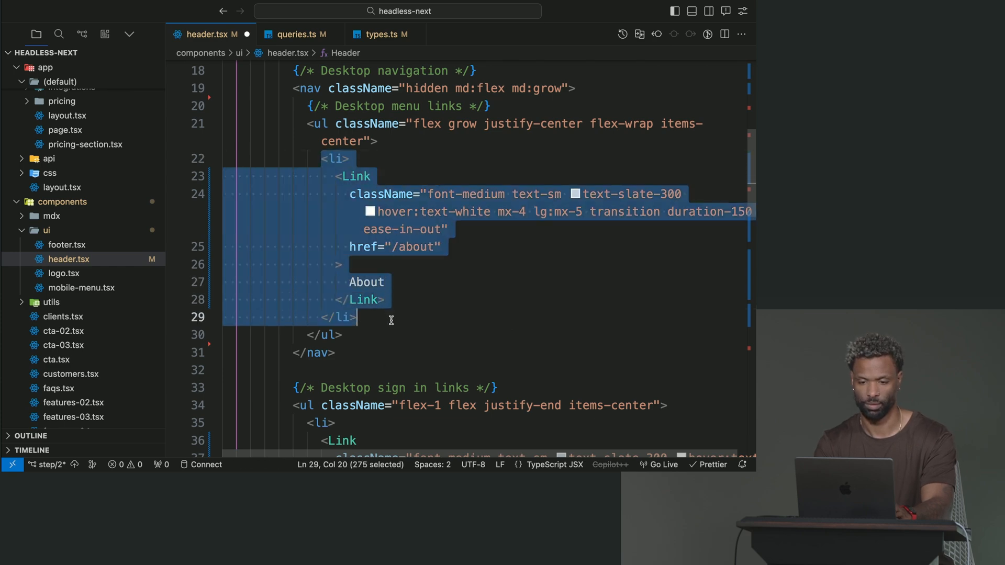
type("{links}")
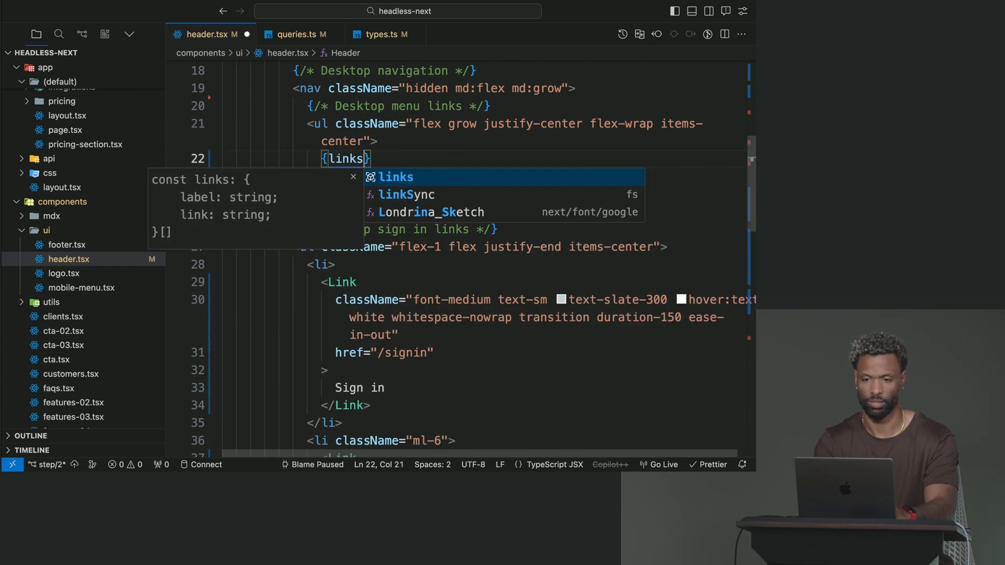
type(".map(l")
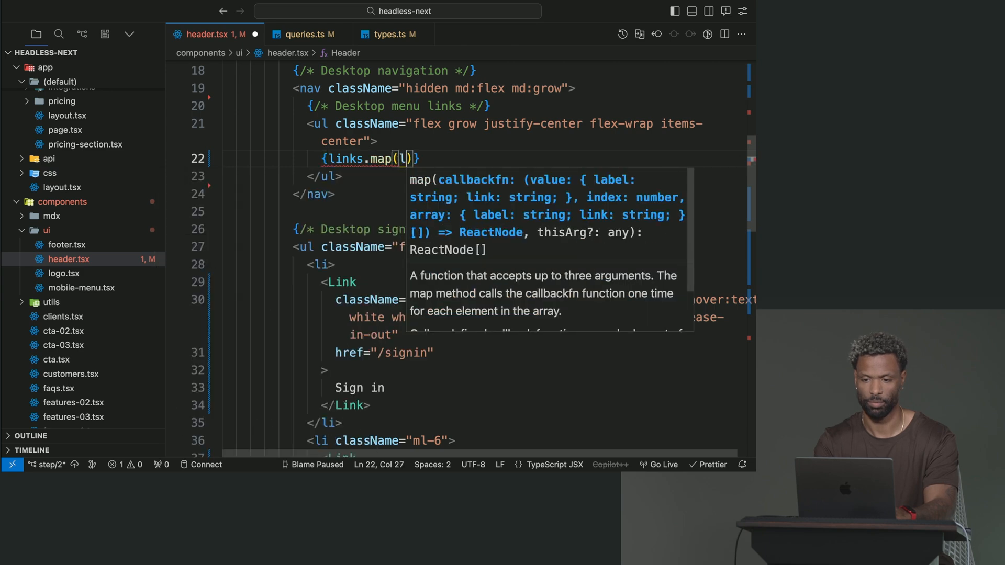
type("ink => (")
type("<li key>")
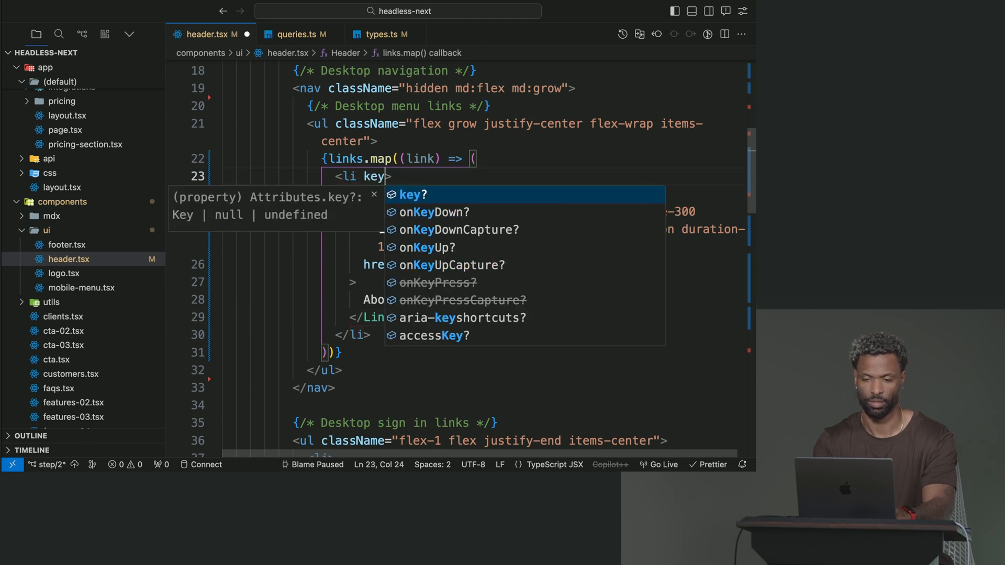
type("={link.label")
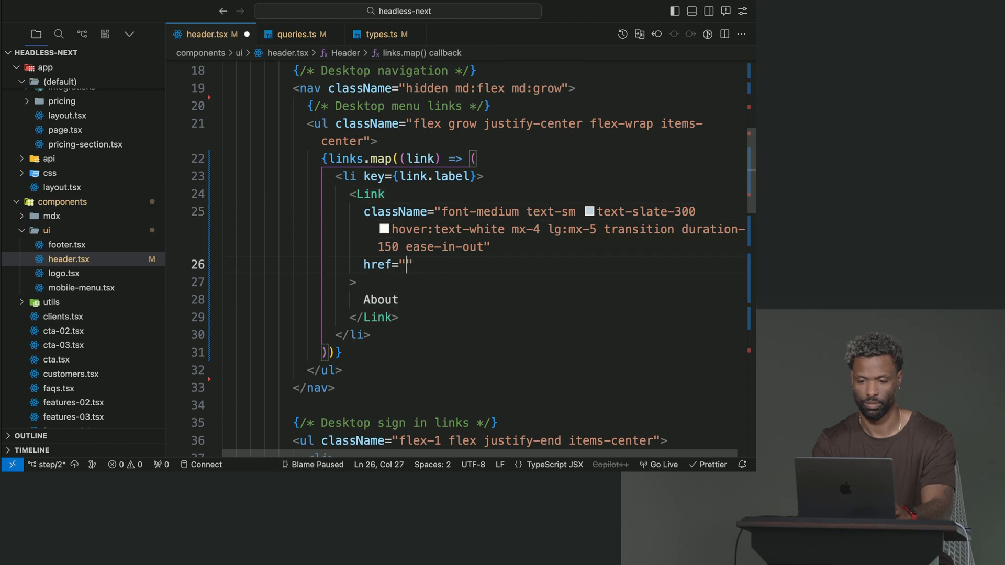
type("{link.link")
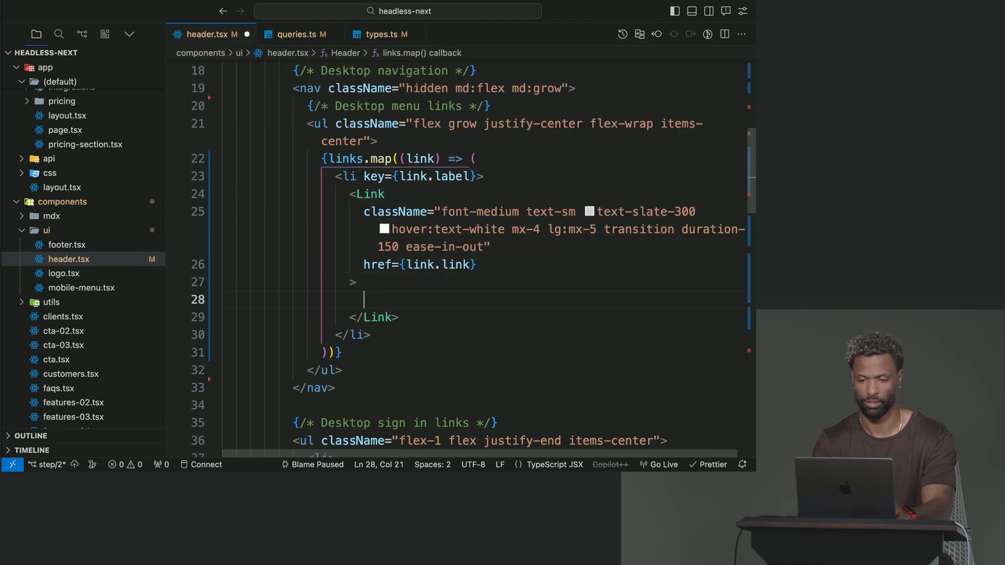
type("{link.")
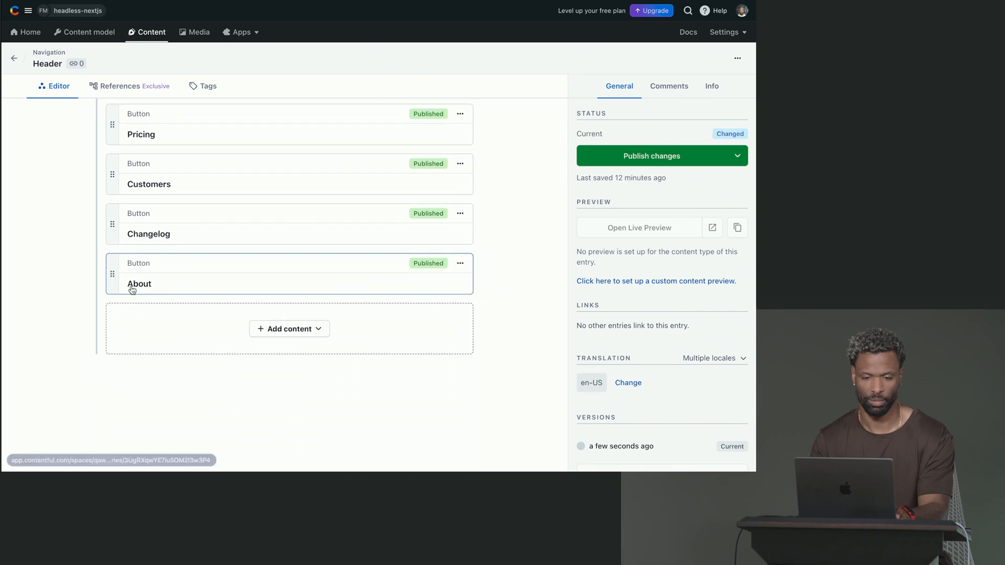
Step: Publish the reordered Header navigation entry and switch to the local site tab
left_click(651, 156)
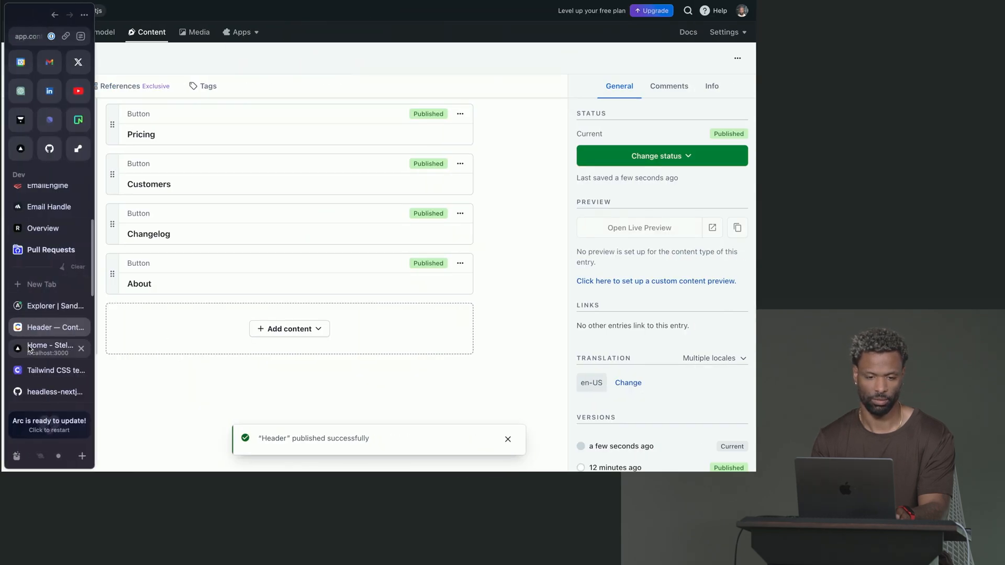
left_click(49, 346)
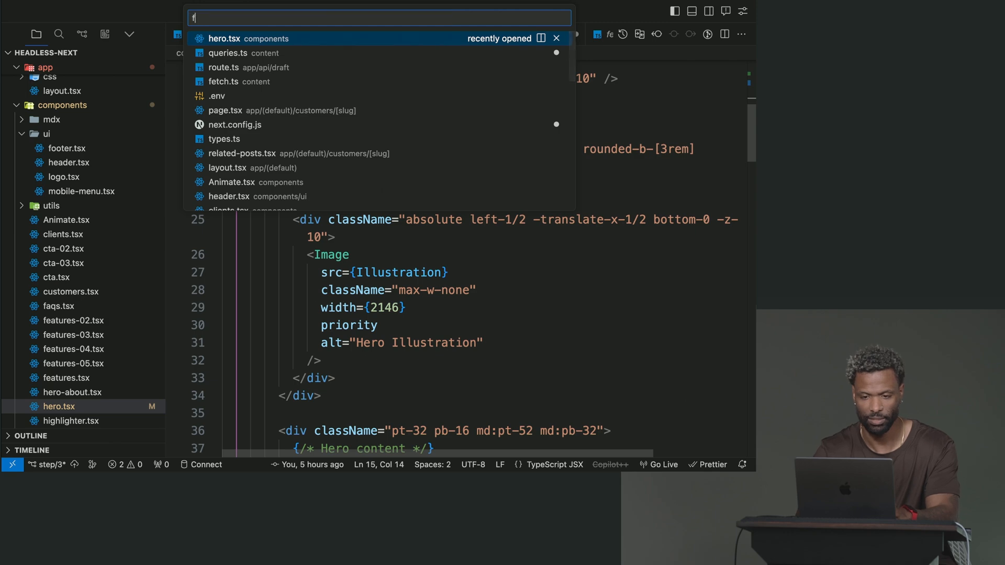
Step: In fetch.ts, start a next option with a tags key on the request
left_click(224, 82)
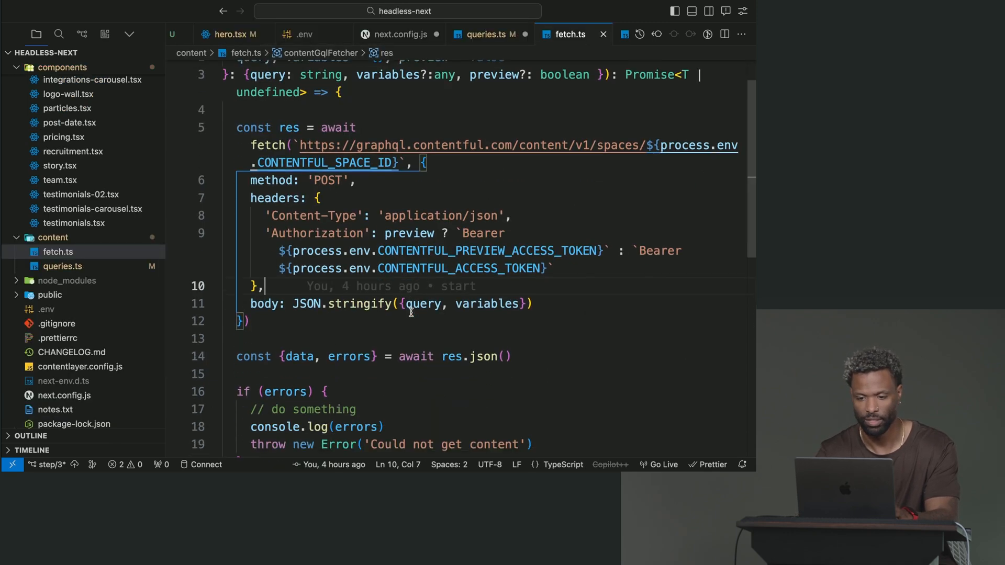
left_click(535, 303)
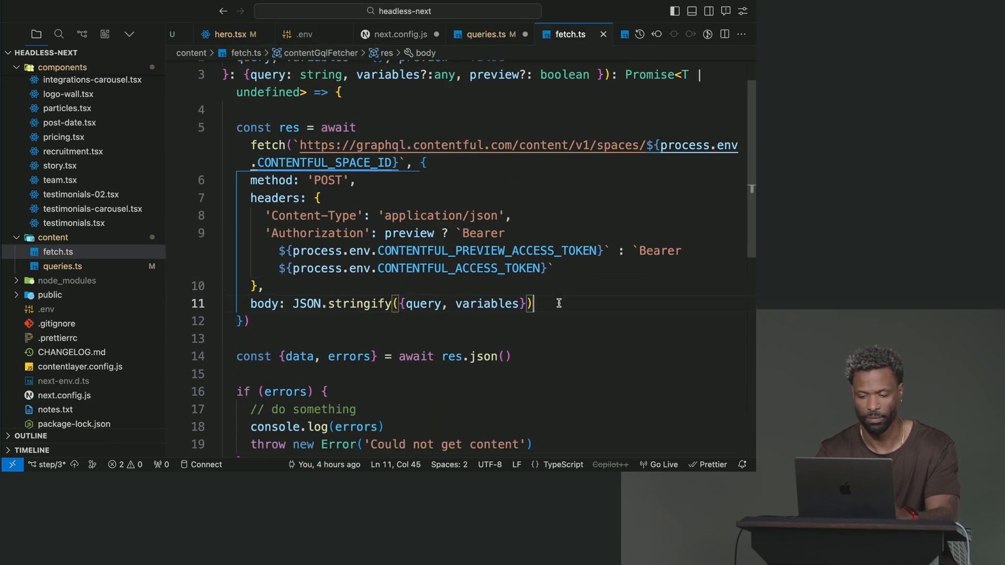
type("next:")
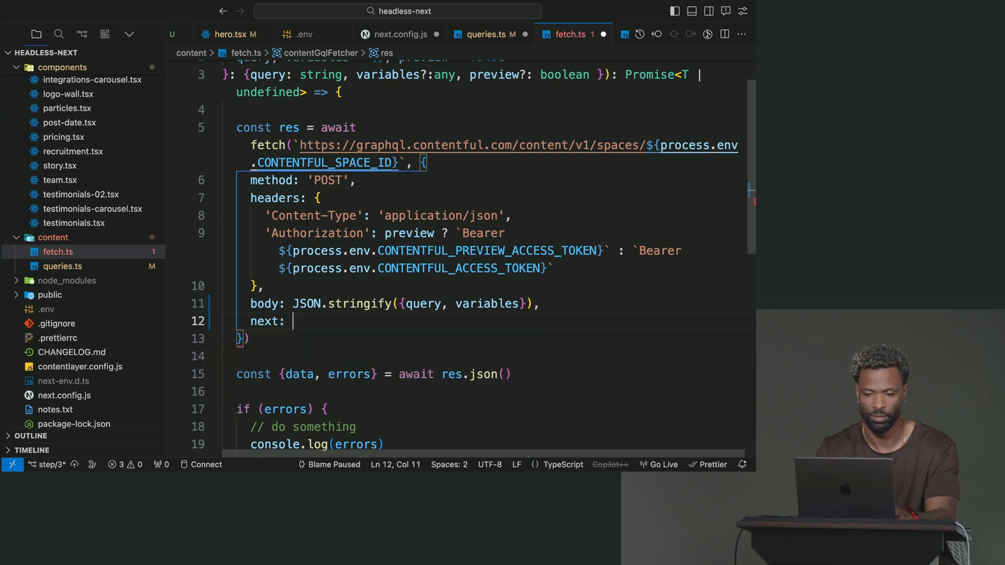
type("{revalidate}")
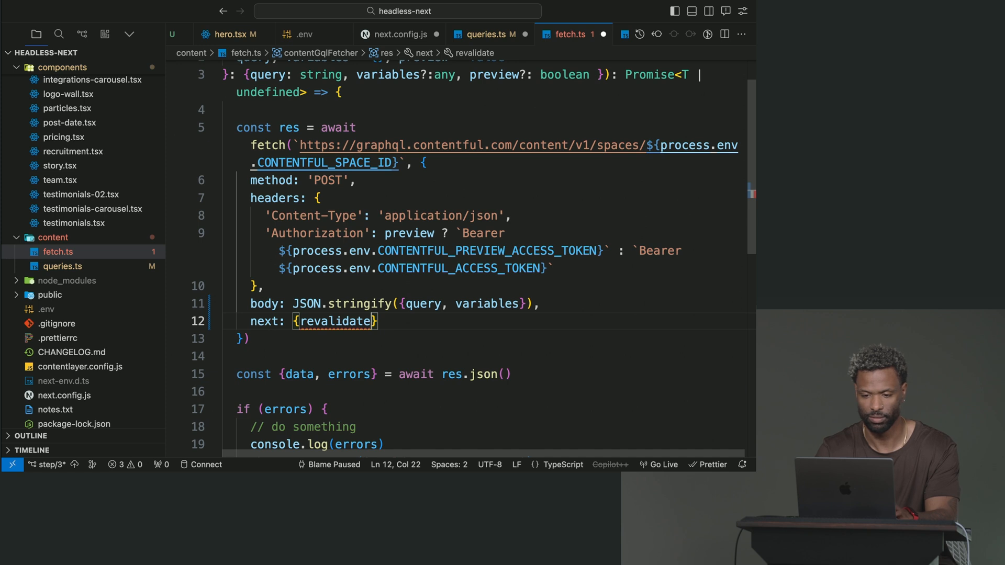
type("tags")
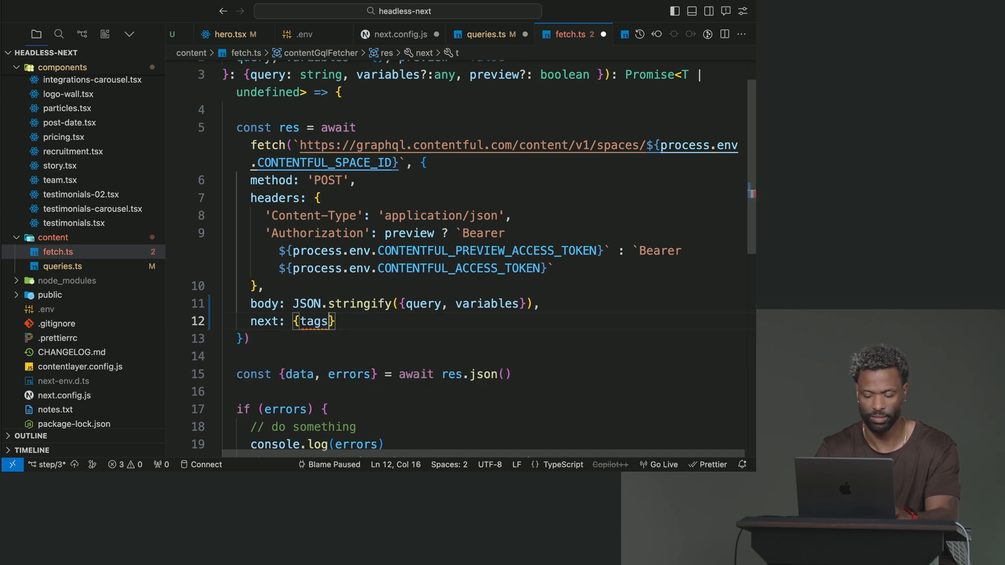
type(":")
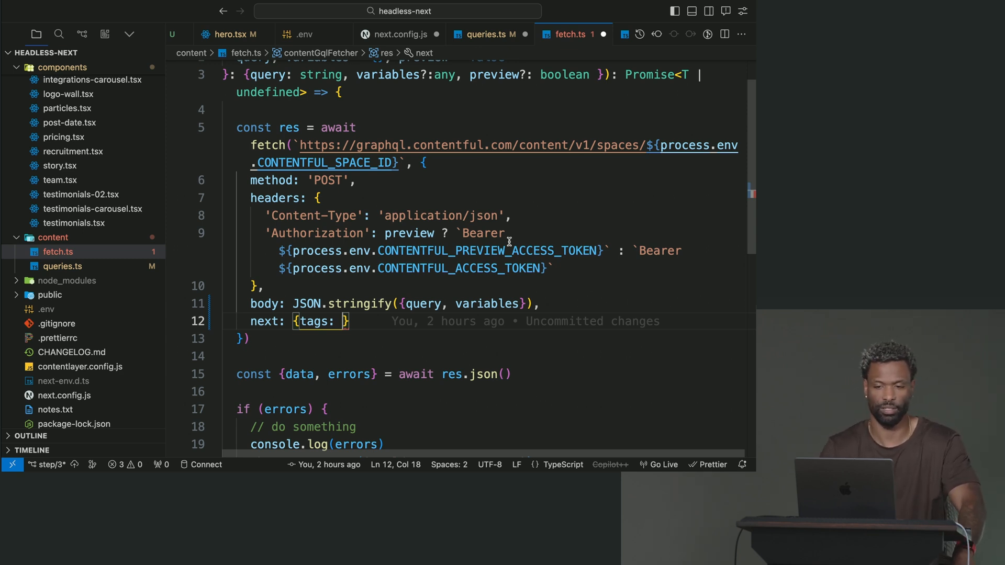
Step: Add an optional tags: string[] parameter to the fetcher, defaulting to [] in the destructuring
scroll("up", 3)
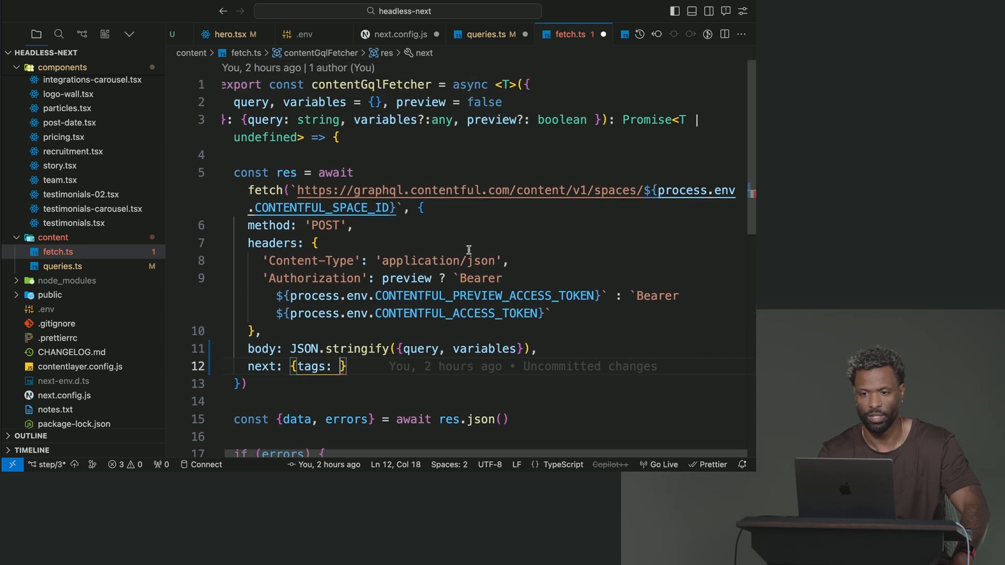
mouse_move(552, 135)
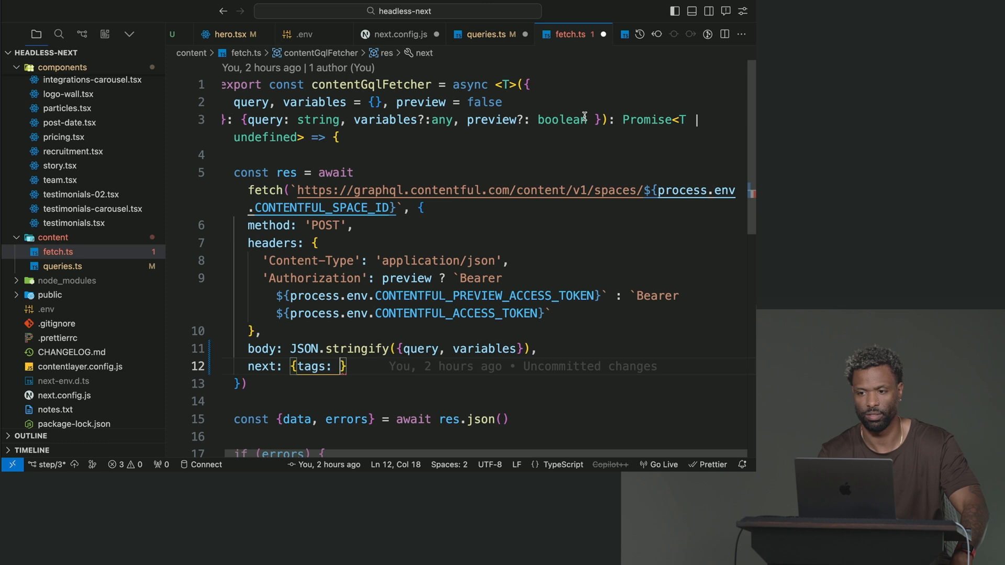
type(". tag")
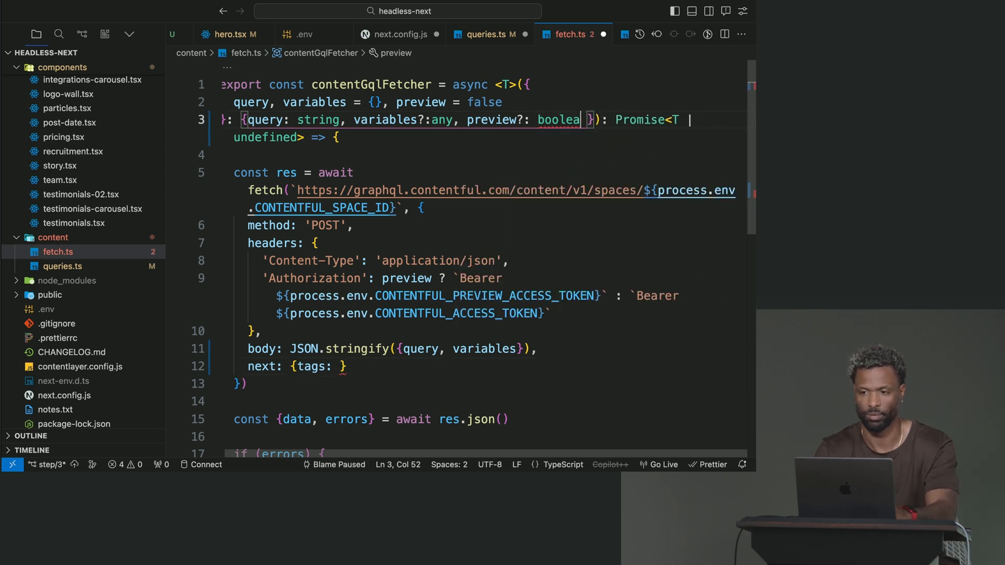
type("tags?")
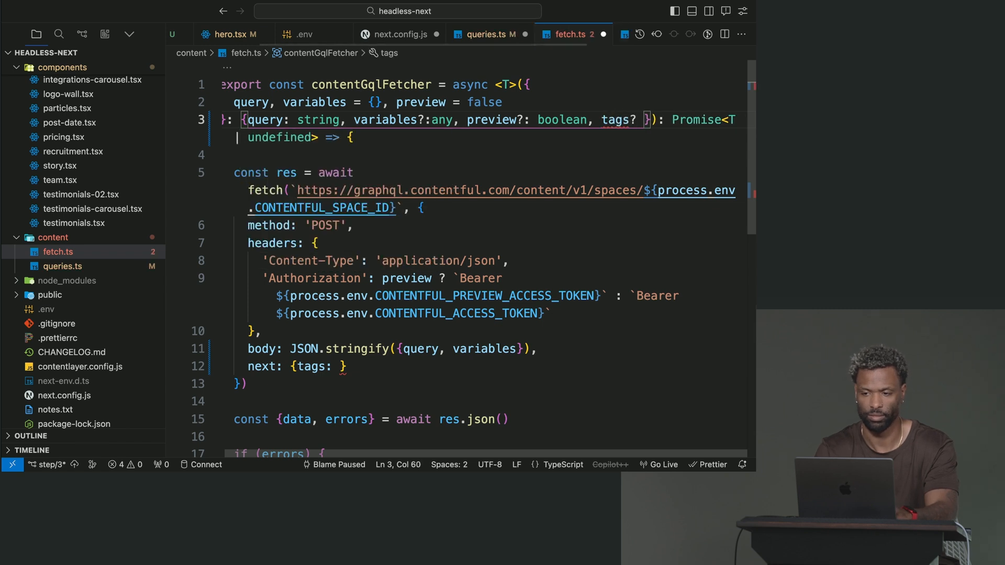
type(": string[")
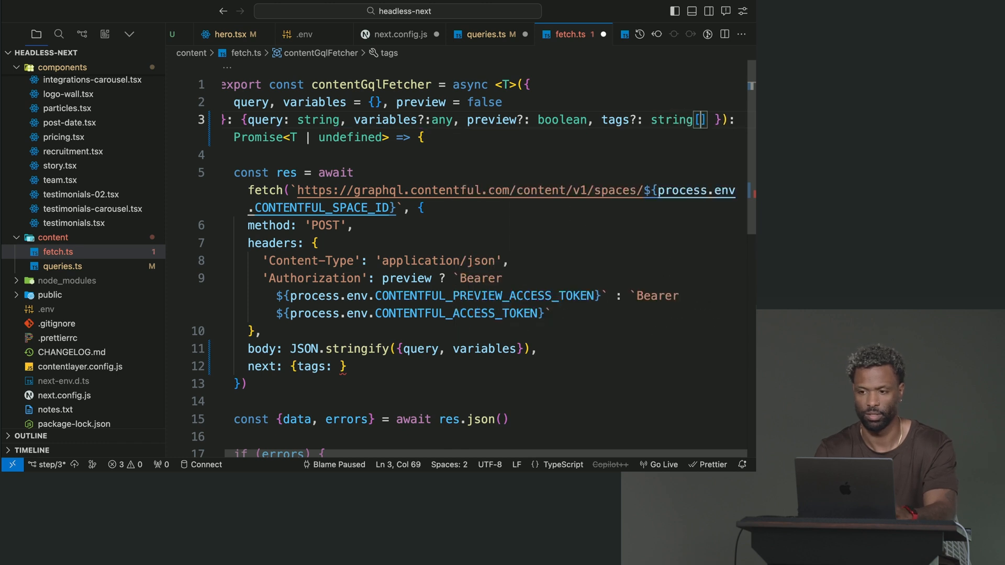
type(", tags")
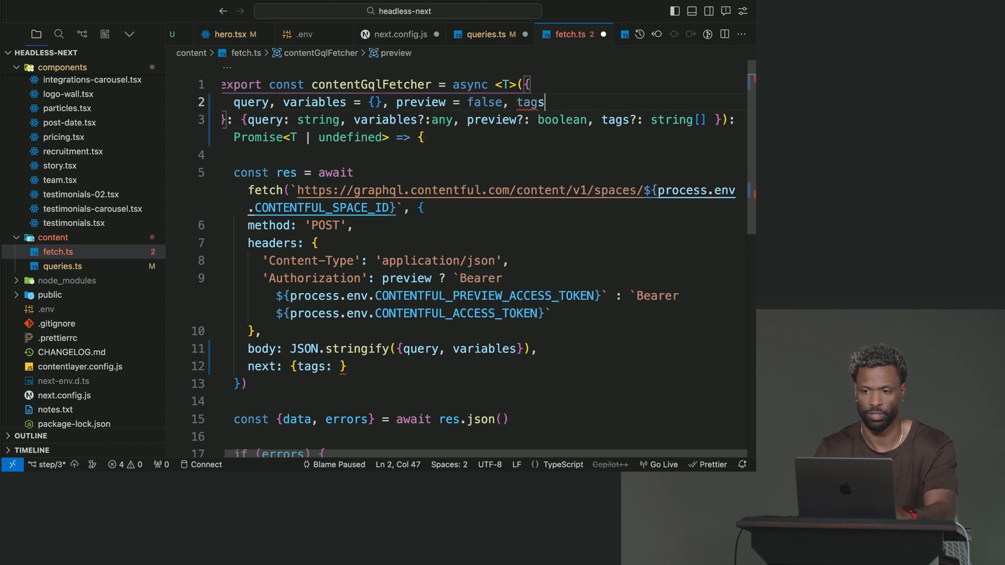
type("= []")
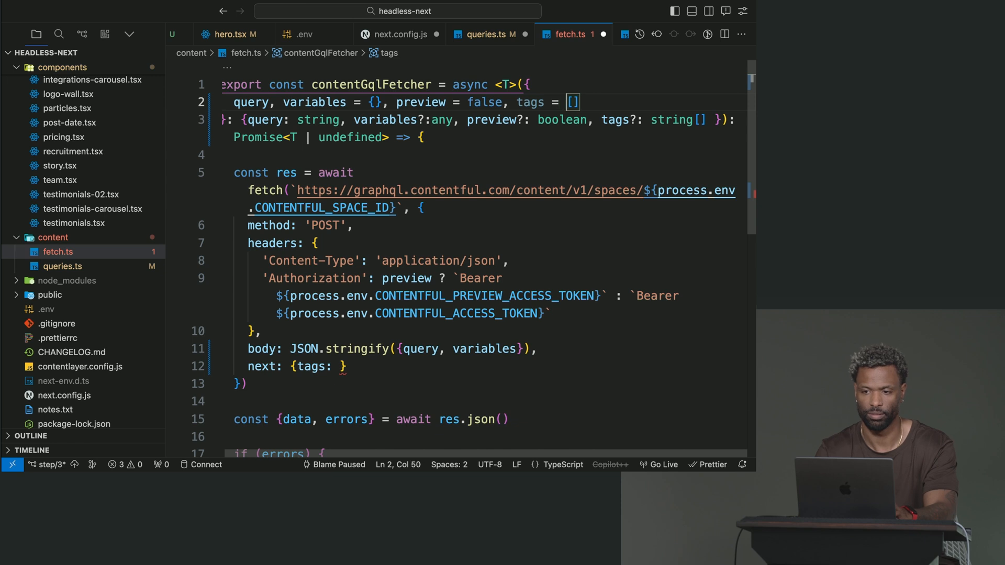
scroll("down", 3)
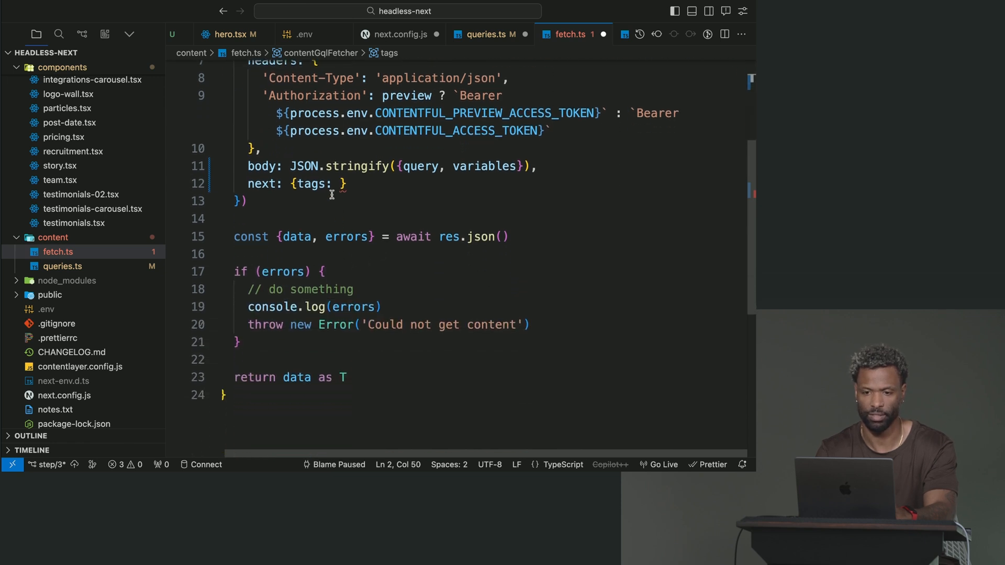
Step: Add a revalidate interval after tags in the next options, settling on 10 seconds
type(",")
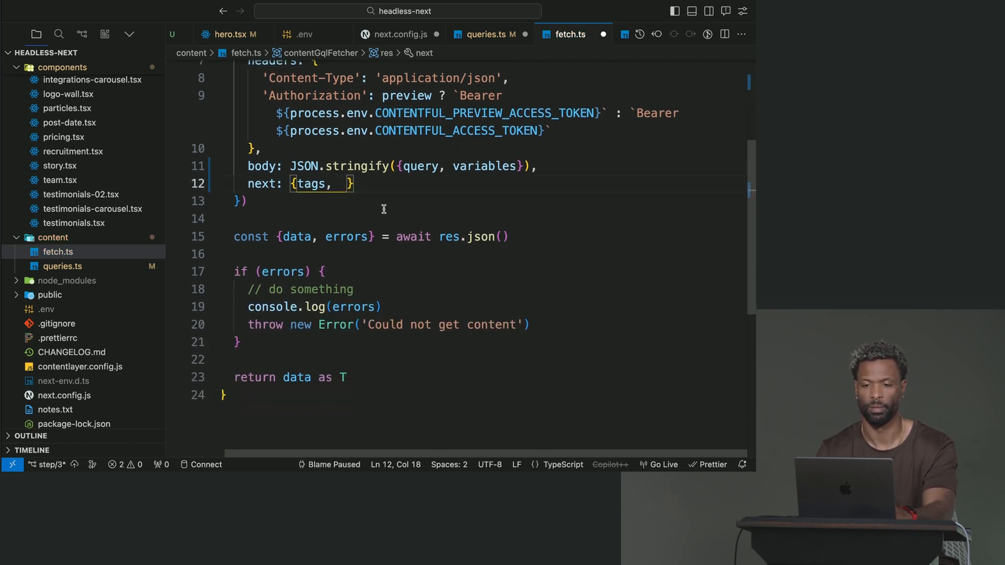
type("revalidate:")
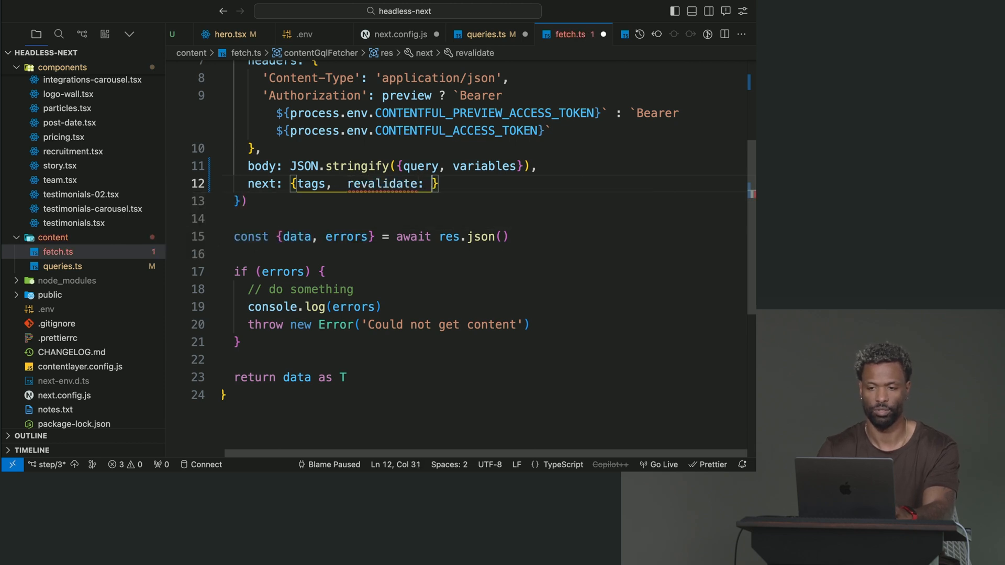
type("23")
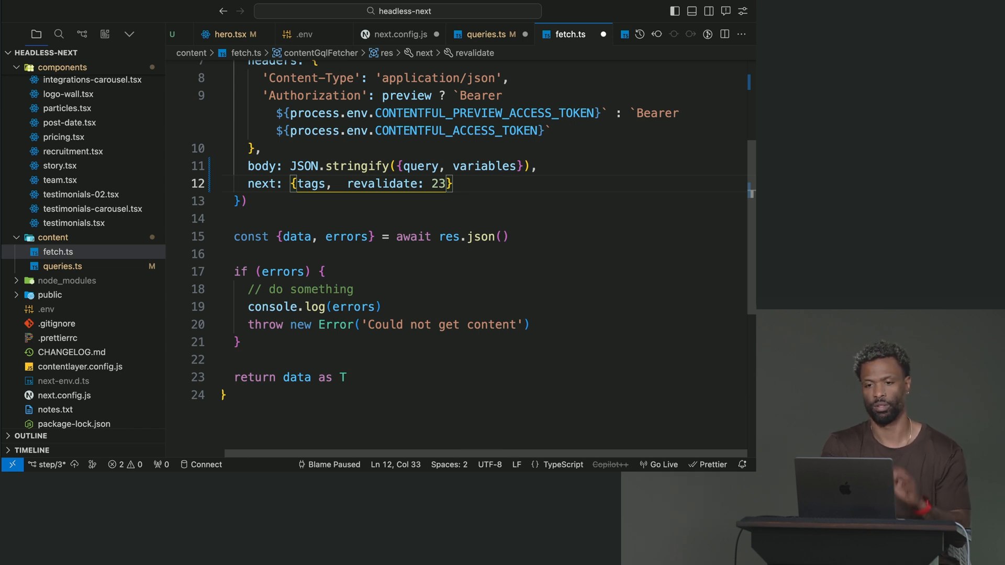
scroll("up", 3)
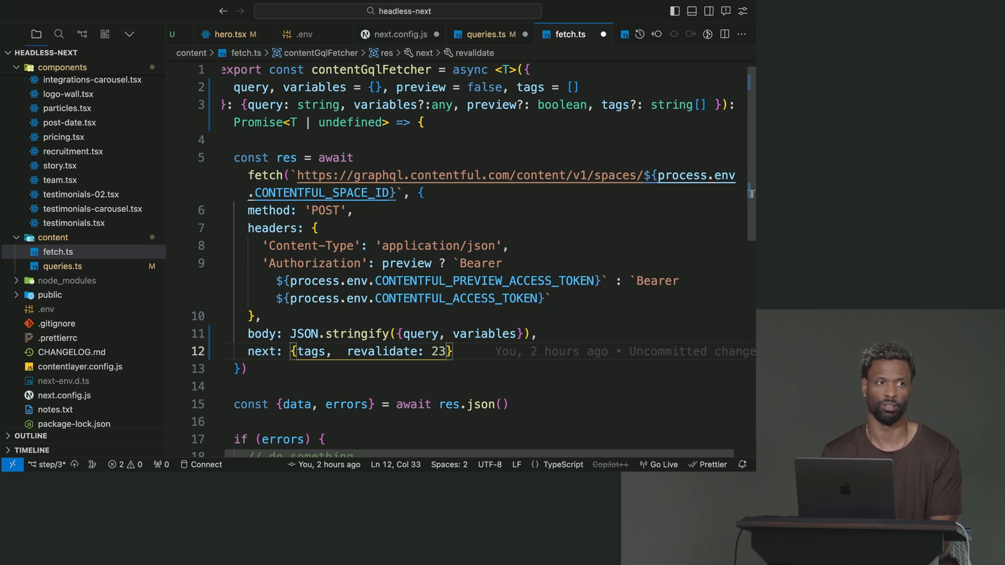
key("Backspace")
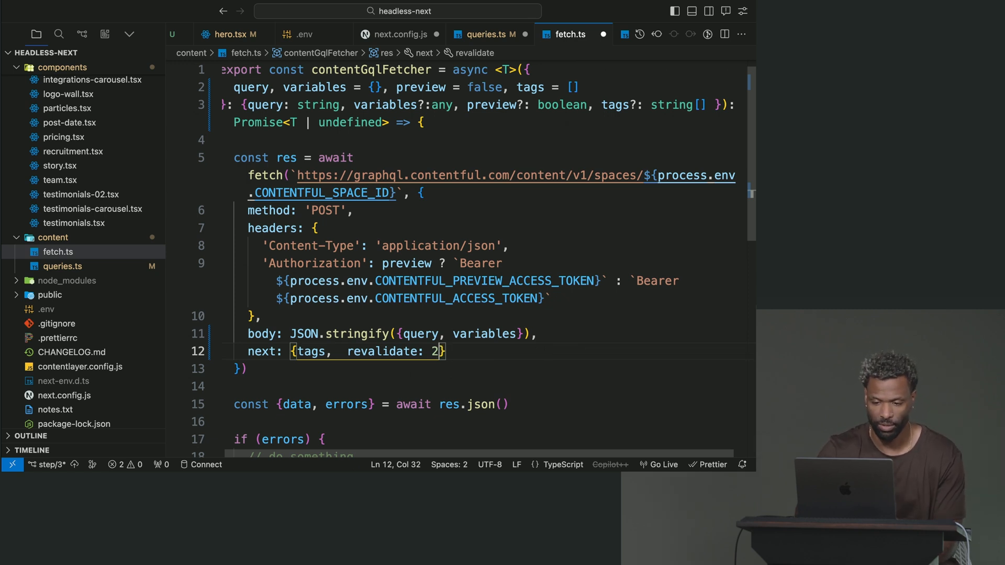
type("5")
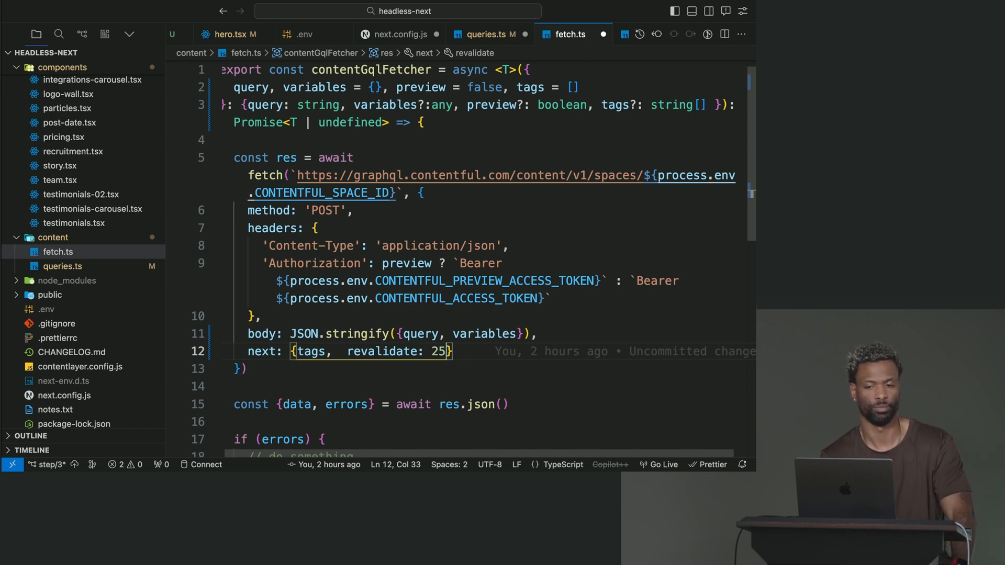
key("Backspace")
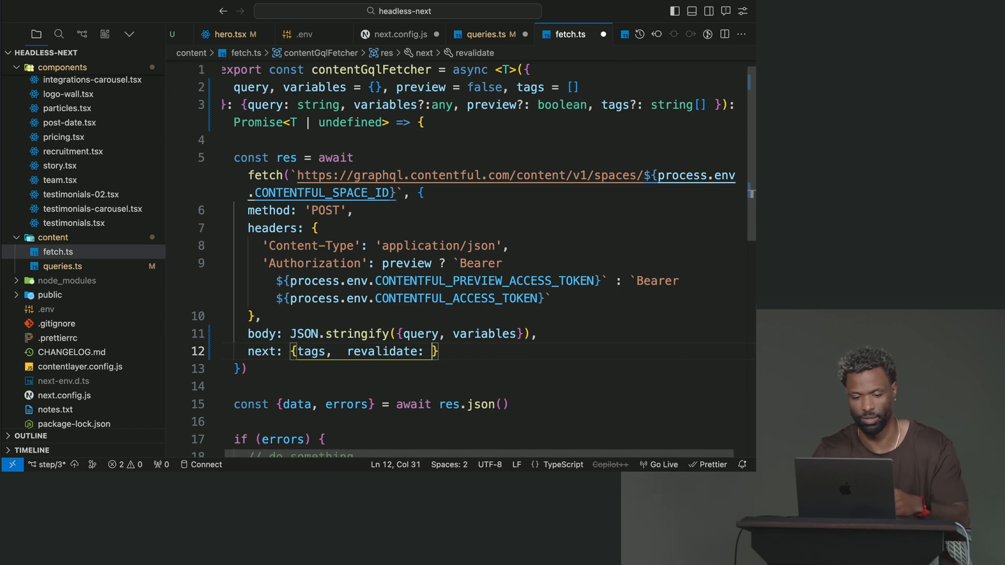
type("10")
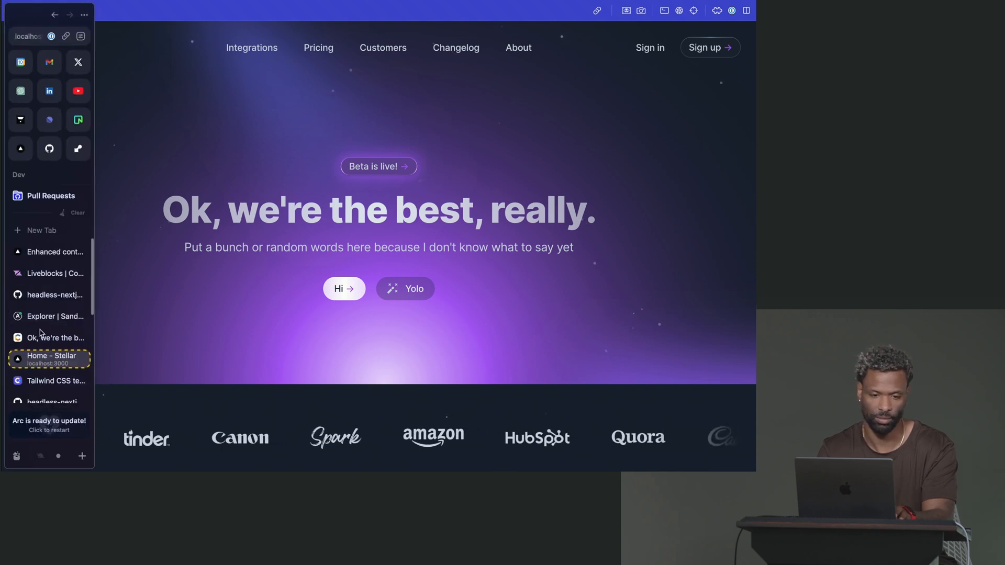
Step: Set the Hero entry's pre-title to 'Beta is live!' and publish it
left_click(54, 294)
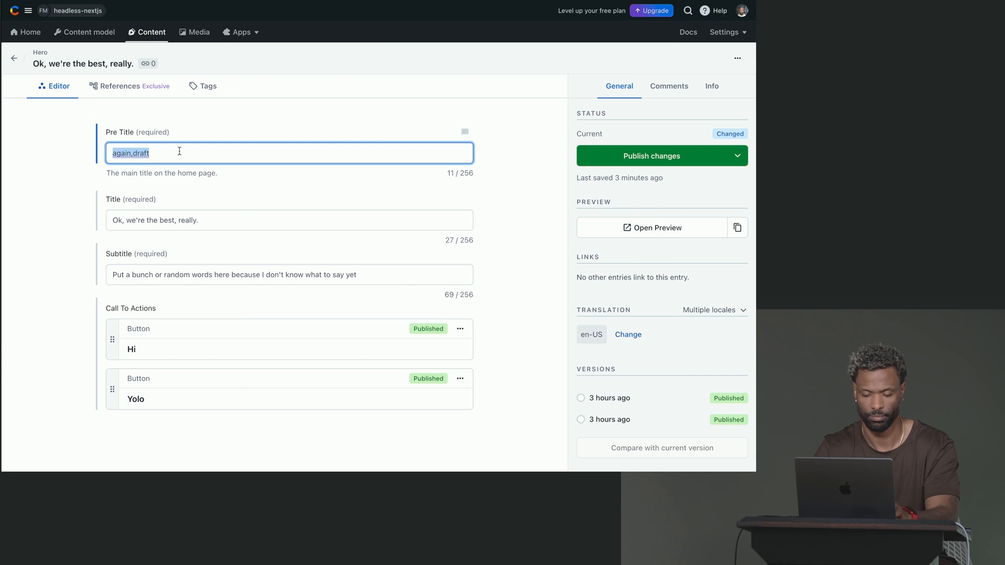
type("Beta is live")
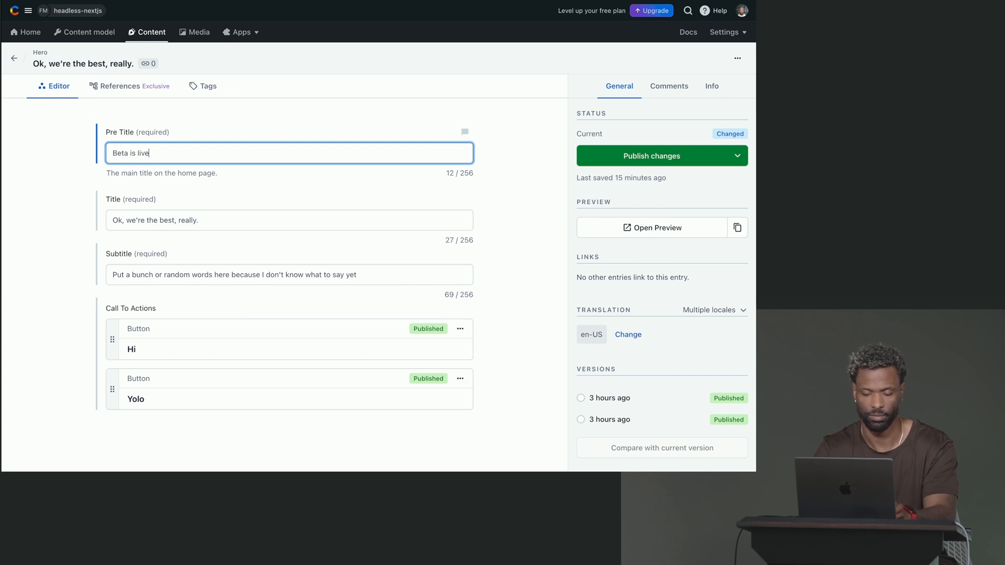
type("!")
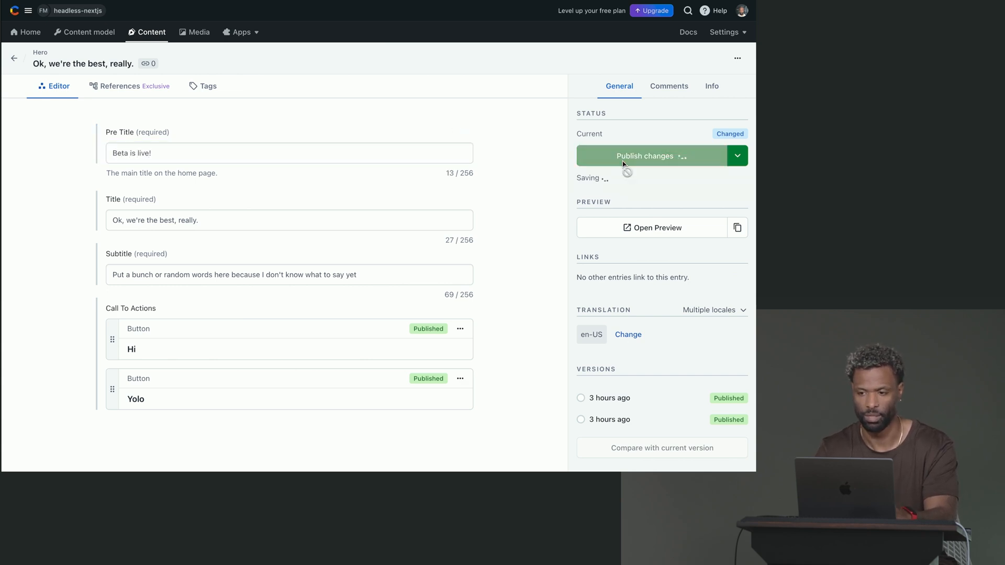
left_click(644, 155)
type("n")
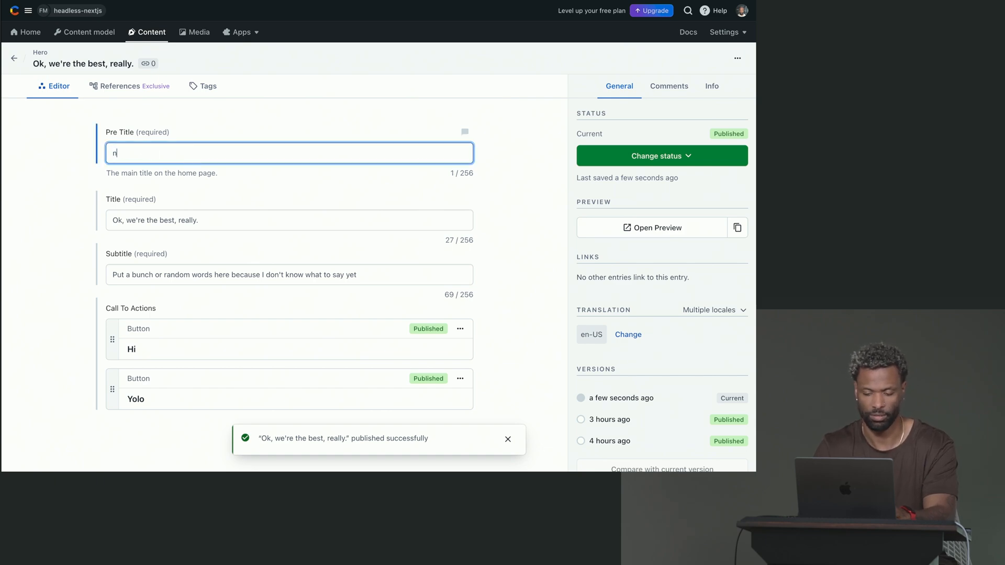
Step: Change the pre-title to 'new change', publish again, and return to the localhost tab
type("ew chnage")
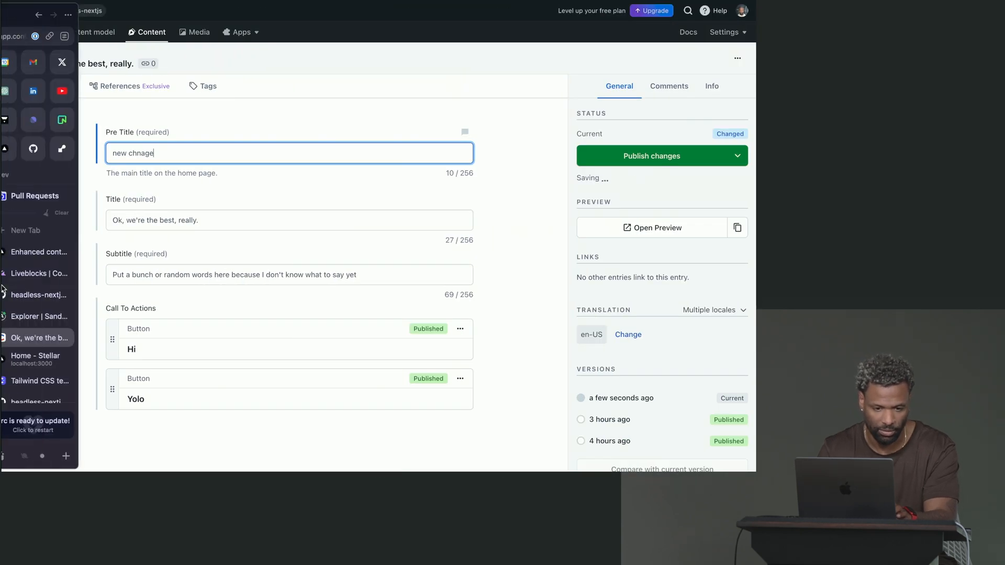
left_click(49, 360)
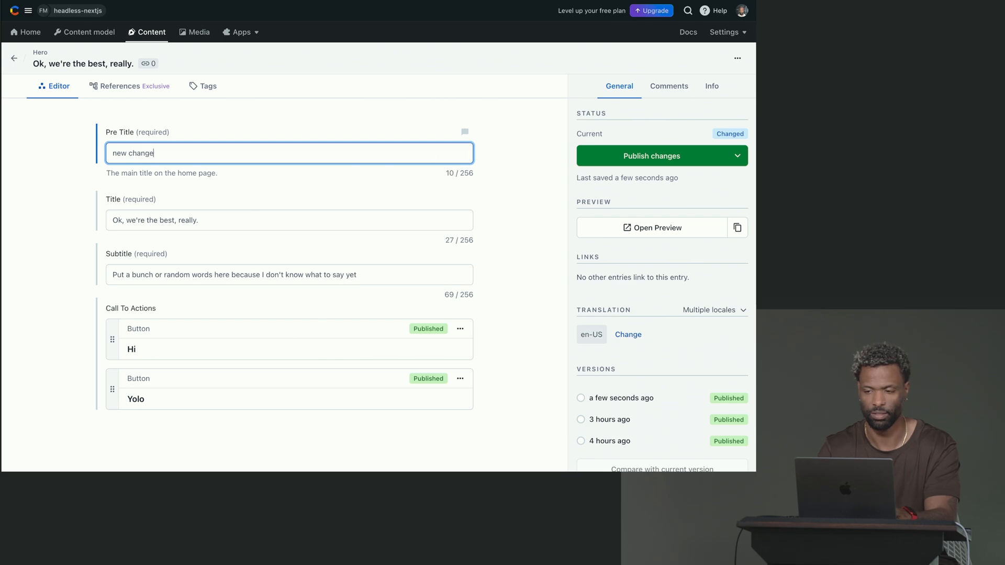
left_click(653, 156)
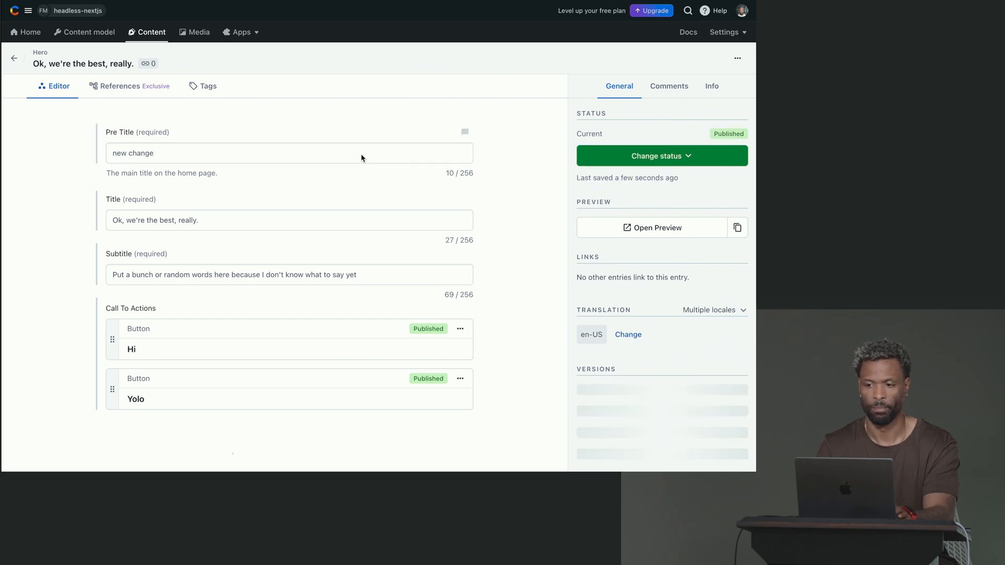
left_click(662, 156)
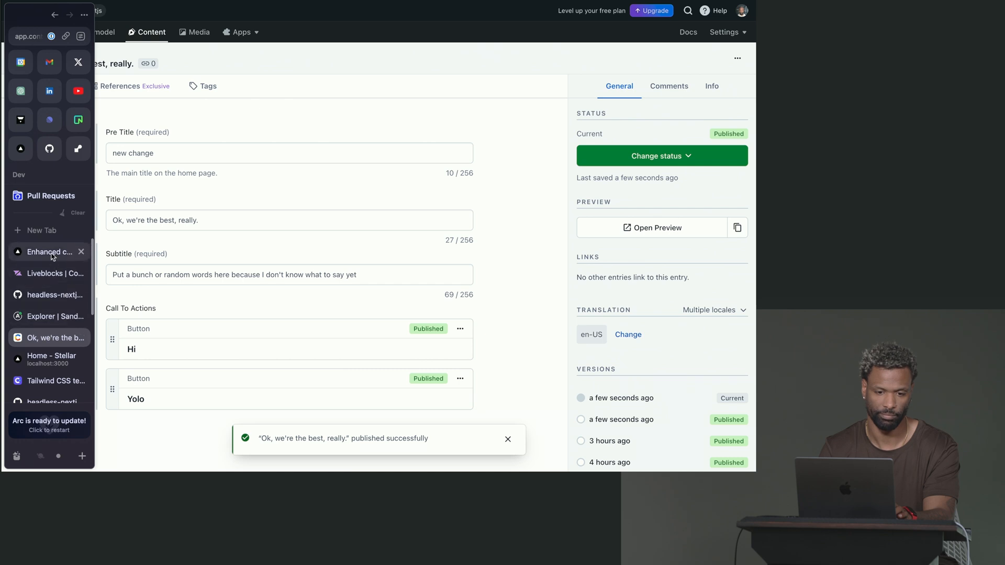
left_click(49, 360)
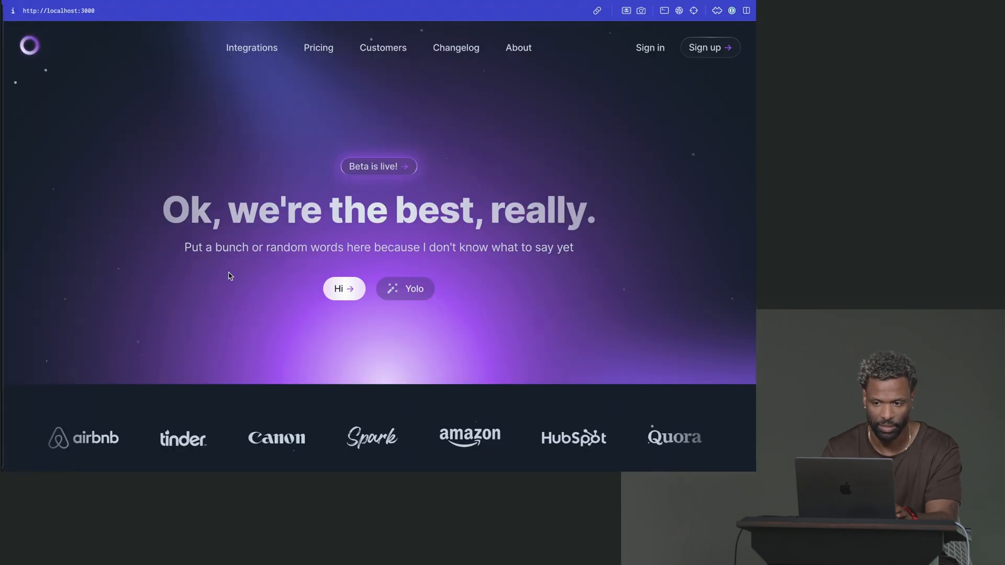